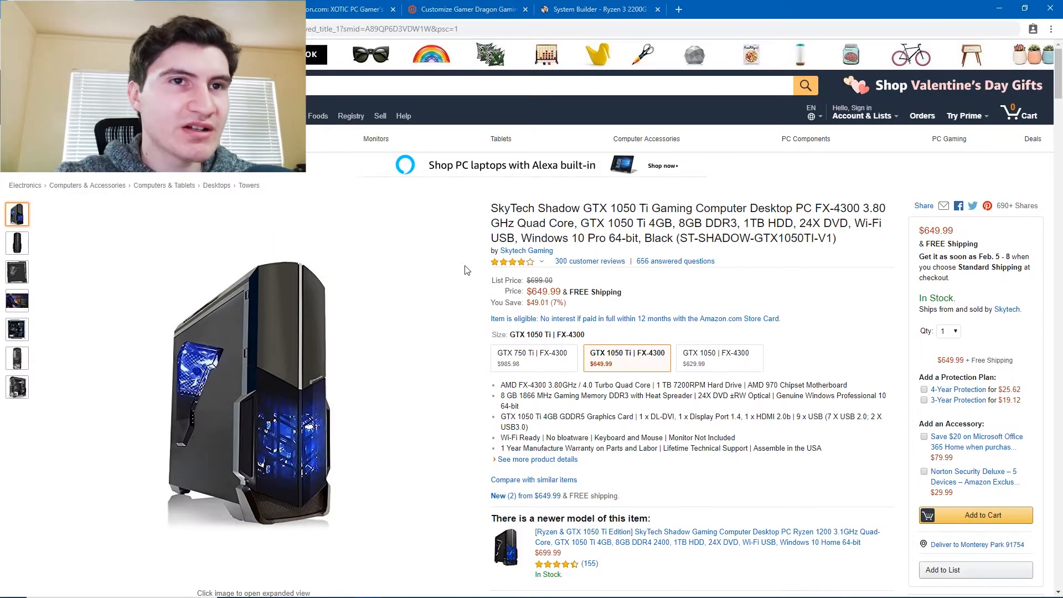
Look through the iBUYPOWER GTX 1050 / FX-6300 desktop listing priced at $659.99
{"action": "scroll", "scroll_direction": "down", "scroll_amount": 3}
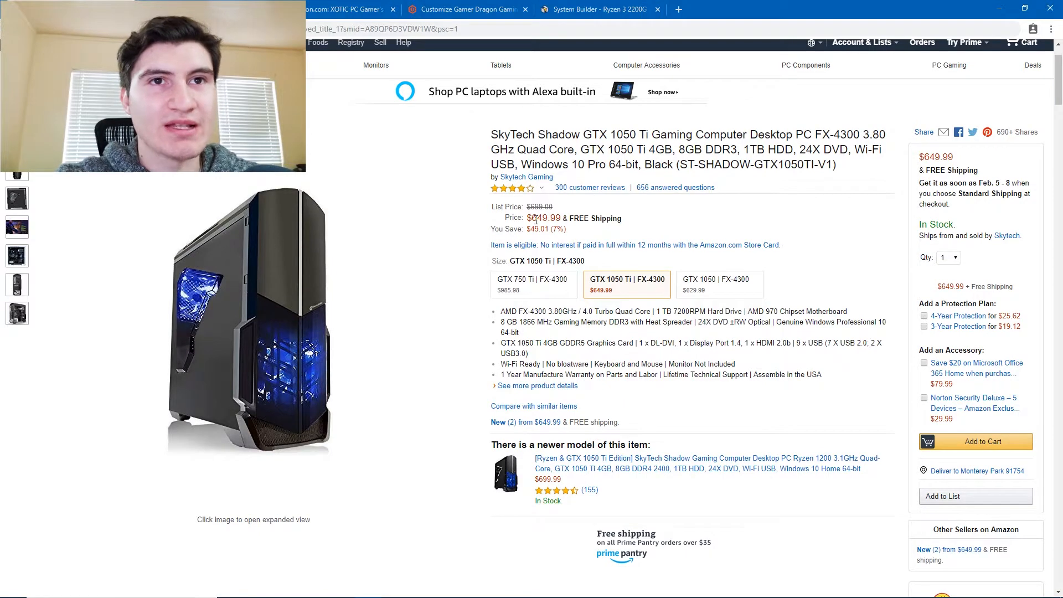
{"action": "mouse_move", "coordinate": [577, 227]}
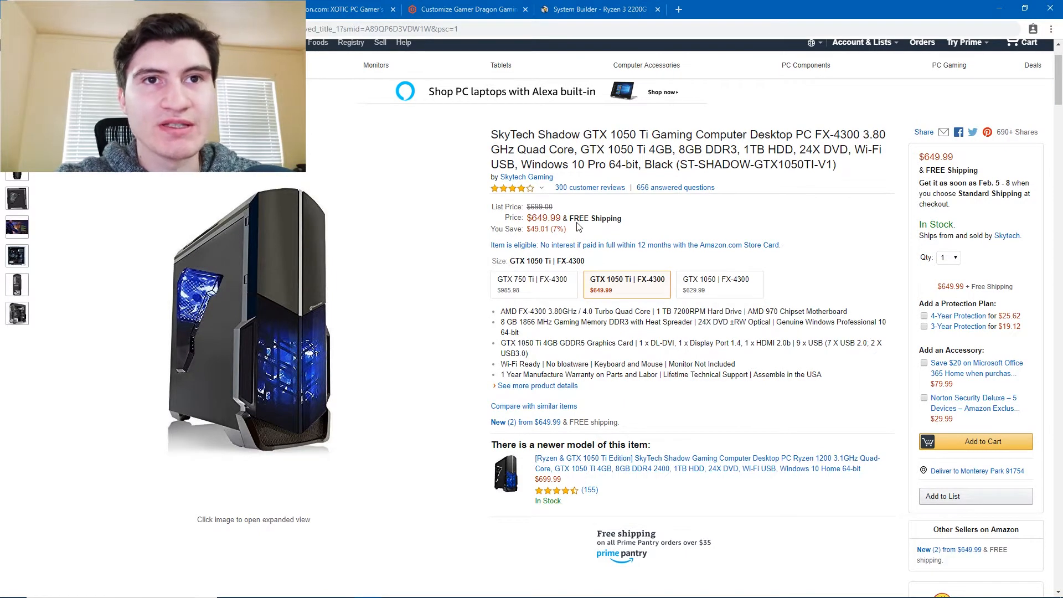
{"action": "mouse_move", "coordinate": [609, 139]}
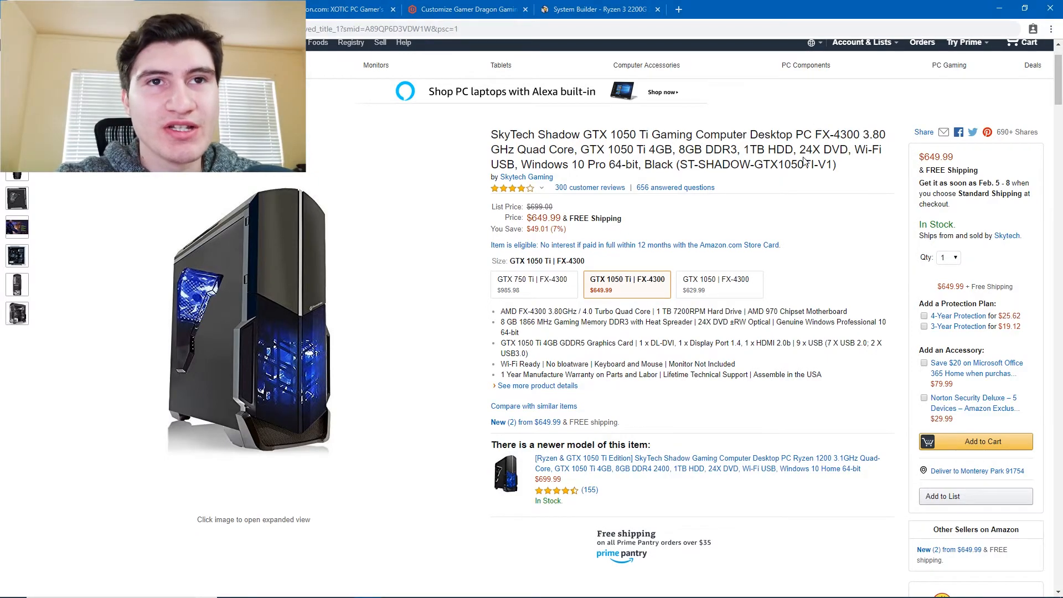
{"action": "scroll", "scroll_direction": "down", "scroll_amount": 3}
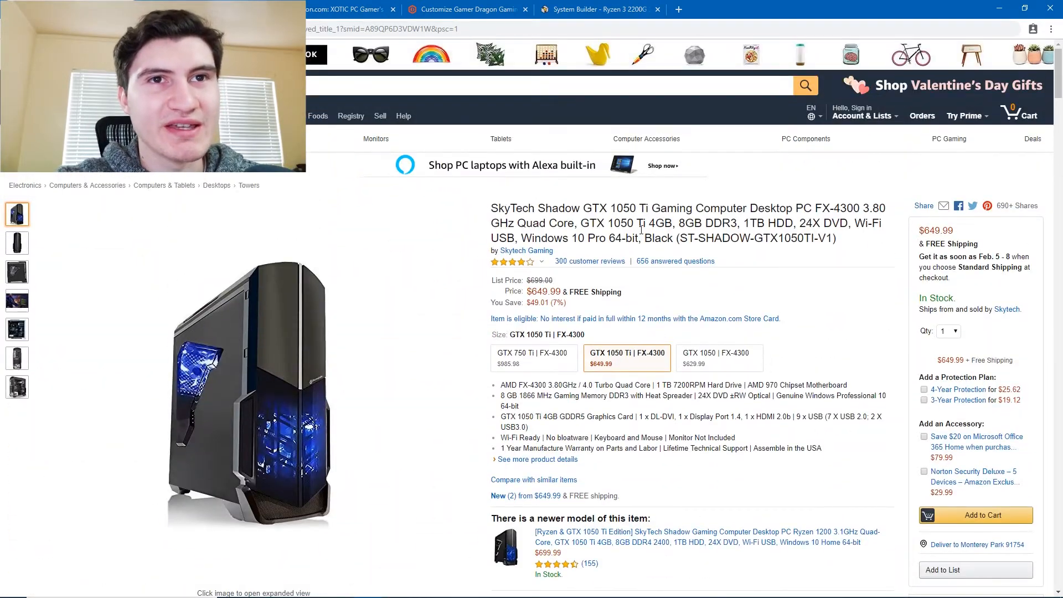
{"action": "scroll", "scroll_direction": "down", "scroll_amount": 3}
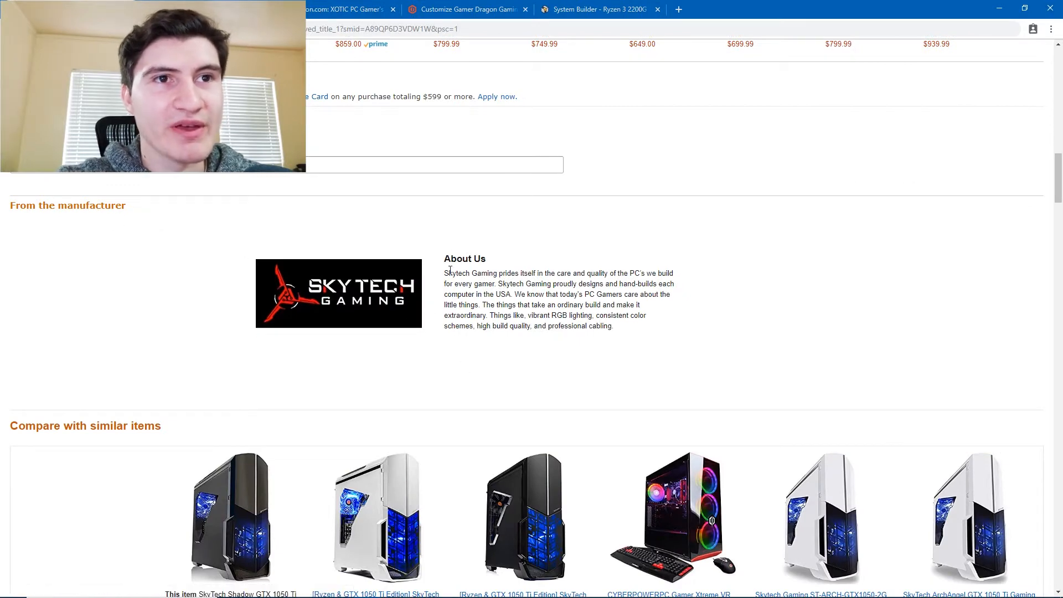
{"action": "scroll", "scroll_direction": "up", "scroll_amount": 3}
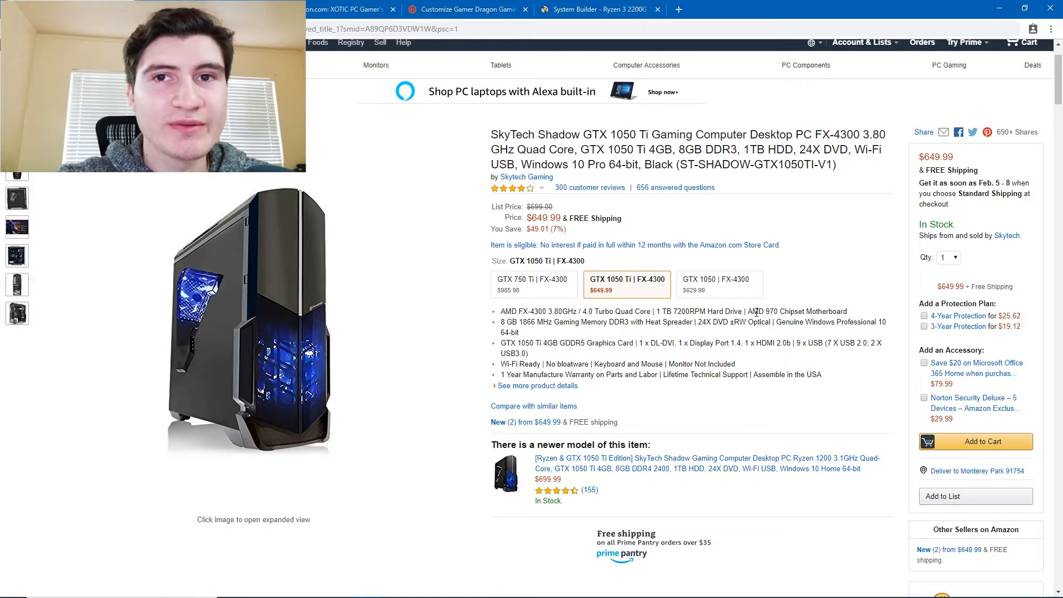
{"action": "scroll", "scroll_direction": "down", "scroll_amount": 3}
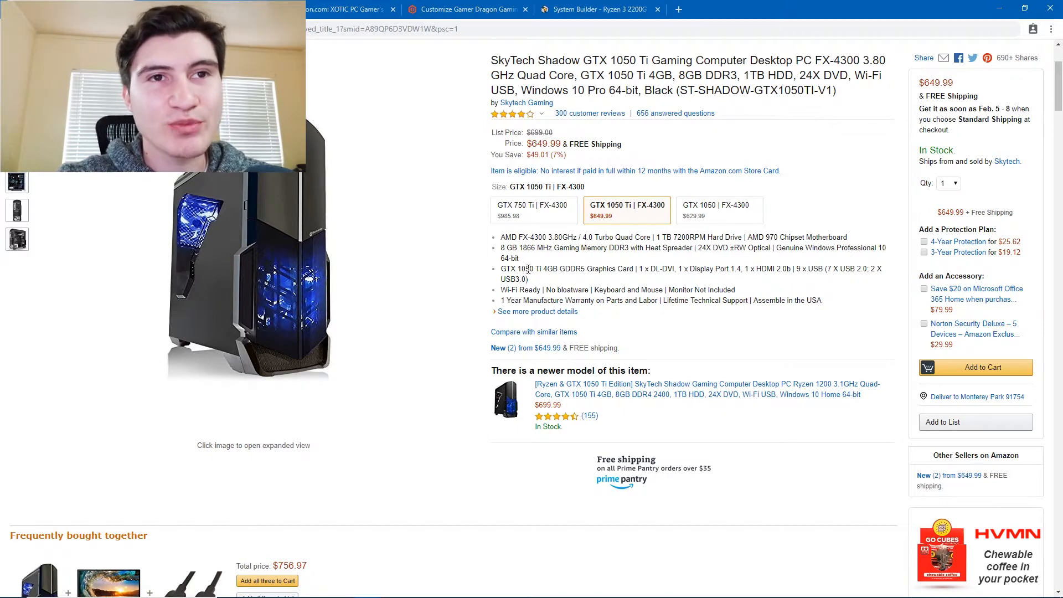
{"action": "scroll", "scroll_direction": "up", "scroll_amount": 3}
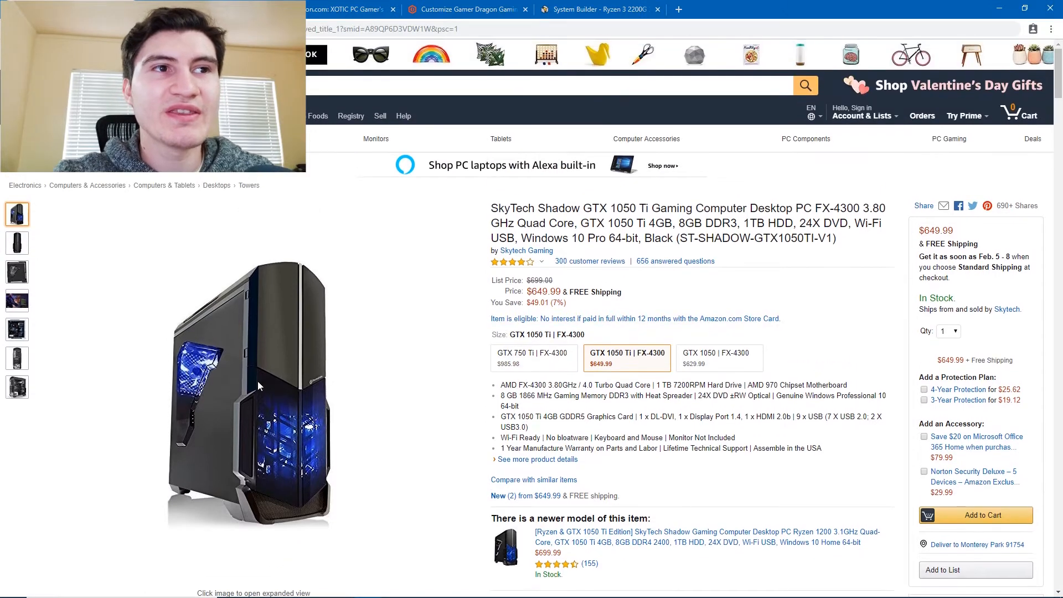
{"action": "scroll", "scroll_direction": "down", "scroll_amount": 3}
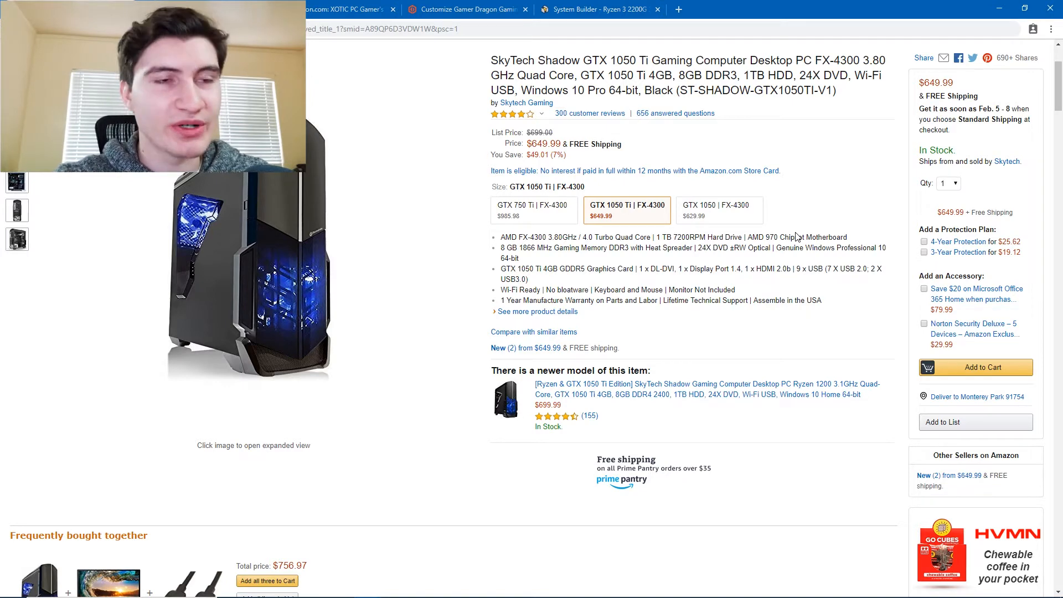
{"action": "scroll", "scroll_direction": "down", "scroll_amount": 3}
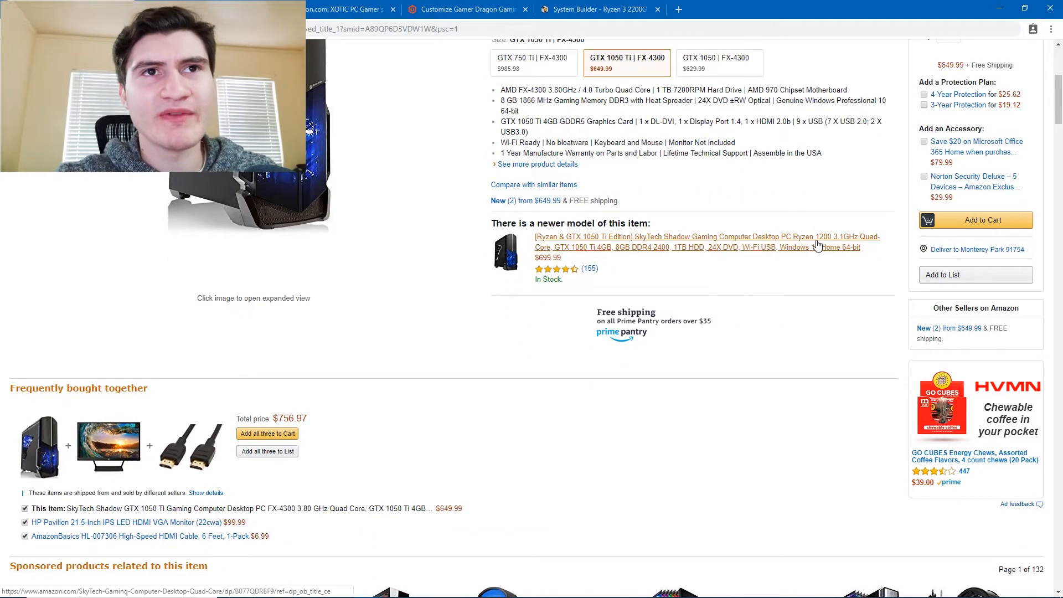
{"action": "scroll", "scroll_direction": "up", "scroll_amount": 3}
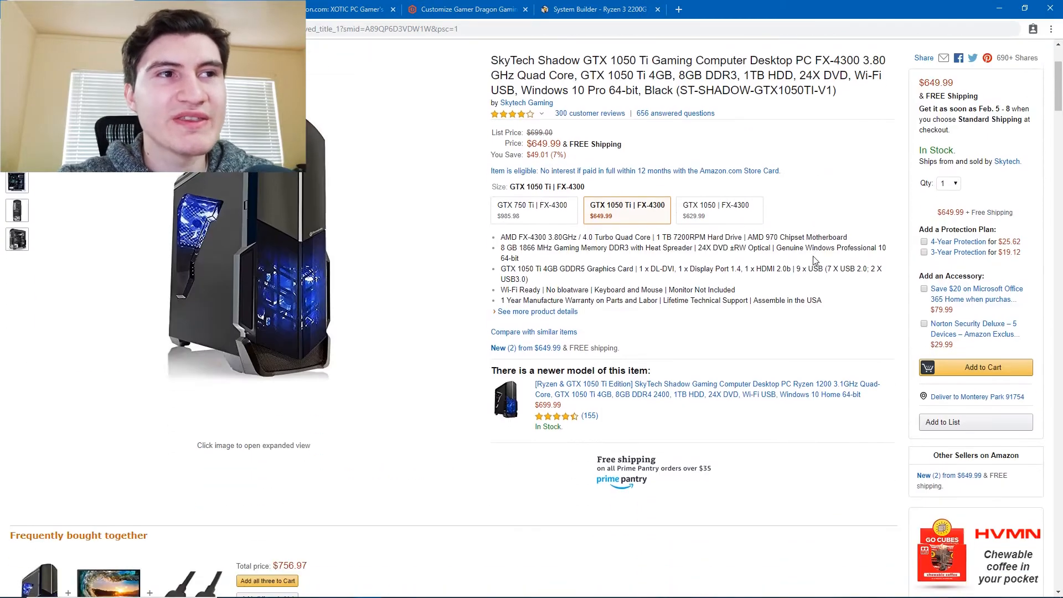
{"action": "scroll", "scroll_direction": "down", "scroll_amount": 3}
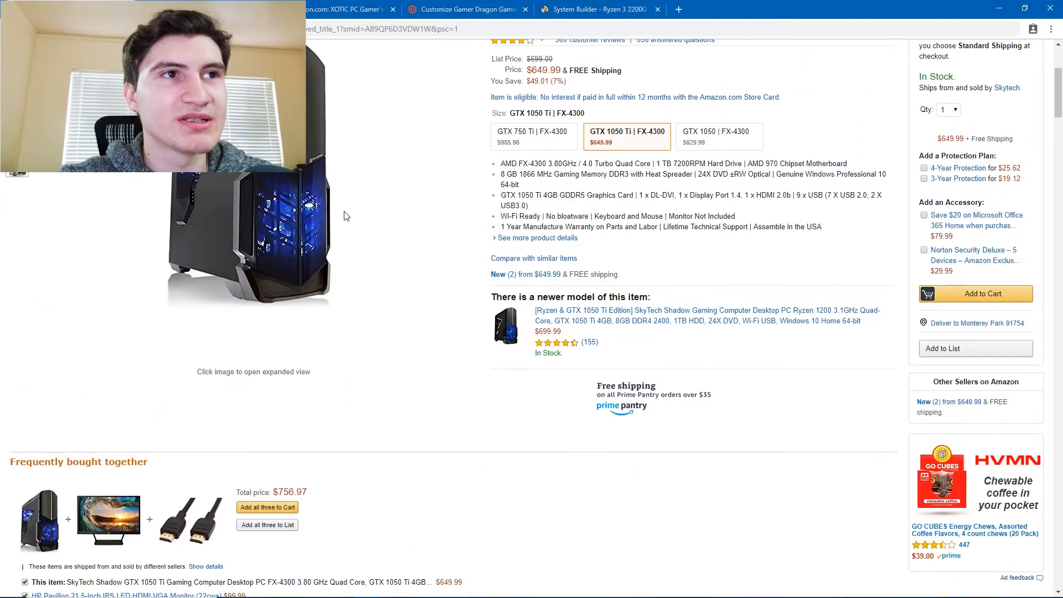
{"action": "scroll", "scroll_direction": "up", "scroll_amount": 3}
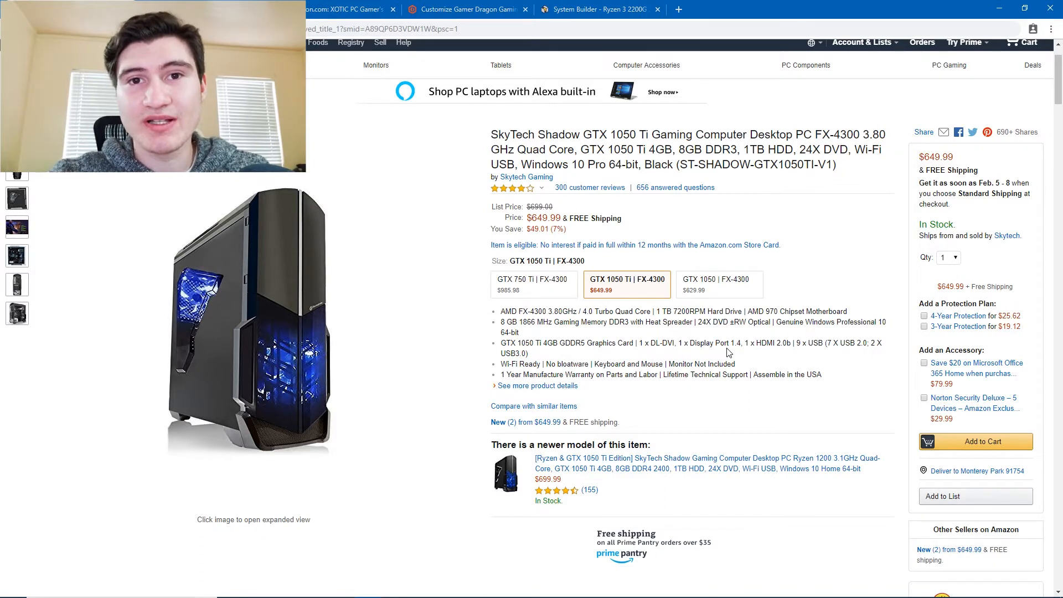
{"action": "mouse_move", "coordinate": [779, 387]}
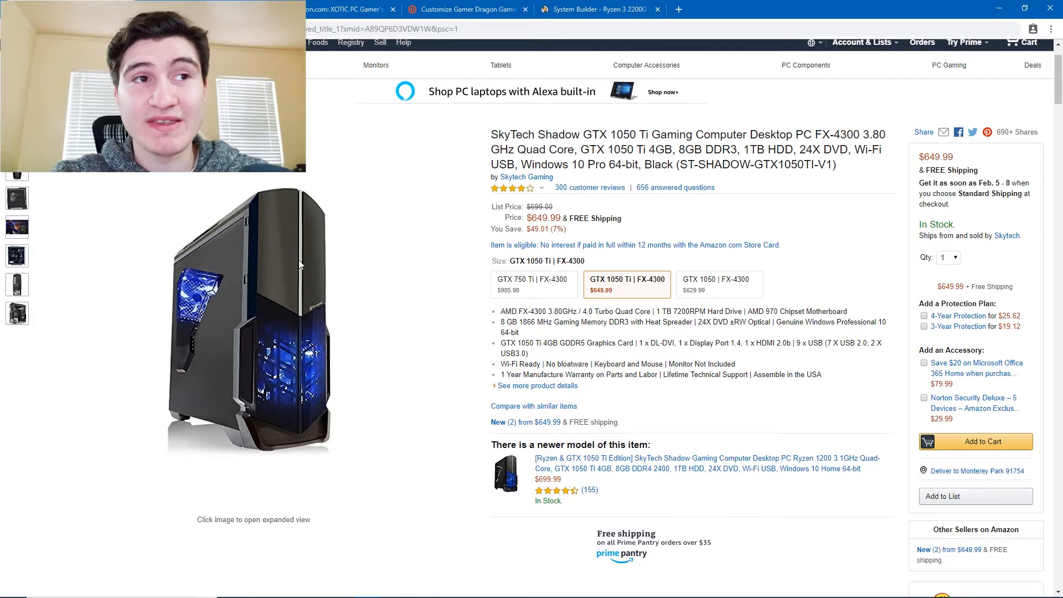
{"action": "mouse_move", "coordinate": [344, 323]}
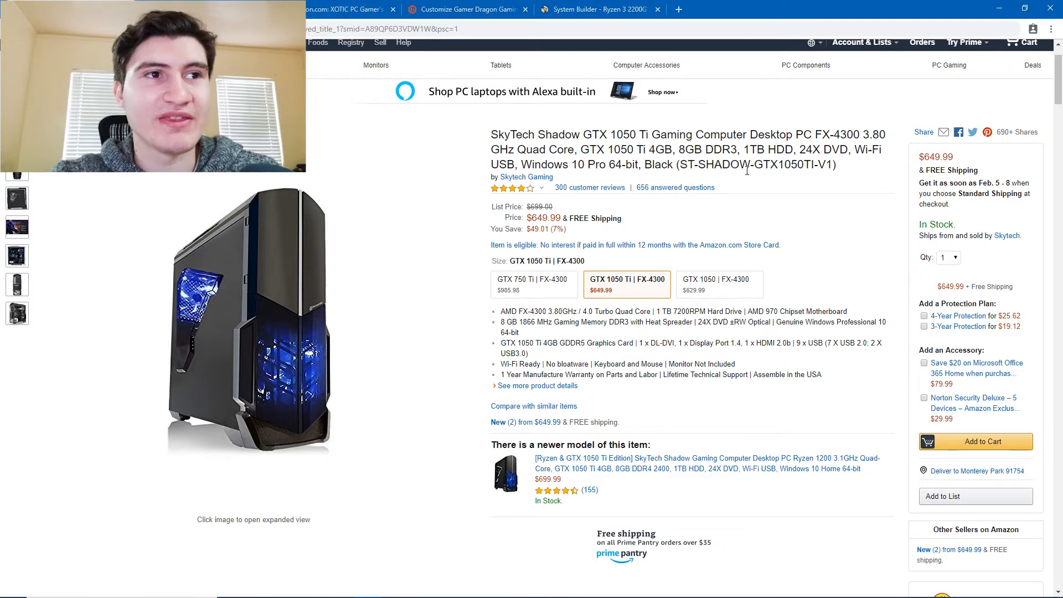
{"action": "mouse_move", "coordinate": [780, 196]}
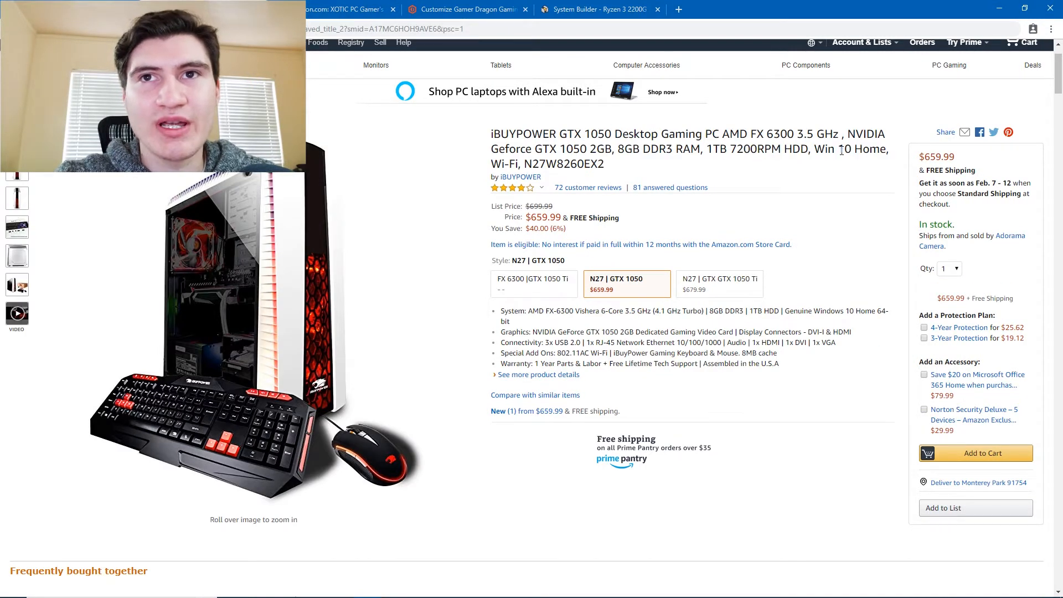
{"action": "mouse_move", "coordinate": [763, 178]}
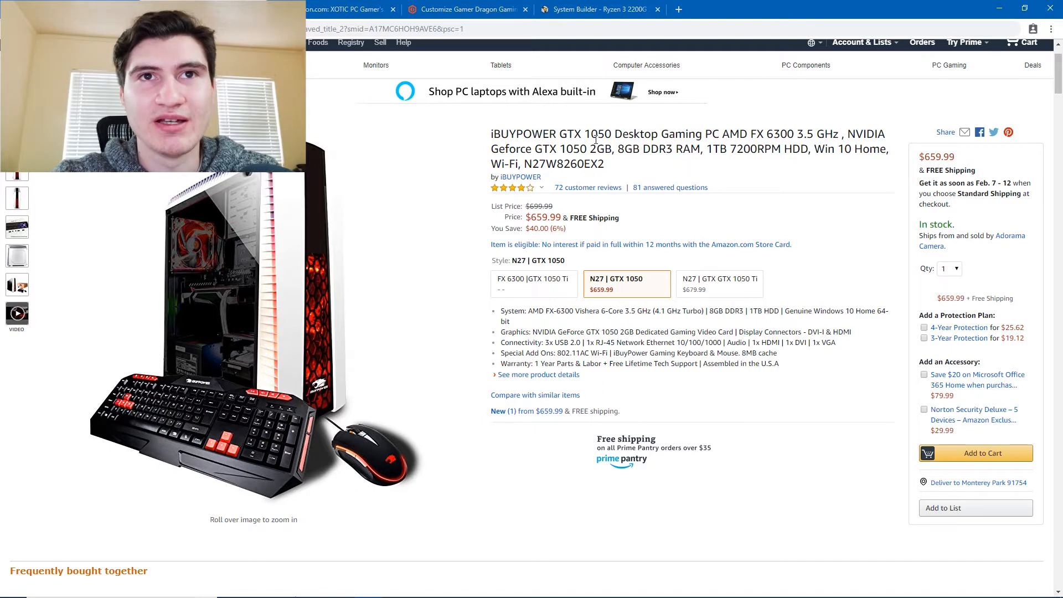
{"action": "double_click", "coordinate": [760, 134]}
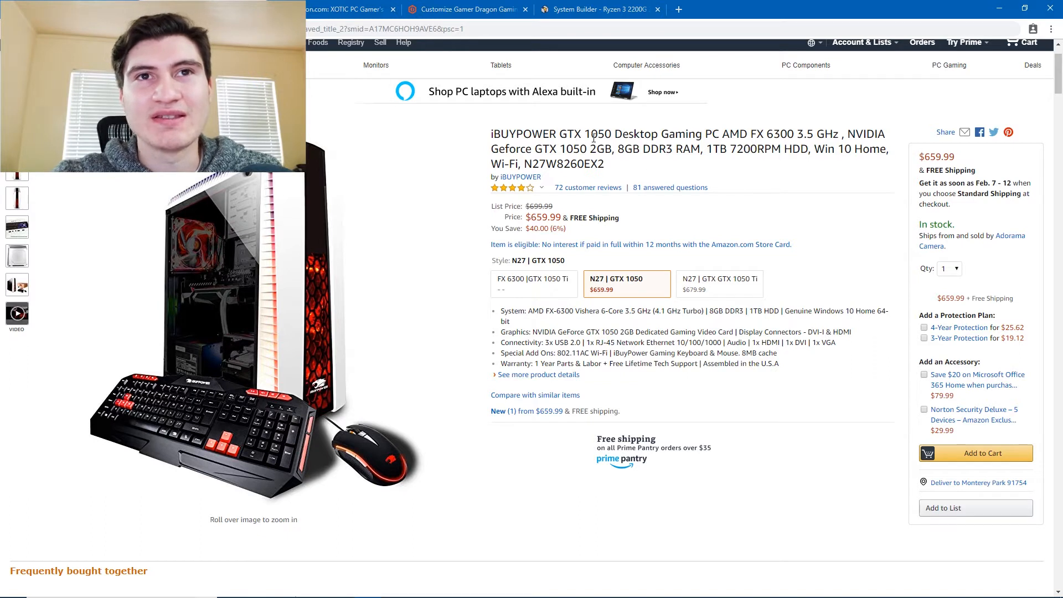
{"action": "mouse_move", "coordinate": [777, 130]}
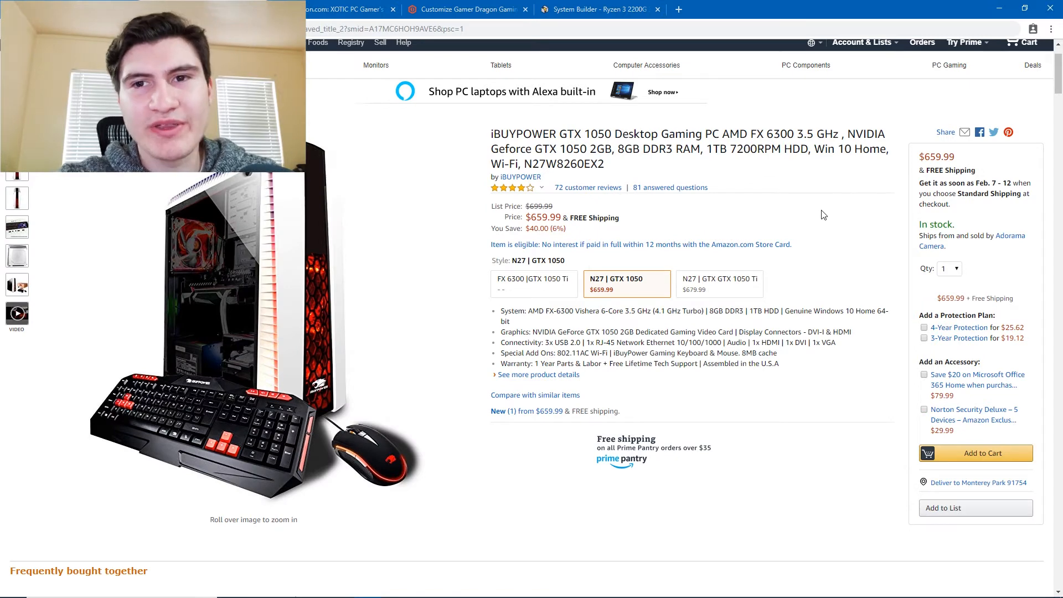
{"action": "mouse_move", "coordinate": [797, 234]}
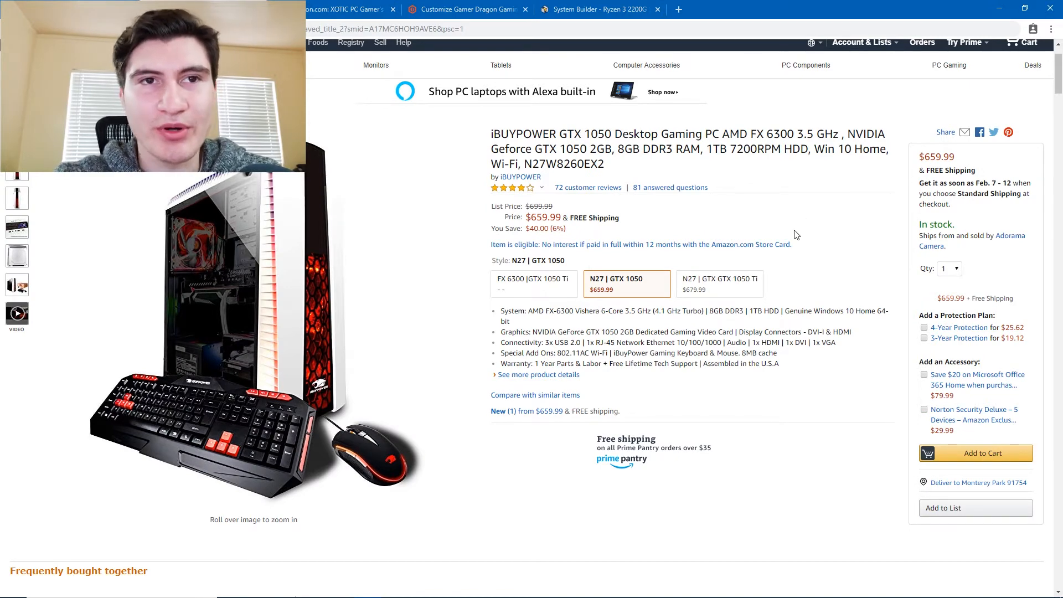
{"action": "left_click", "coordinate": [349, 9]}
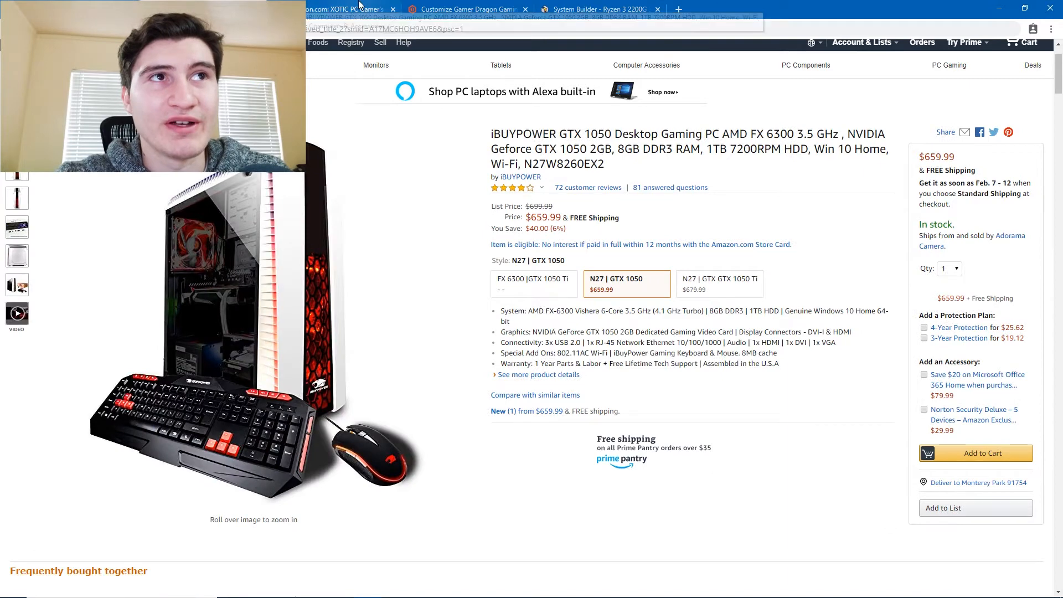
Browse the XOTIC PC Gamer's Choice Ryzen 3 2200G desktop listing at $605.00
{"action": "left_click", "coordinate": [346, 9]}
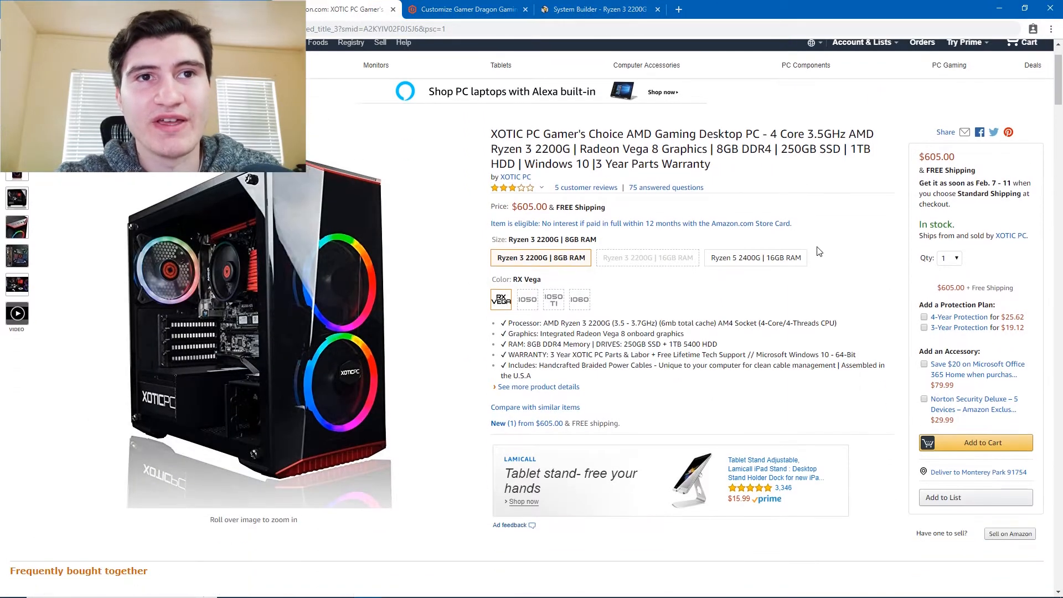
{"action": "scroll", "scroll_direction": "down", "scroll_amount": 3}
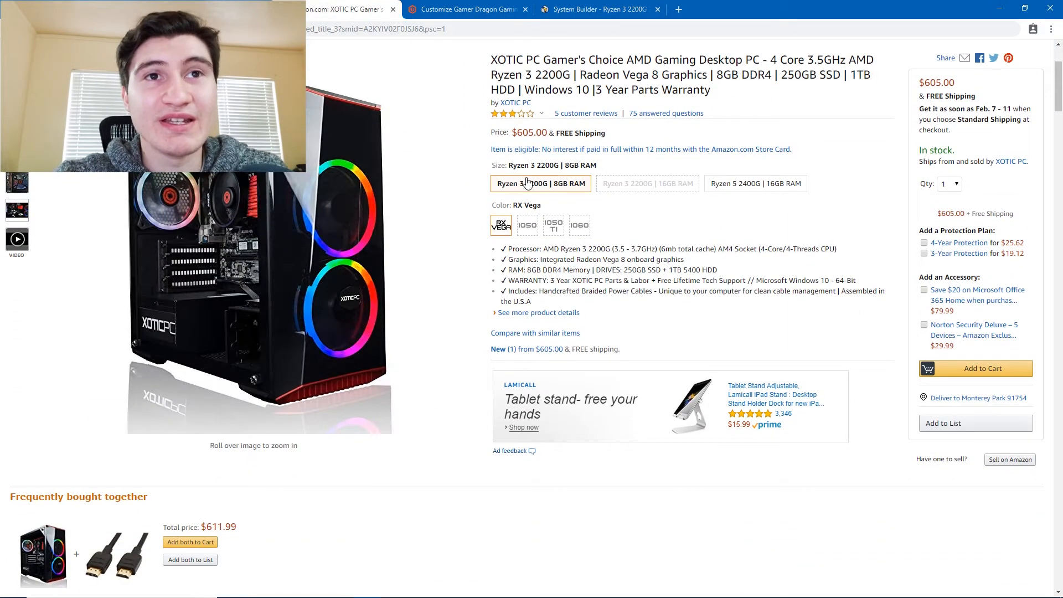
{"action": "mouse_move", "coordinate": [791, 121]}
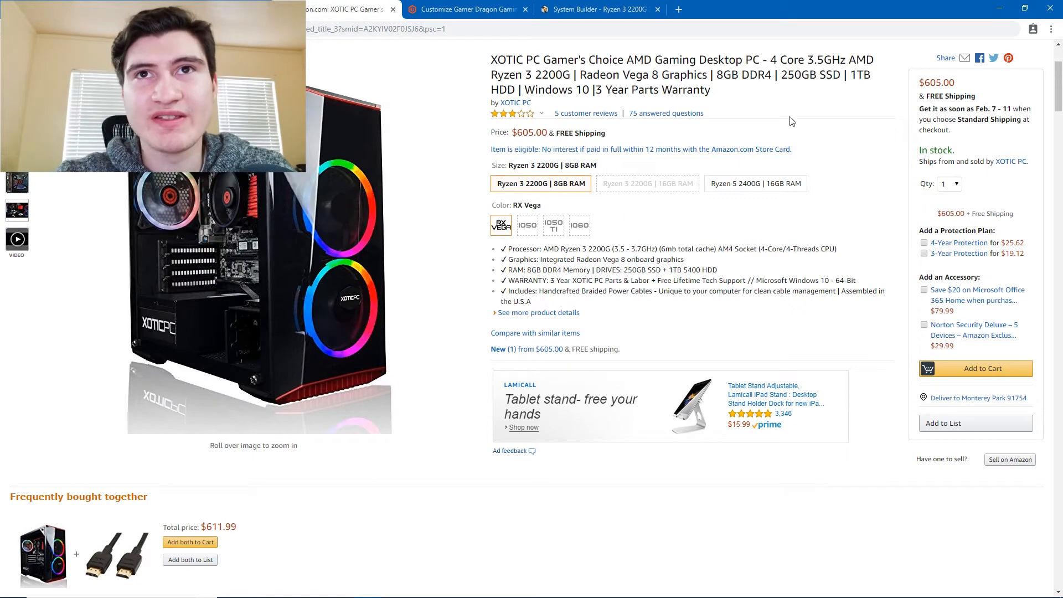
{"action": "scroll", "scroll_direction": "up", "scroll_amount": 3}
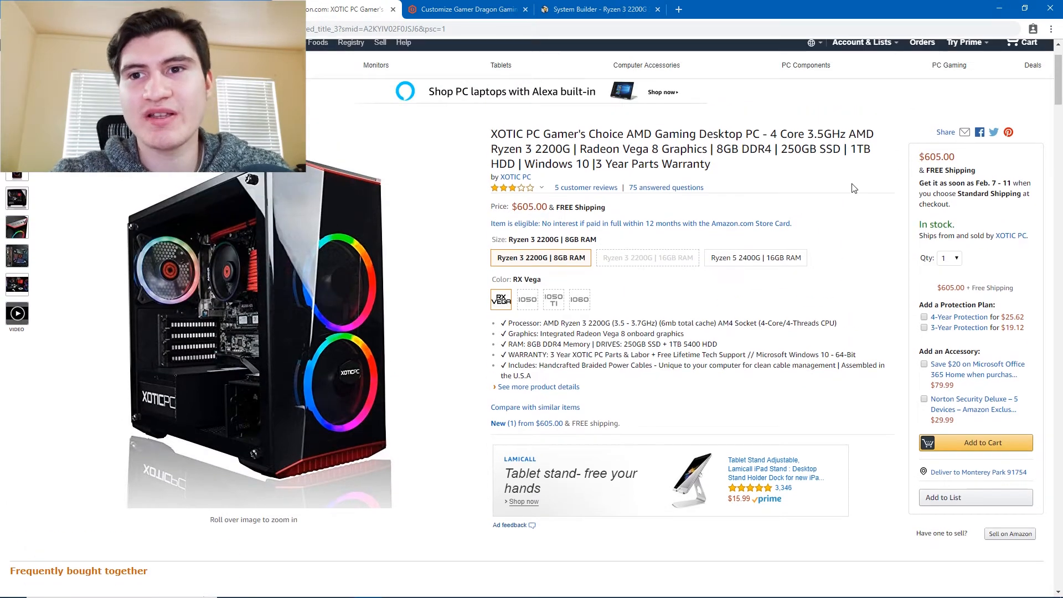
{"action": "mouse_move", "coordinate": [224, 339]}
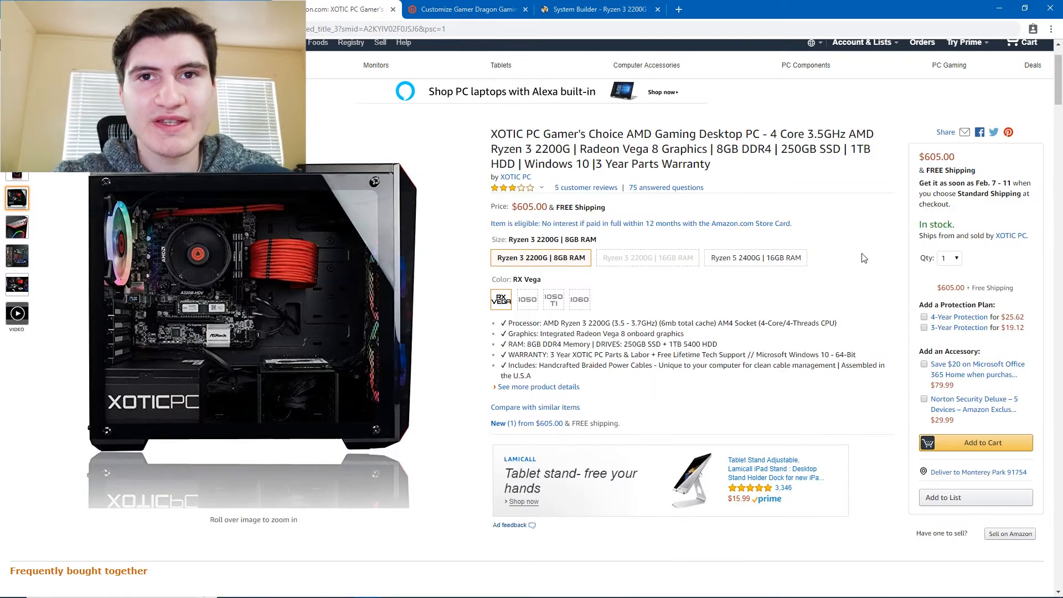
{"action": "mouse_move", "coordinate": [849, 221]}
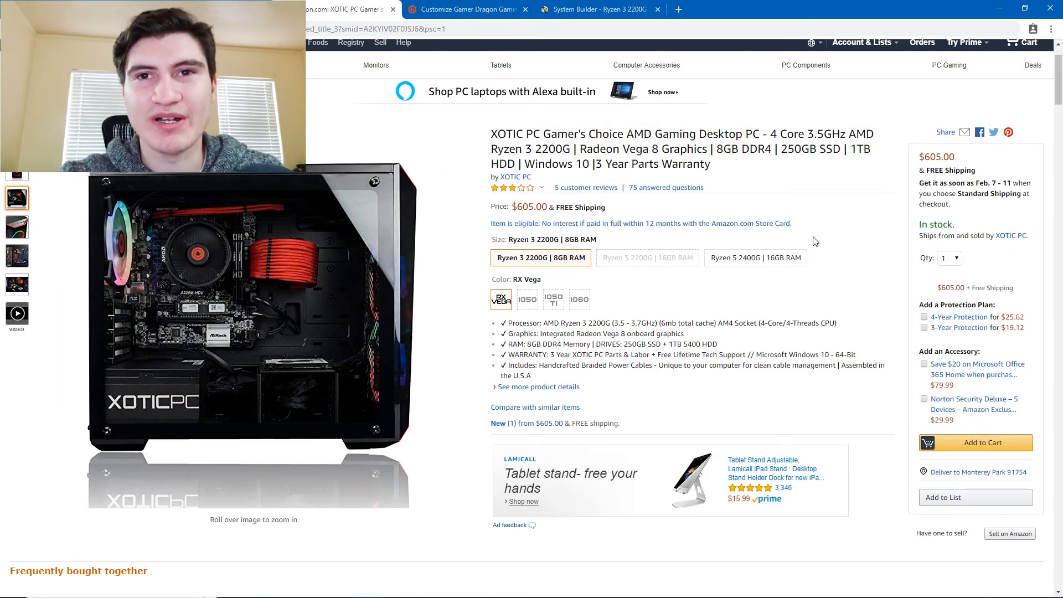
{"action": "mouse_move", "coordinate": [831, 253]}
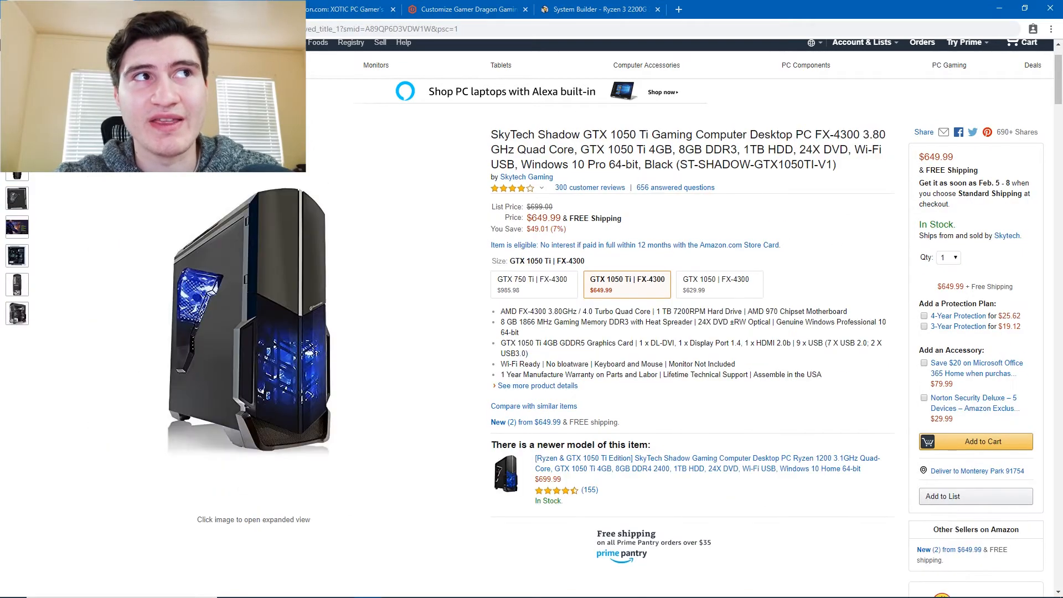
Move from Amazon to the CyberPowerPC Gamer Dragon configurator showing the $789 Ryzen 5 1600 build
{"action": "left_click", "coordinate": [349, 9]}
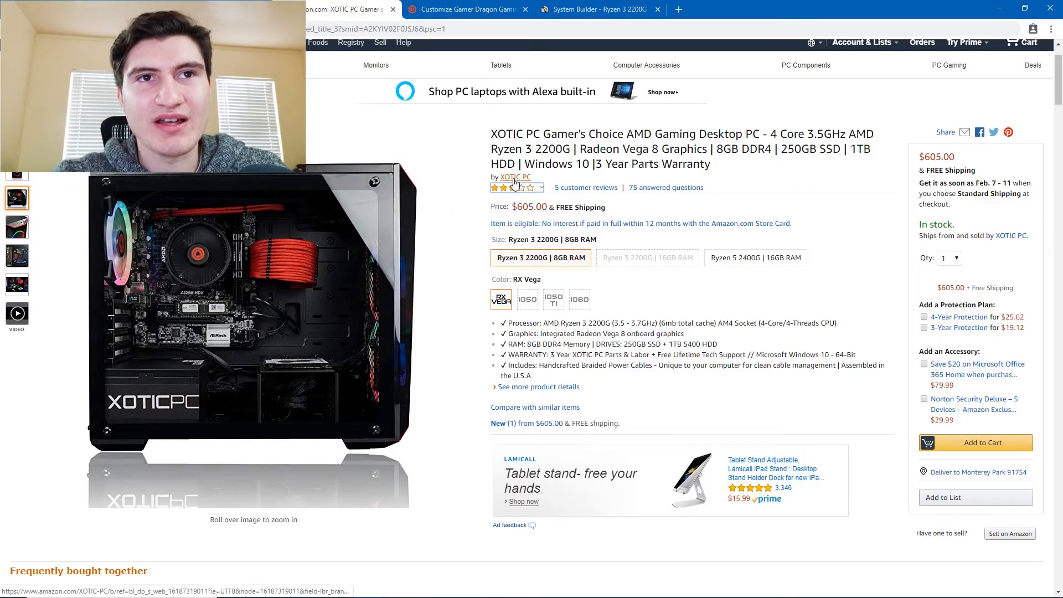
{"action": "mouse_move", "coordinate": [818, 172]}
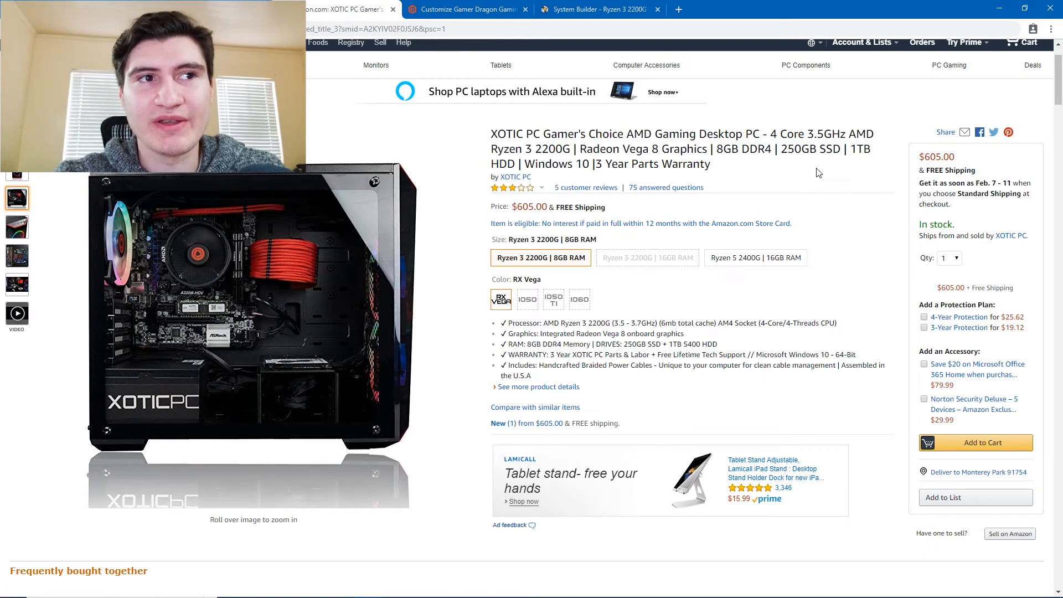
{"action": "mouse_move", "coordinate": [712, 217]}
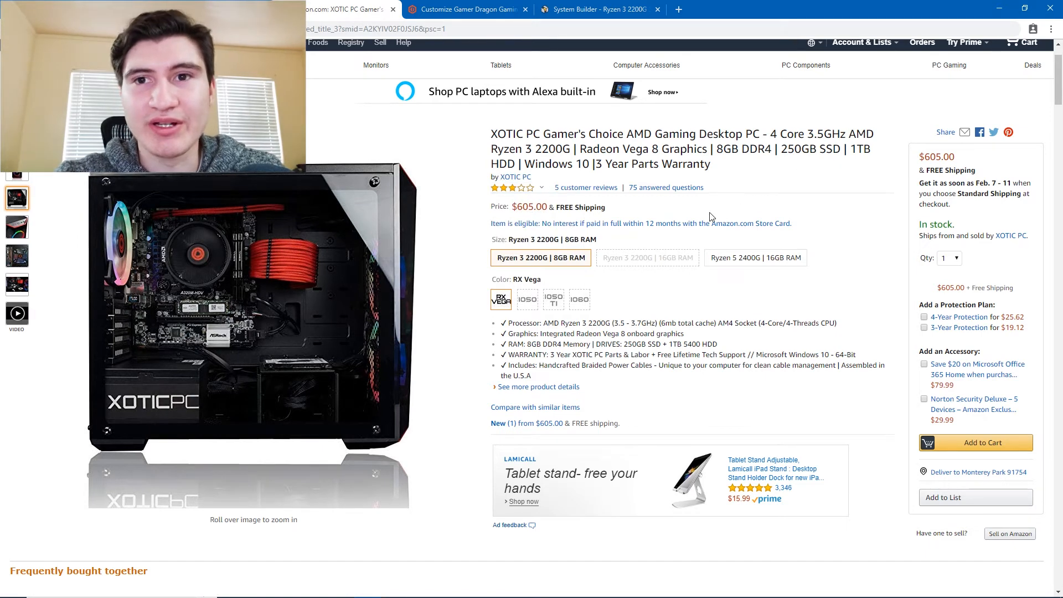
{"action": "mouse_move", "coordinate": [616, 293]}
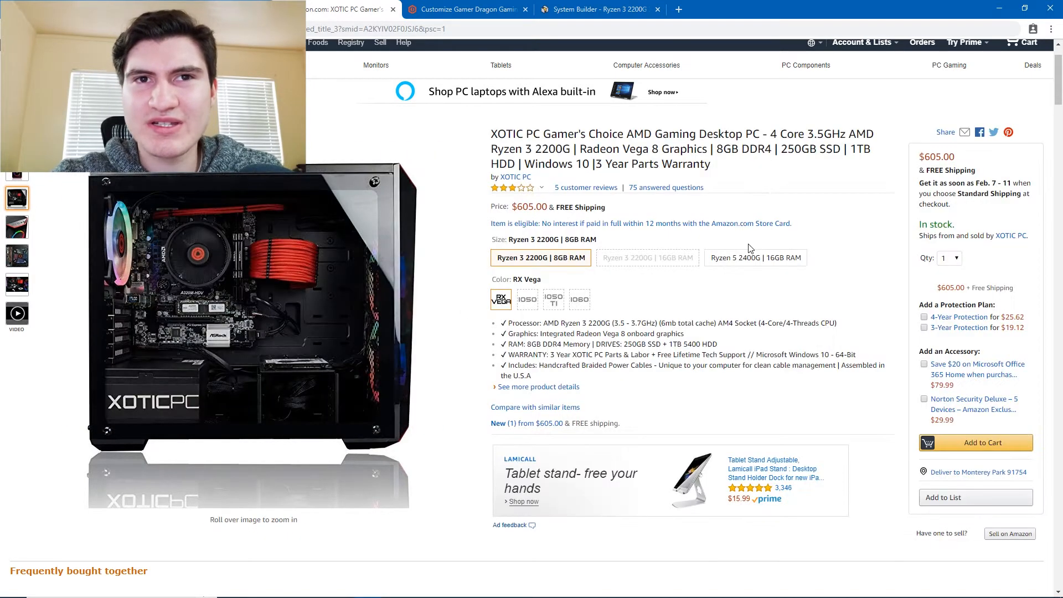
{"action": "mouse_move", "coordinate": [793, 242]}
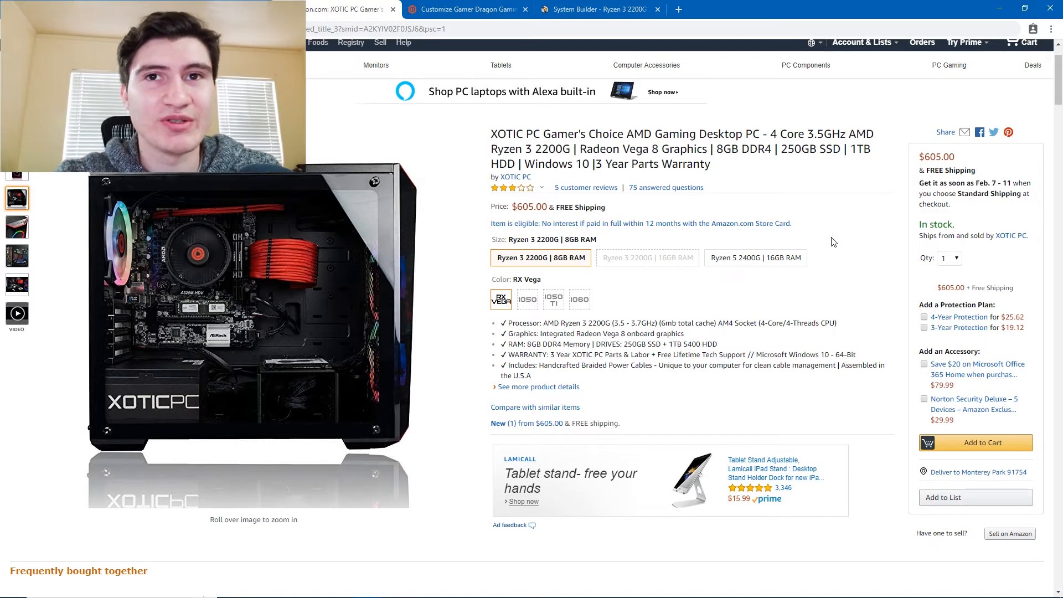
{"action": "mouse_move", "coordinate": [853, 232]}
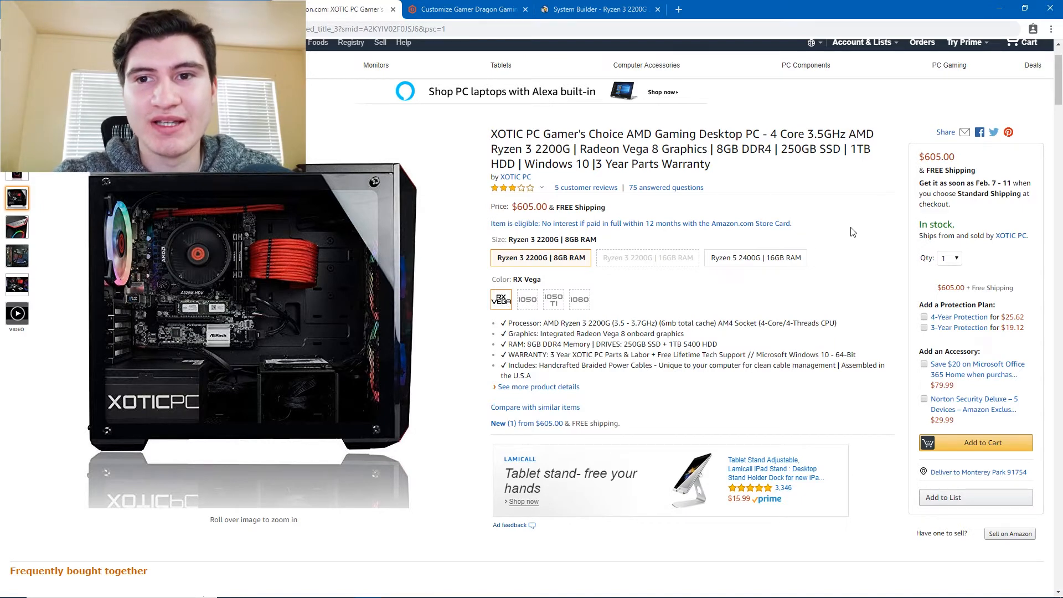
{"action": "mouse_move", "coordinate": [875, 218]}
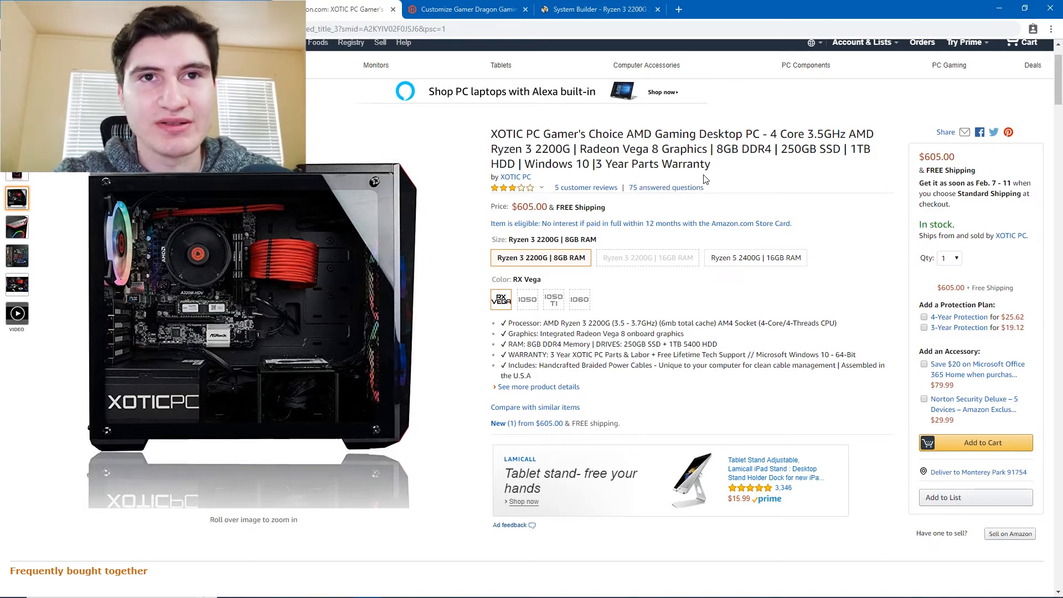
{"action": "mouse_move", "coordinate": [819, 211]}
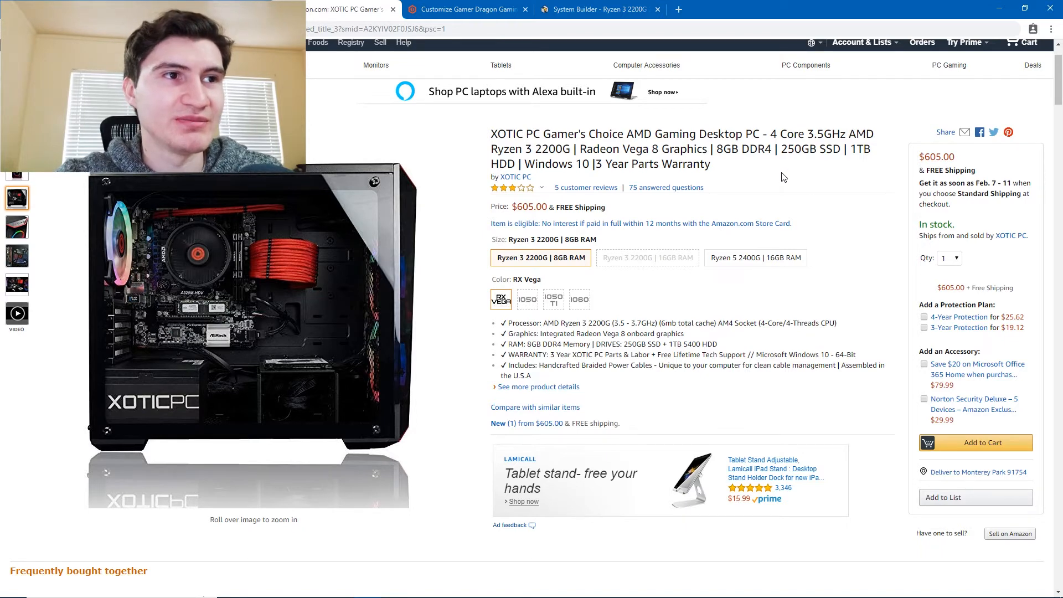
{"action": "mouse_move", "coordinate": [779, 192]}
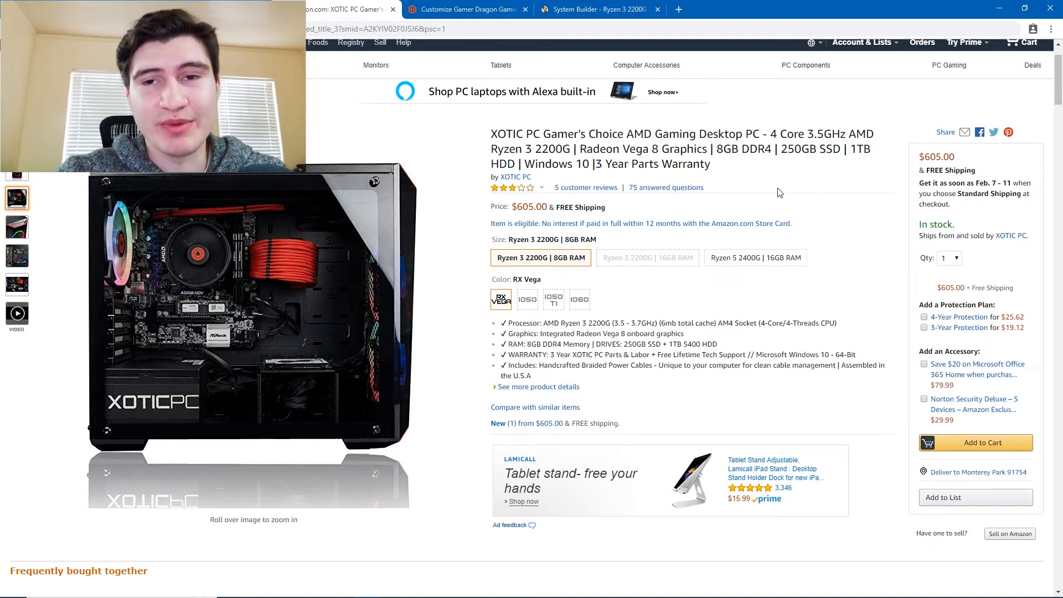
{"action": "left_click", "coordinate": [464, 10]}
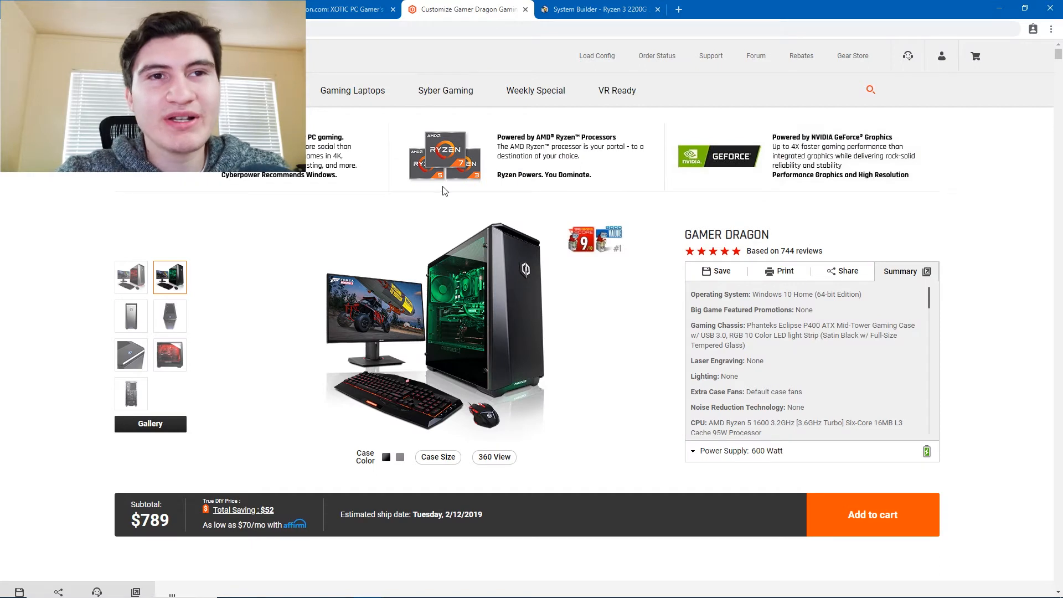
{"action": "mouse_move", "coordinate": [448, 211]}
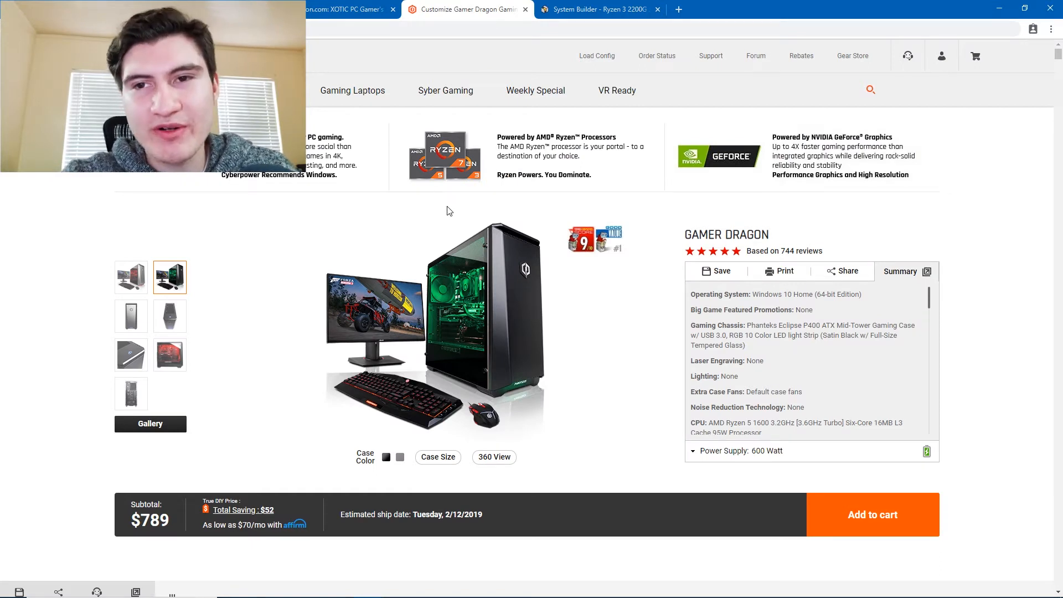
Swap the Gamer Dragon chassis to the CyberpowerPC ONYXIA, lowering the subtotal to $752
{"action": "scroll", "scroll_direction": "down", "scroll_amount": 3}
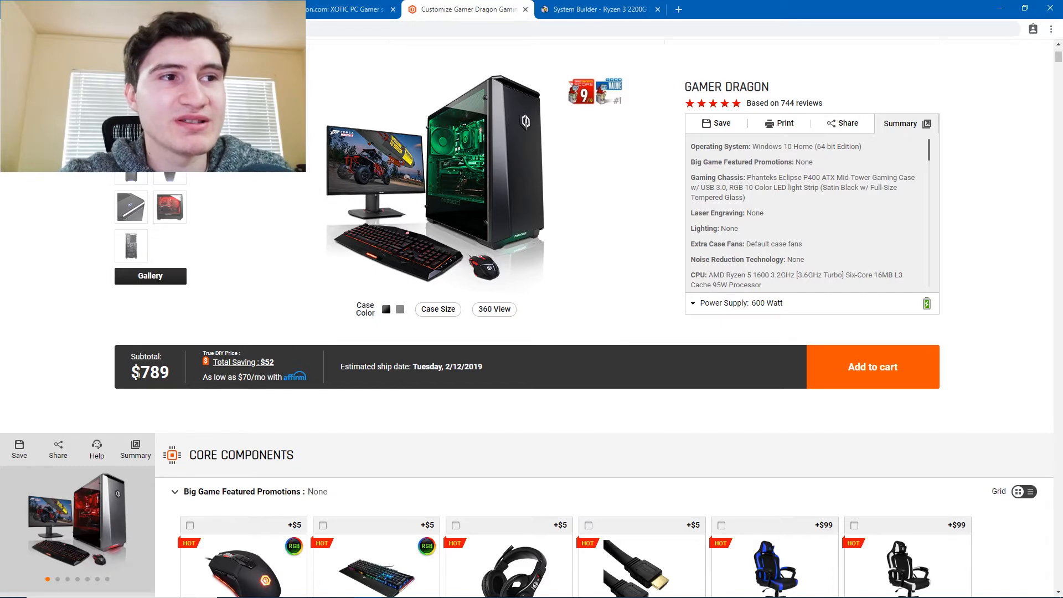
{"action": "scroll", "scroll_direction": "down", "scroll_amount": 3}
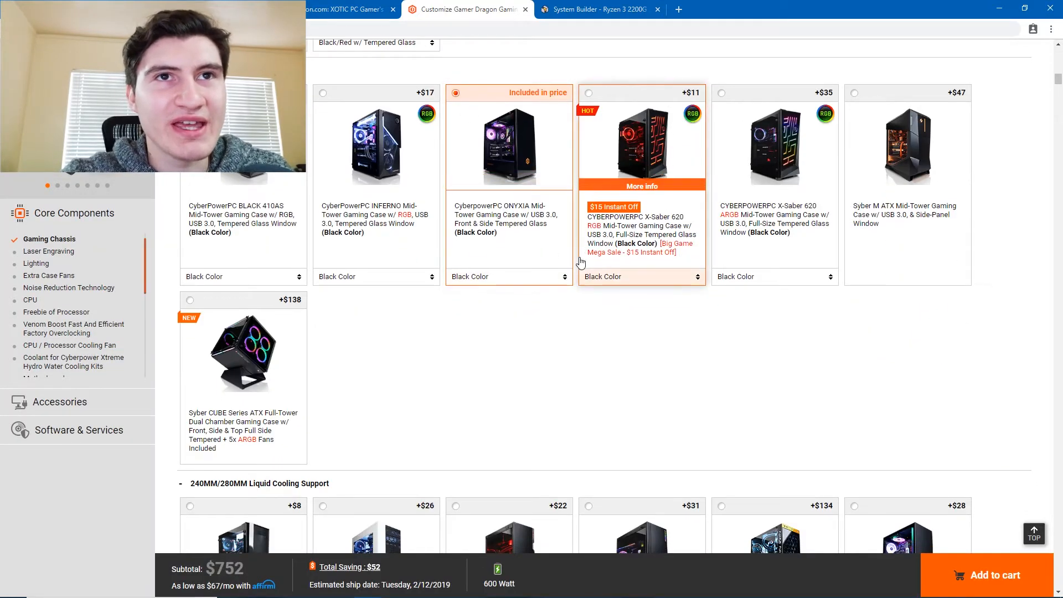
{"action": "scroll", "scroll_direction": "up", "scroll_amount": 3}
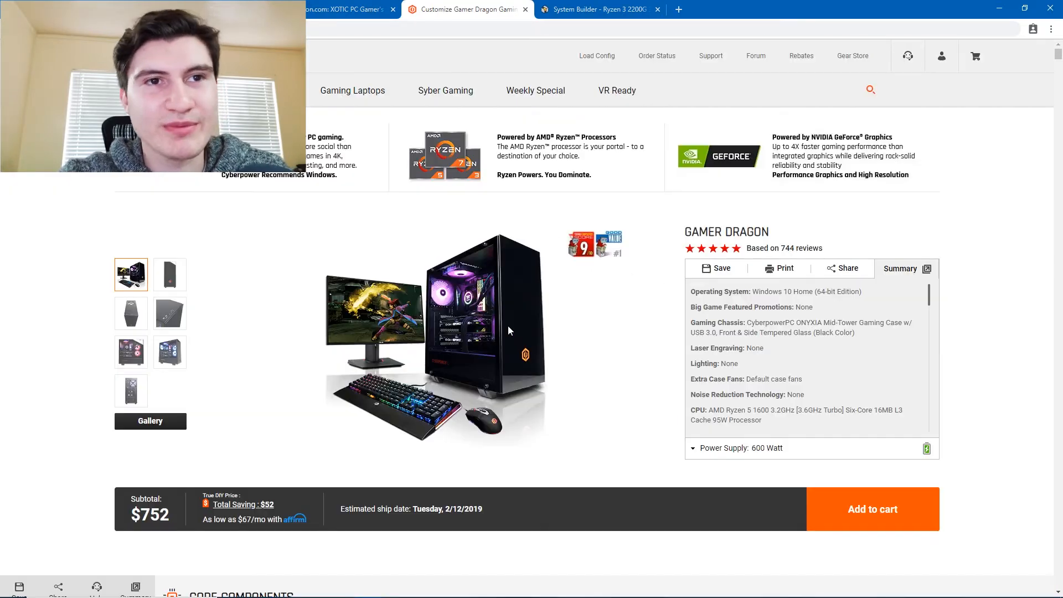
{"action": "scroll", "scroll_direction": "down", "scroll_amount": 3}
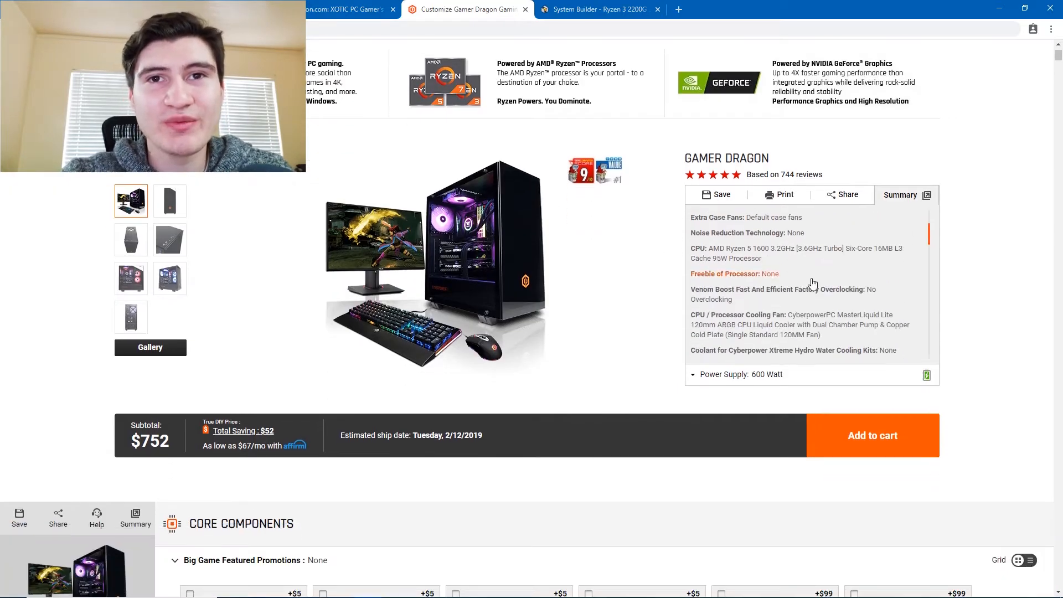
{"action": "scroll", "scroll_direction": "down", "scroll_amount": 3}
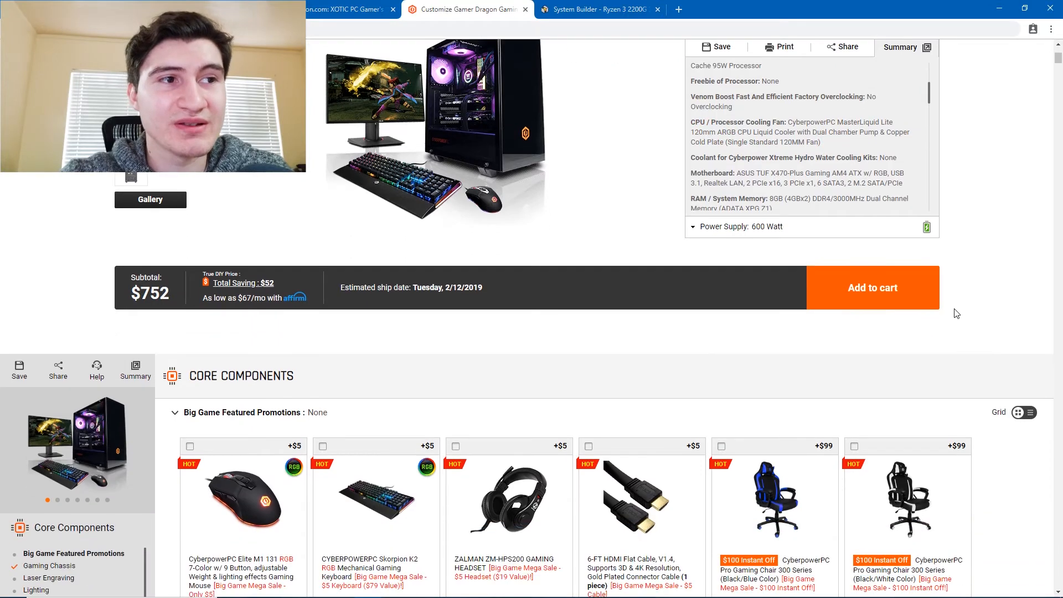
{"action": "mouse_move", "coordinate": [626, 341]}
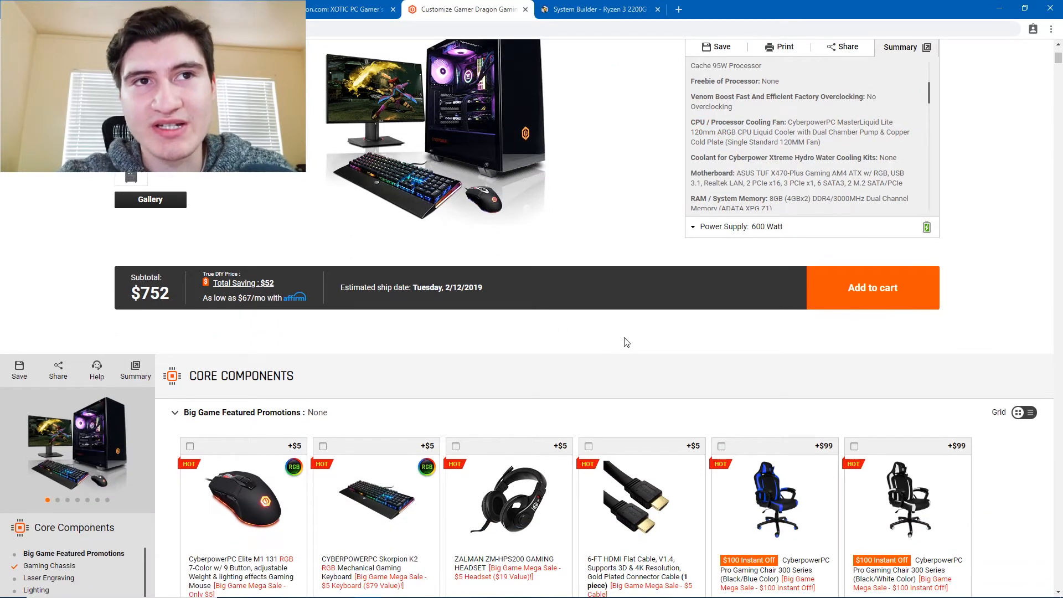
{"action": "scroll", "scroll_direction": "up", "scroll_amount": 3}
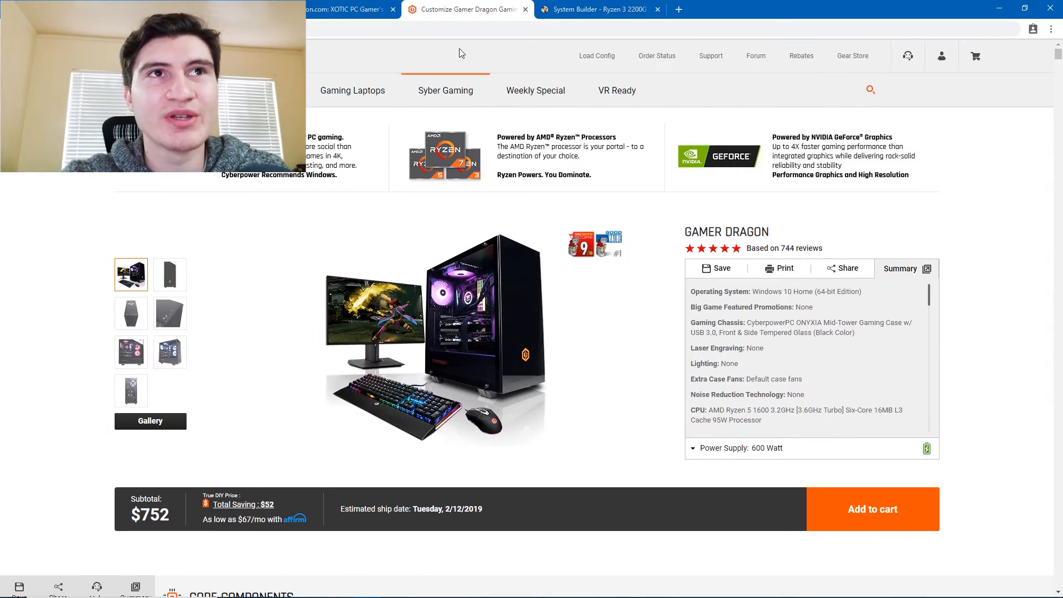
{"action": "scroll", "scroll_direction": "down", "scroll_amount": 3}
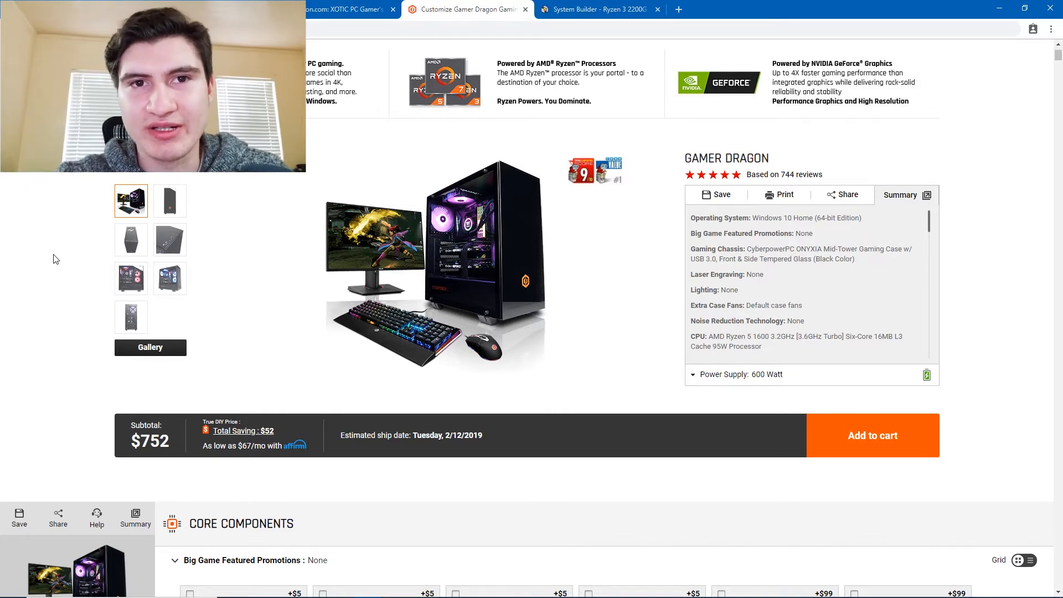
{"action": "scroll", "scroll_direction": "down", "scroll_amount": 3}
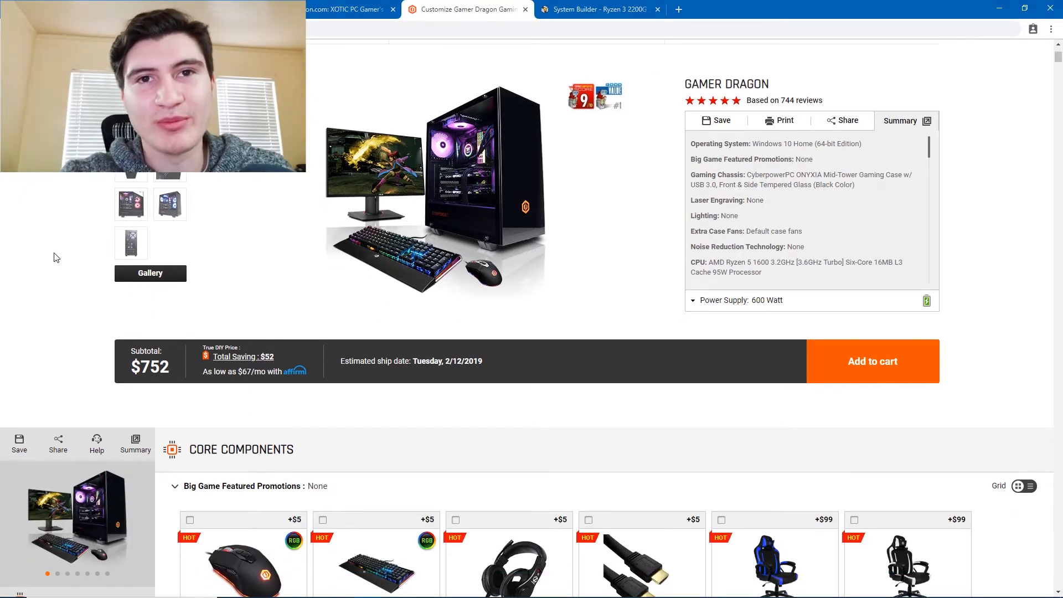
{"action": "scroll", "scroll_direction": "down", "scroll_amount": 3}
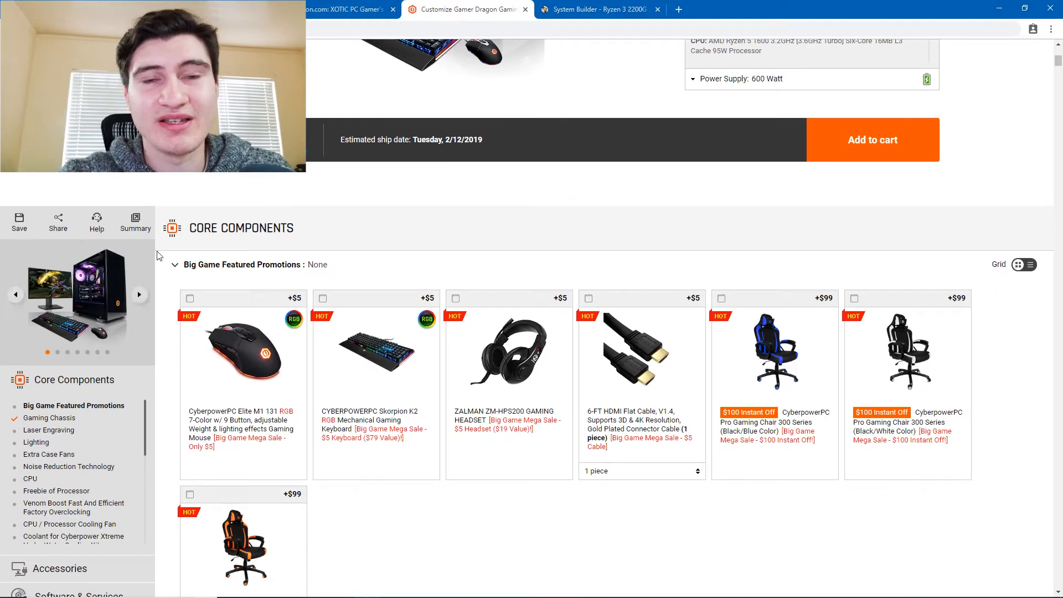
{"action": "scroll", "scroll_direction": "up", "scroll_amount": 3}
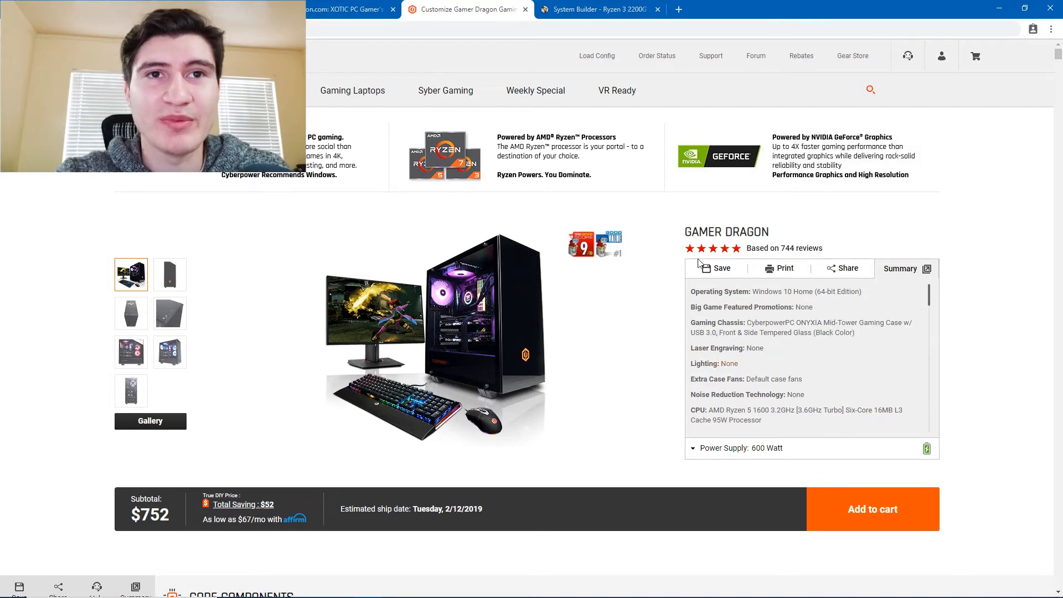
{"action": "scroll", "scroll_direction": "down", "scroll_amount": 3}
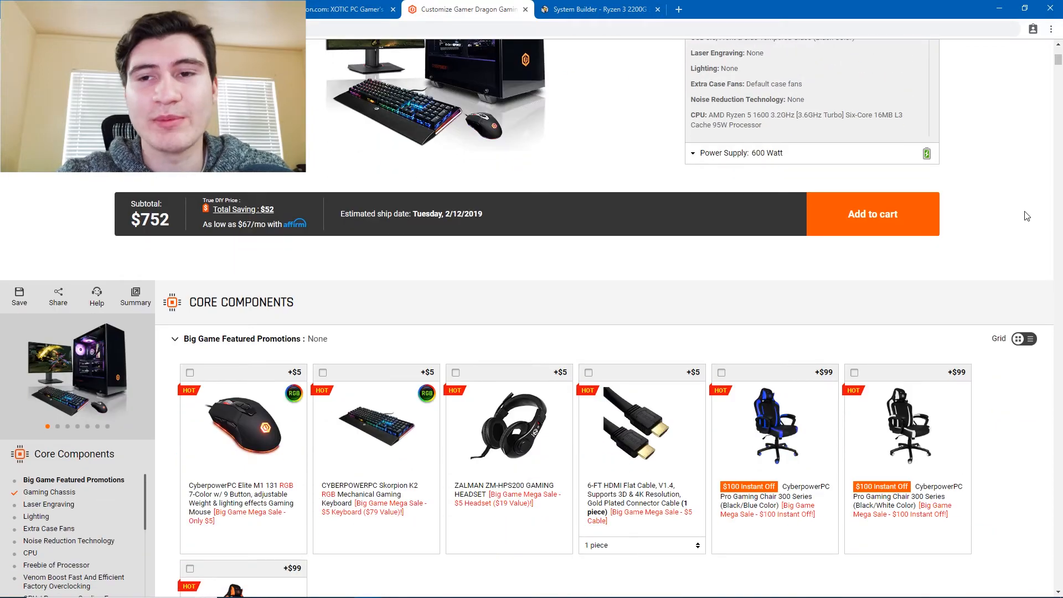
{"action": "mouse_move", "coordinate": [1033, 224]}
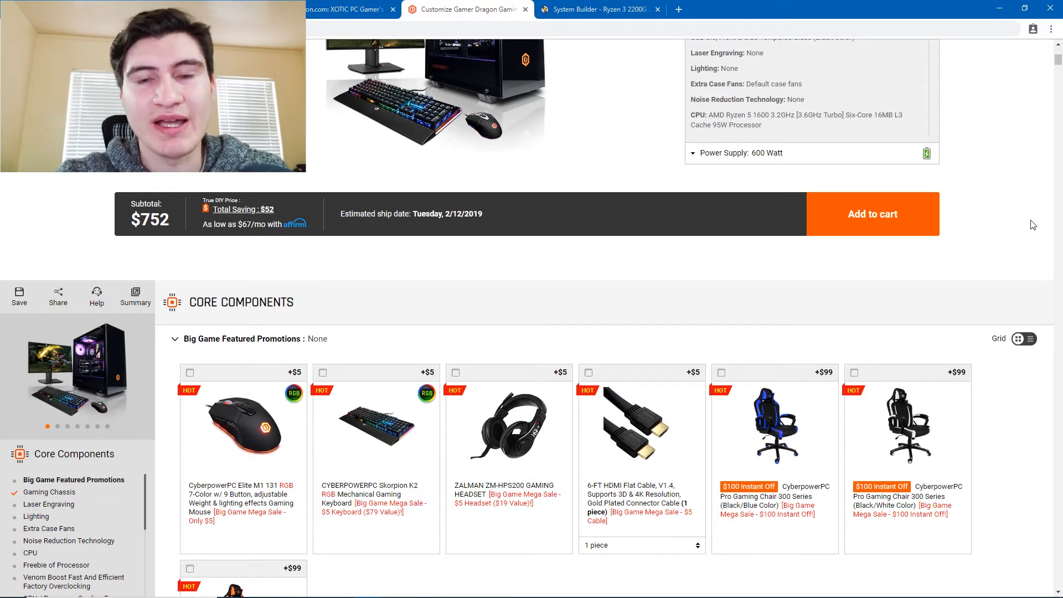
{"action": "scroll", "scroll_direction": "up", "scroll_amount": 3}
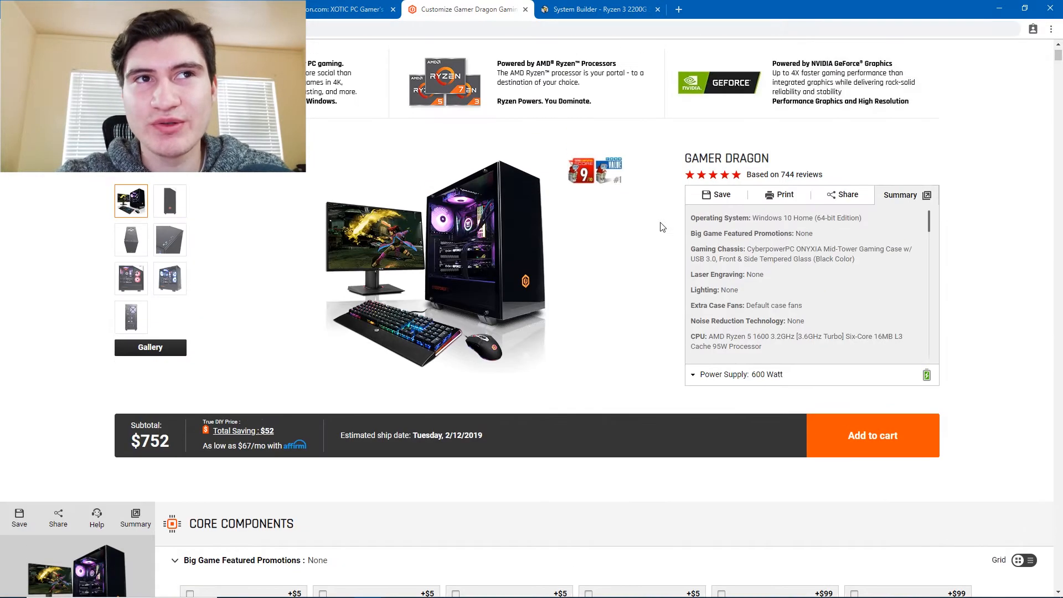
{"action": "mouse_move", "coordinate": [973, 280]}
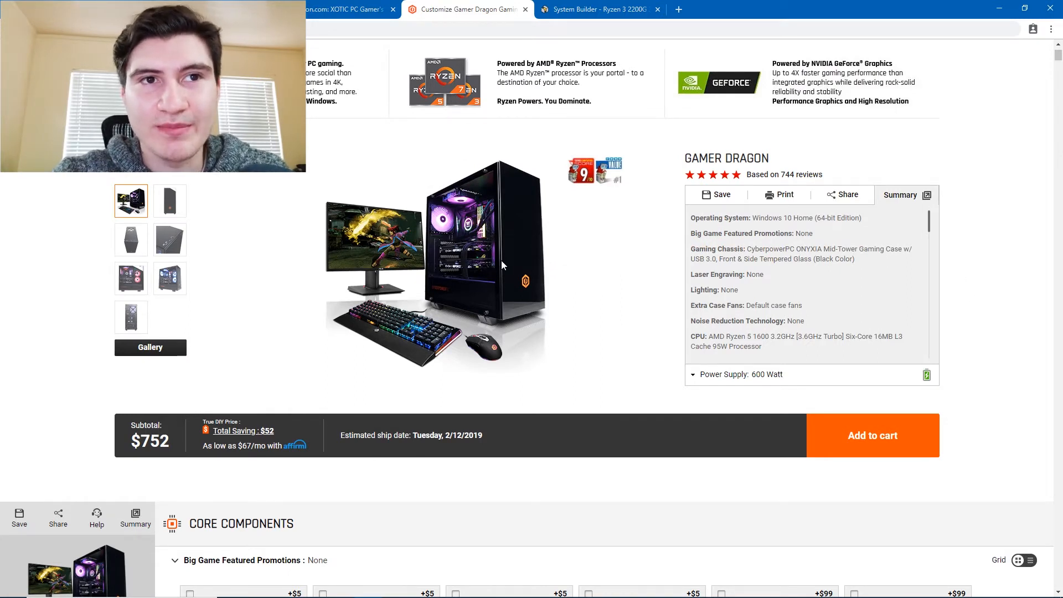
{"action": "mouse_move", "coordinate": [521, 271]}
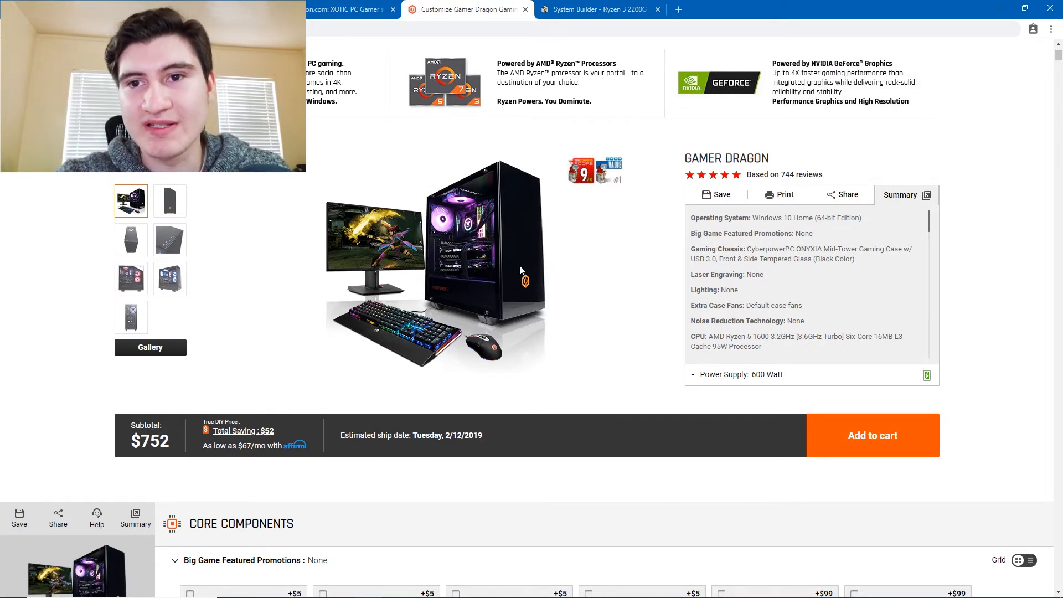
{"action": "mouse_move", "coordinate": [534, 266]}
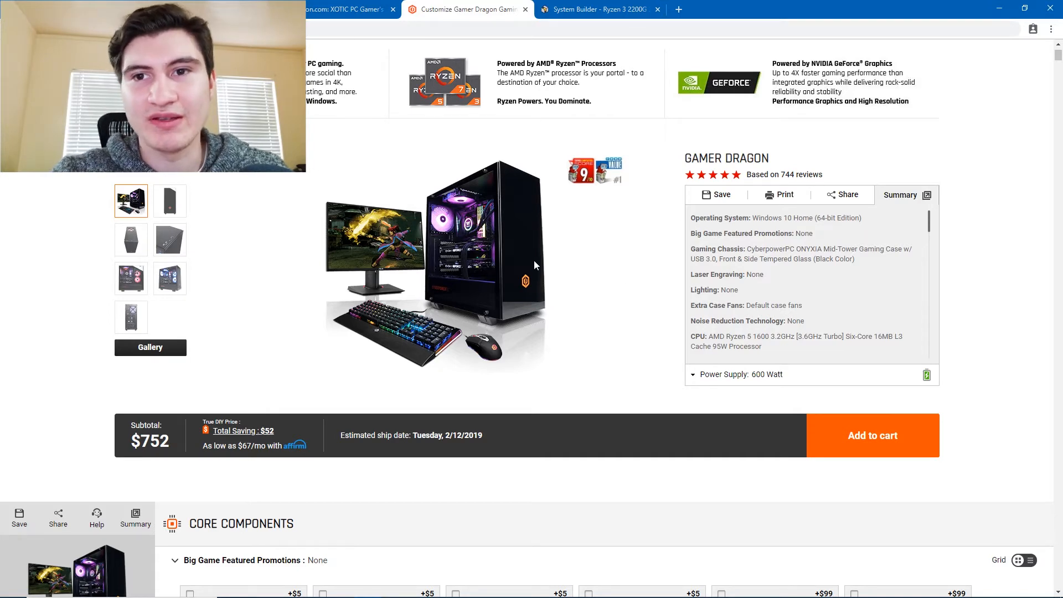
{"action": "left_click", "coordinate": [599, 9]}
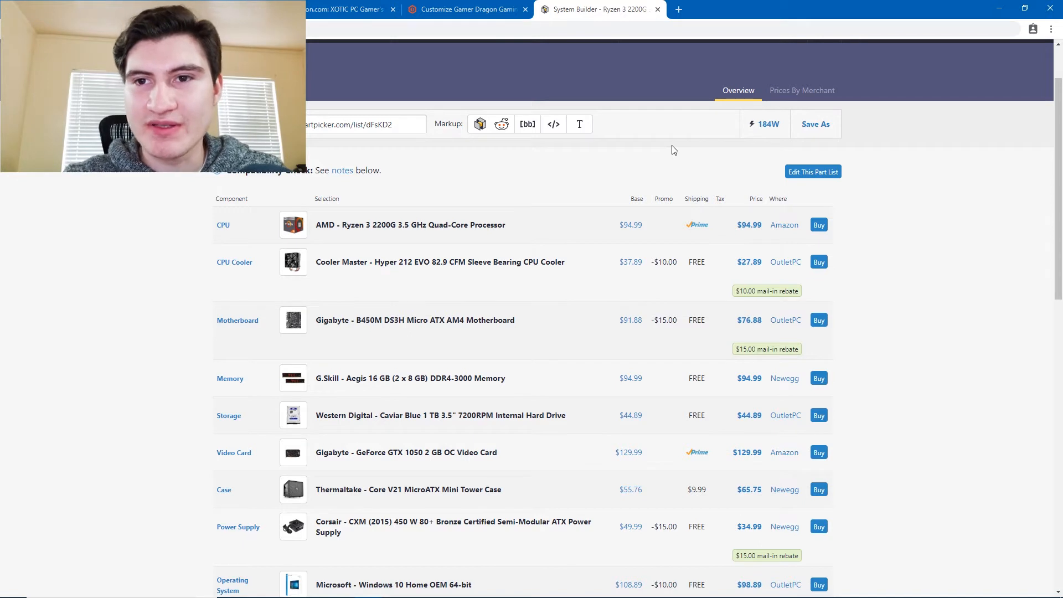
{"action": "mouse_move", "coordinate": [915, 145]}
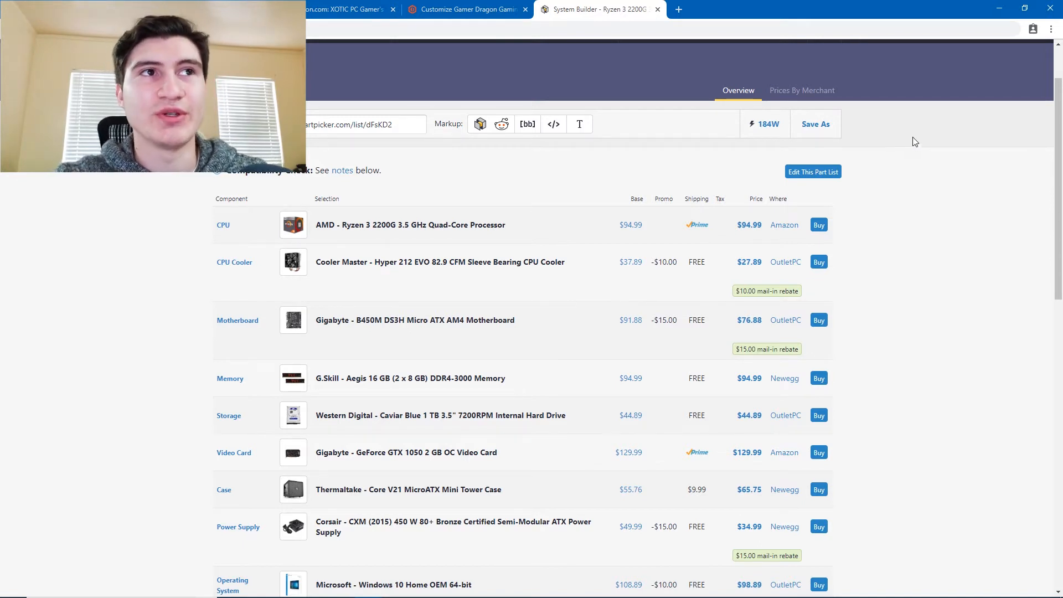
Return to the Ryzen 3 2200G / GTX 1050 list with its $709.27 base total
{"action": "scroll", "scroll_direction": "down", "scroll_amount": 3}
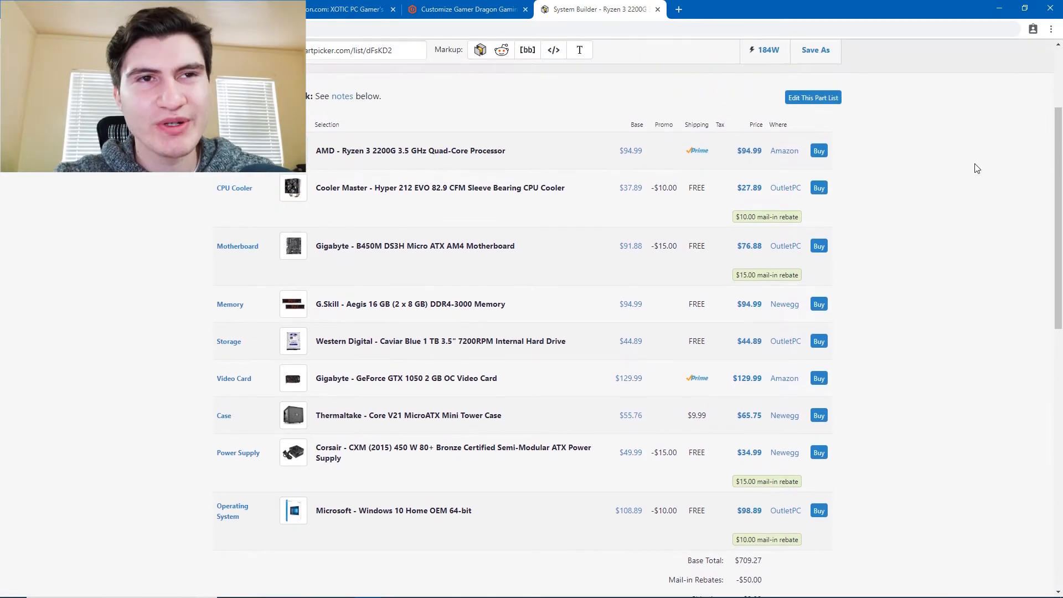
{"action": "scroll", "scroll_direction": "up", "scroll_amount": 3}
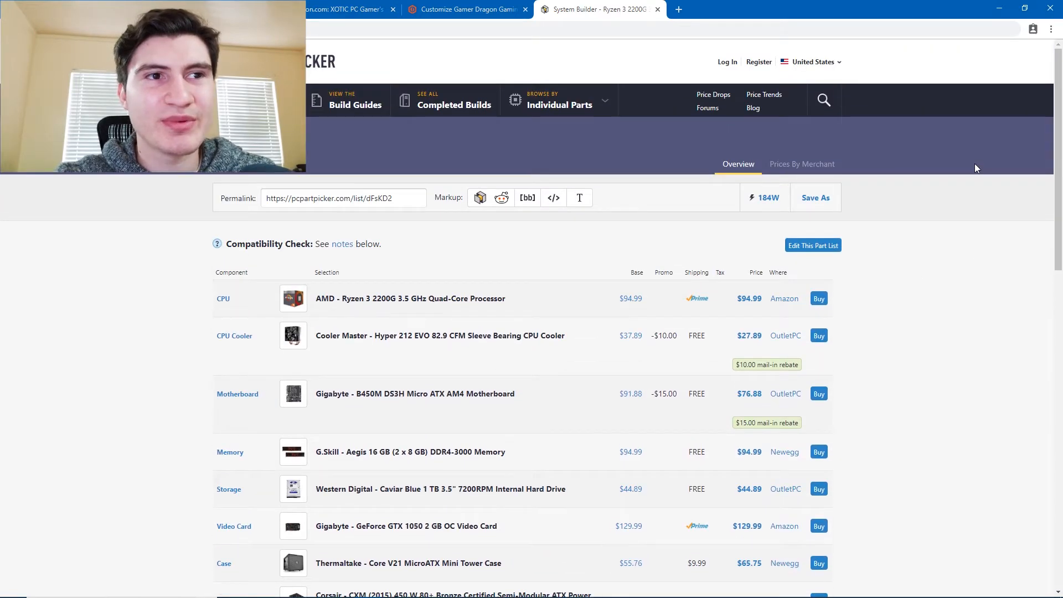
{"action": "scroll", "scroll_direction": "down", "scroll_amount": 3}
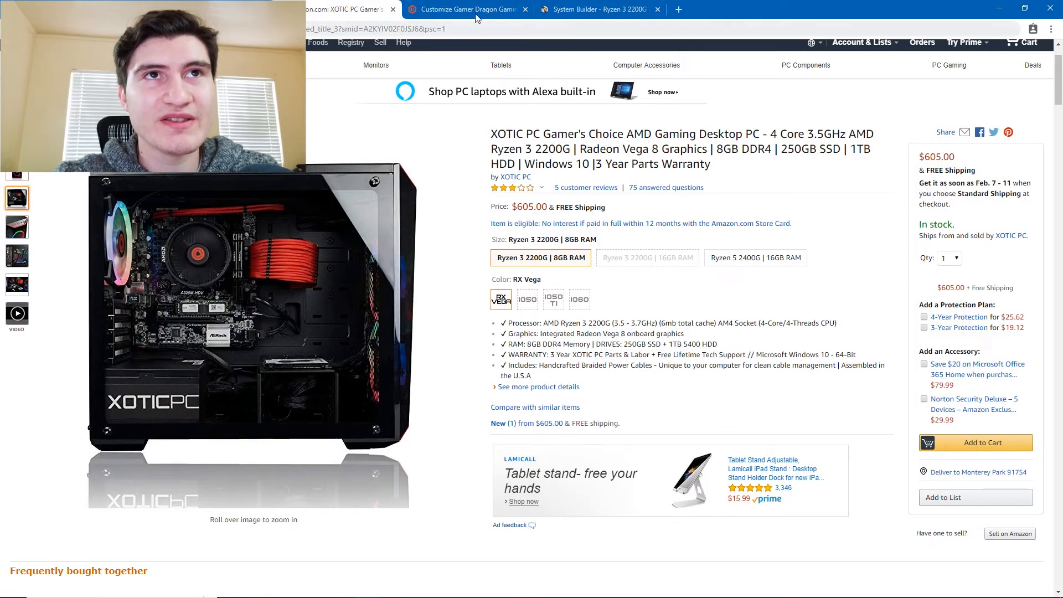
{"action": "left_click", "coordinate": [597, 9]}
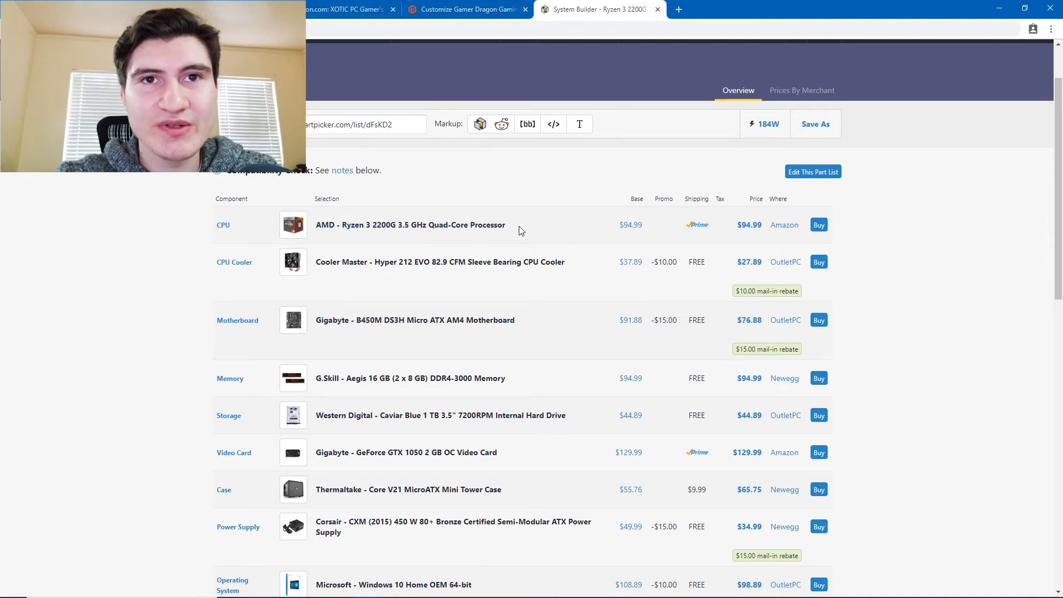
{"action": "mouse_move", "coordinate": [885, 229]}
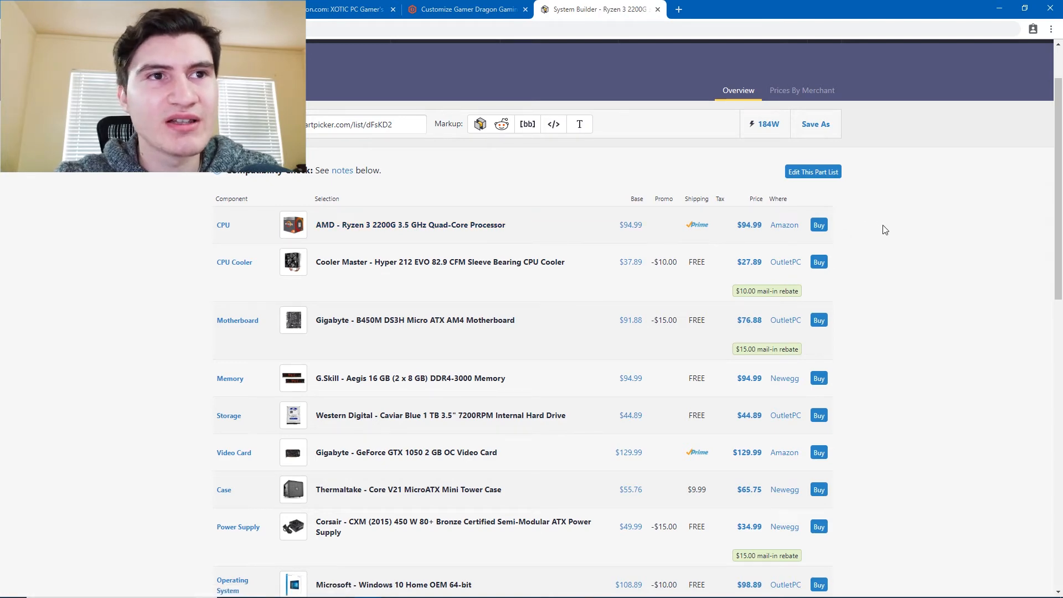
Review the budget list down to the $669.26 total, $9.99 shipping and 184W estimate
{"action": "scroll", "scroll_direction": "down", "scroll_amount": 3}
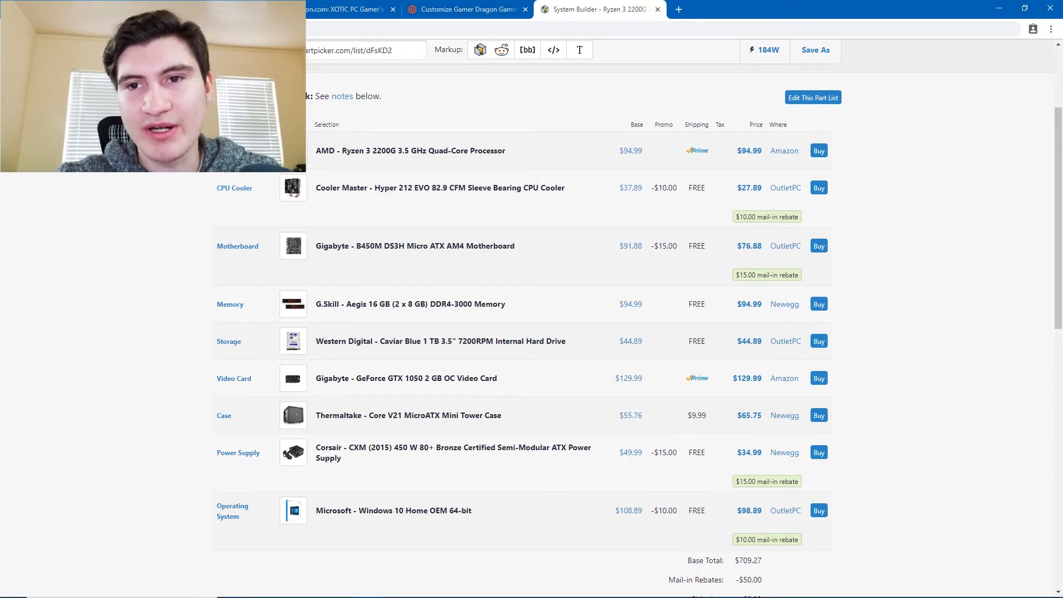
{"action": "mouse_move", "coordinate": [332, 154]}
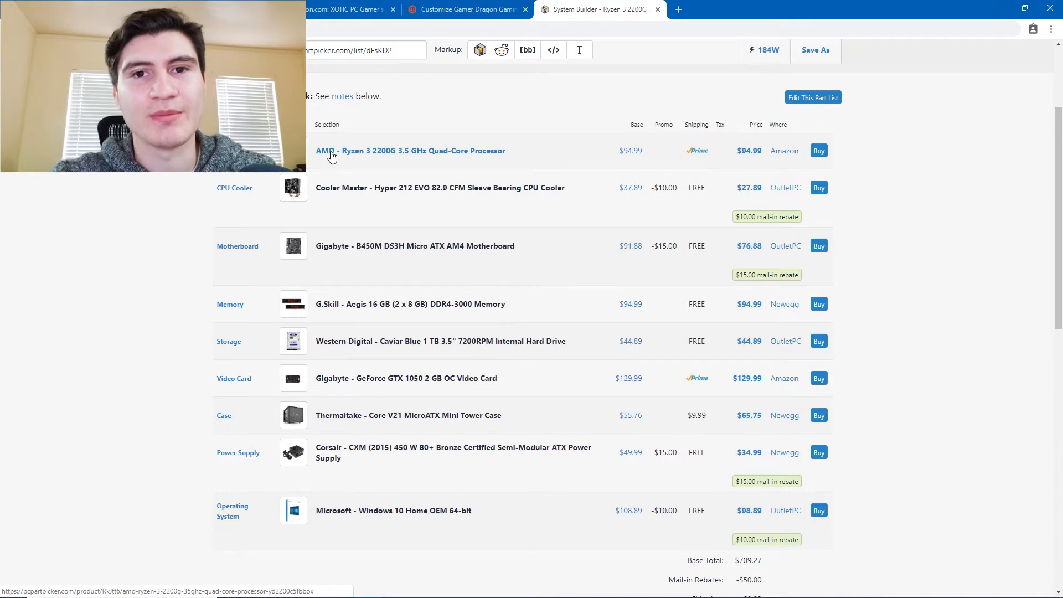
{"action": "scroll", "scroll_direction": "down", "scroll_amount": 3}
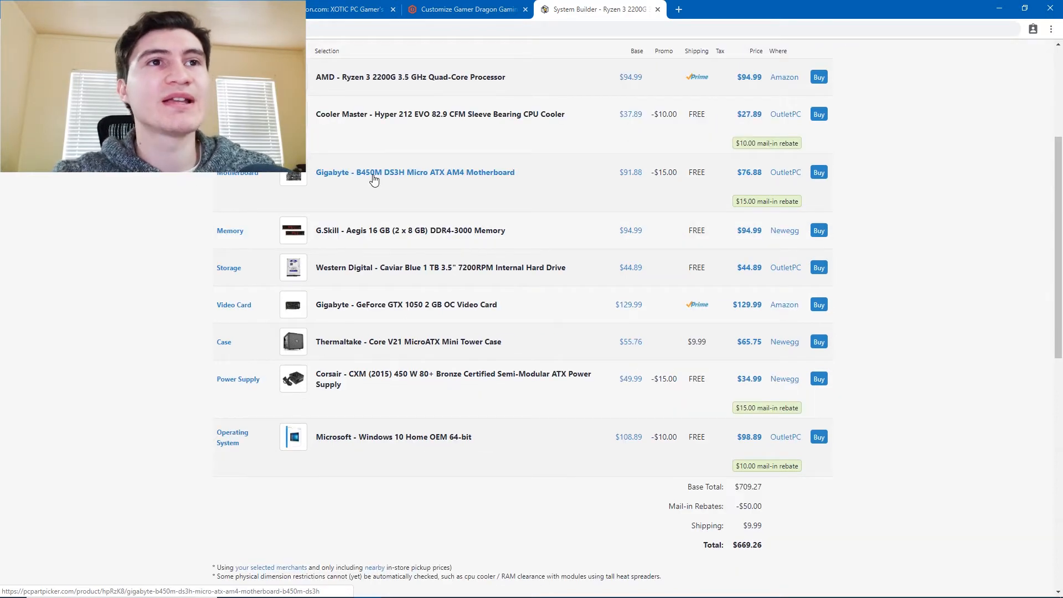
{"action": "mouse_move", "coordinate": [390, 184]}
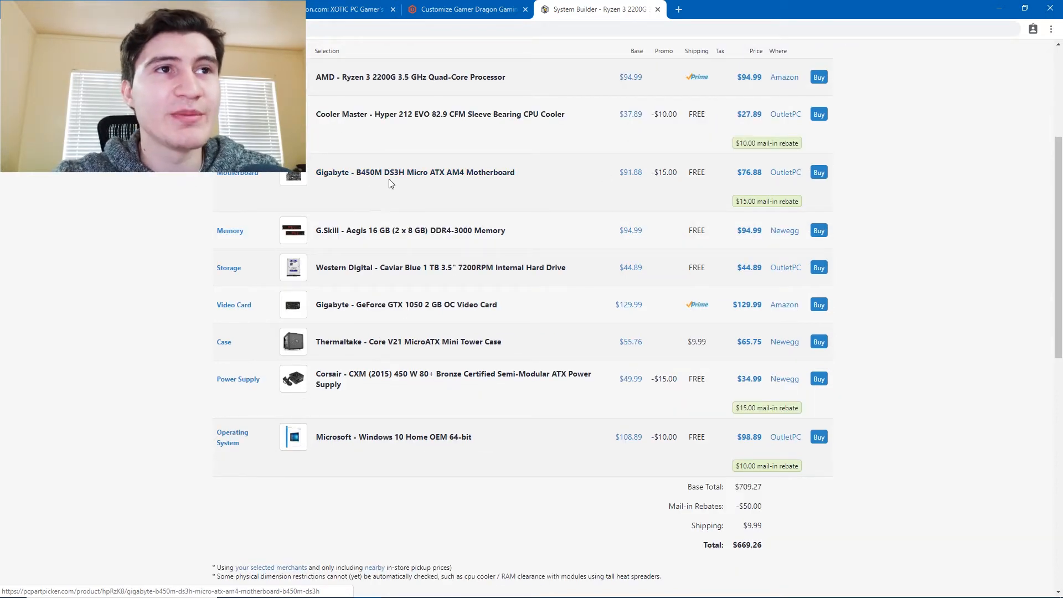
{"action": "mouse_move", "coordinate": [508, 192]}
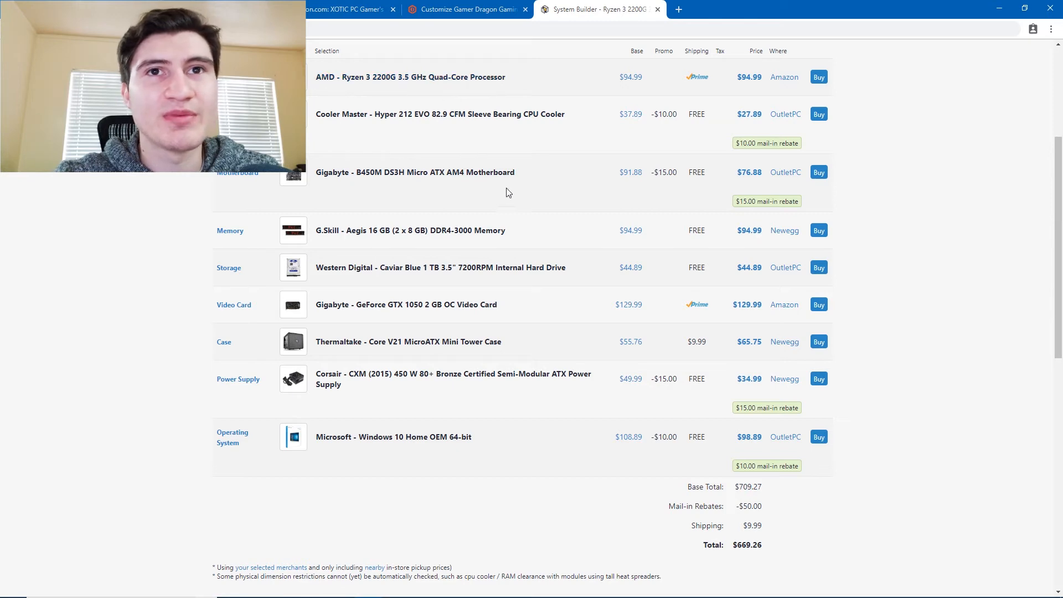
{"action": "scroll", "scroll_direction": "up", "scroll_amount": 3}
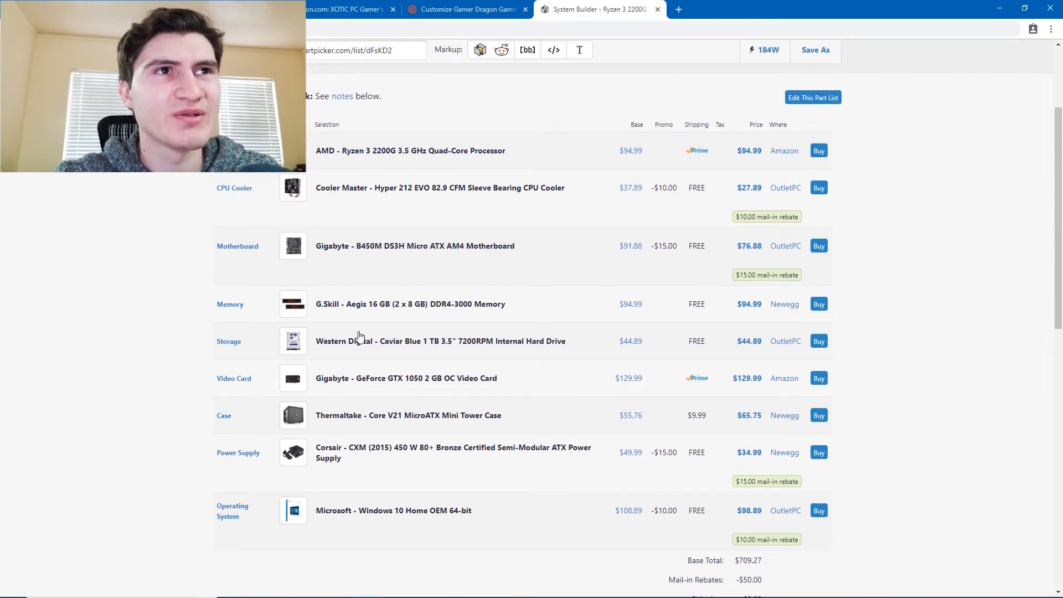
{"action": "scroll", "scroll_direction": "down", "scroll_amount": 3}
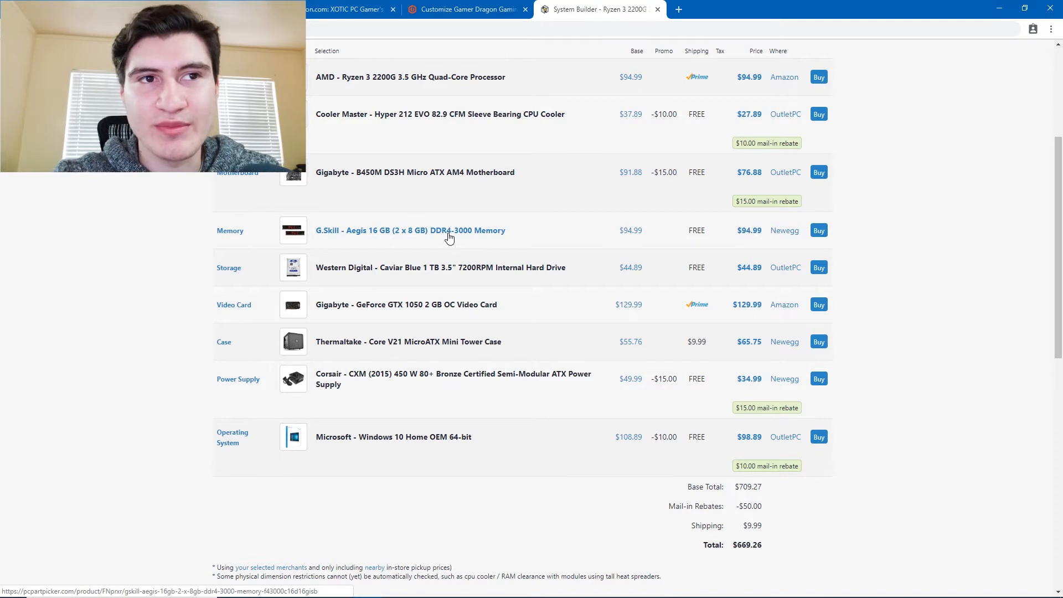
{"action": "mouse_move", "coordinate": [412, 238]}
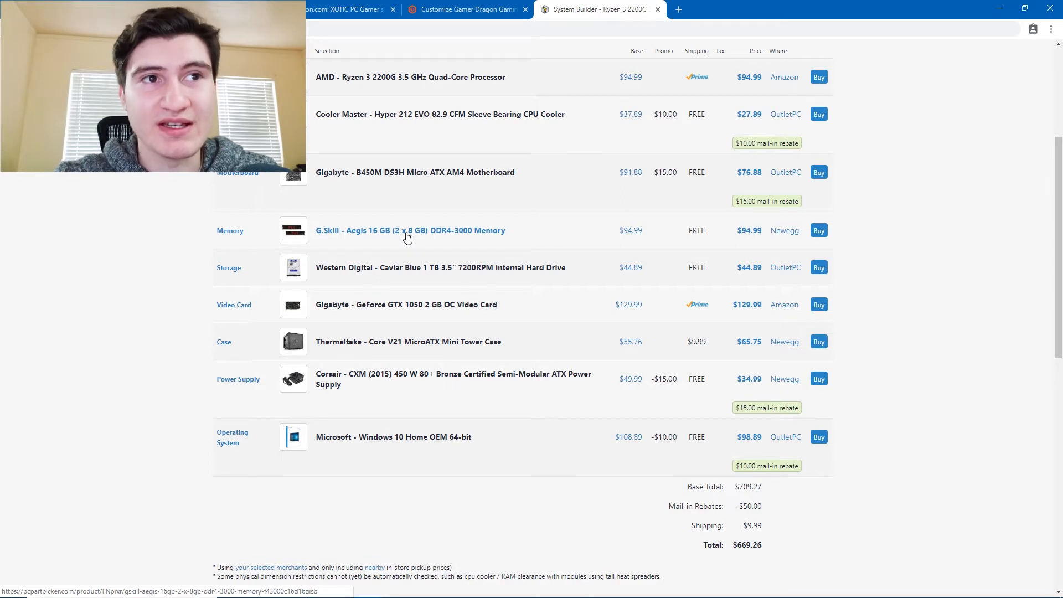
{"action": "mouse_move", "coordinate": [476, 238]}
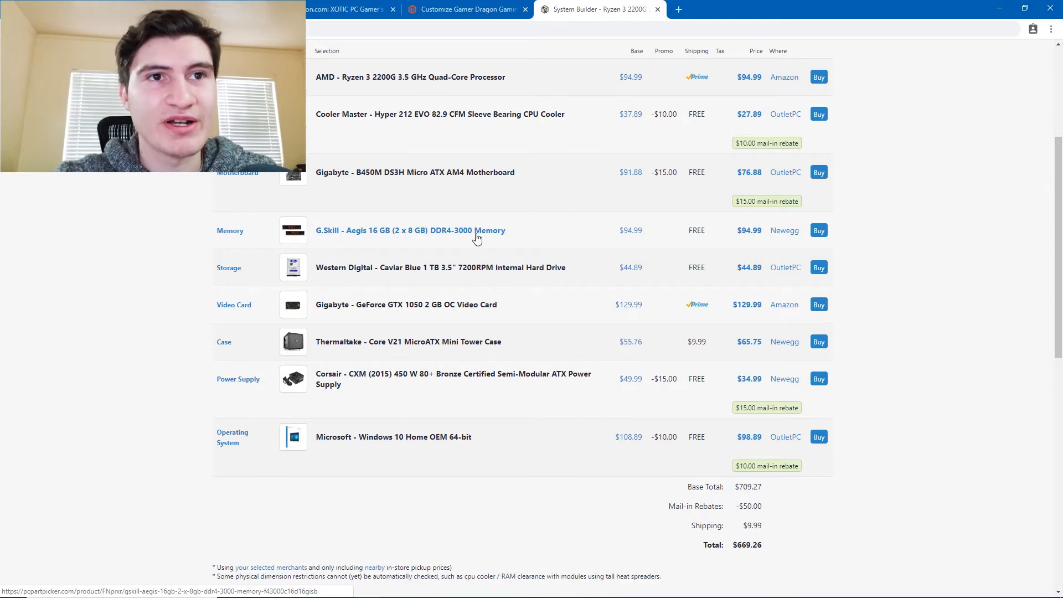
{"action": "mouse_move", "coordinate": [348, 236]}
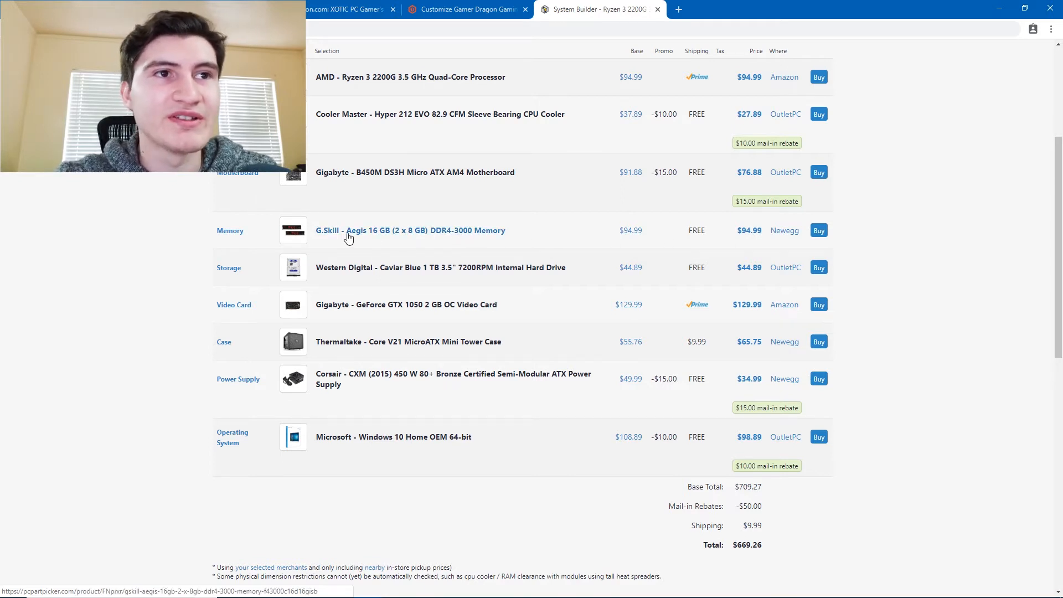
{"action": "scroll", "scroll_direction": "down", "scroll_amount": 3}
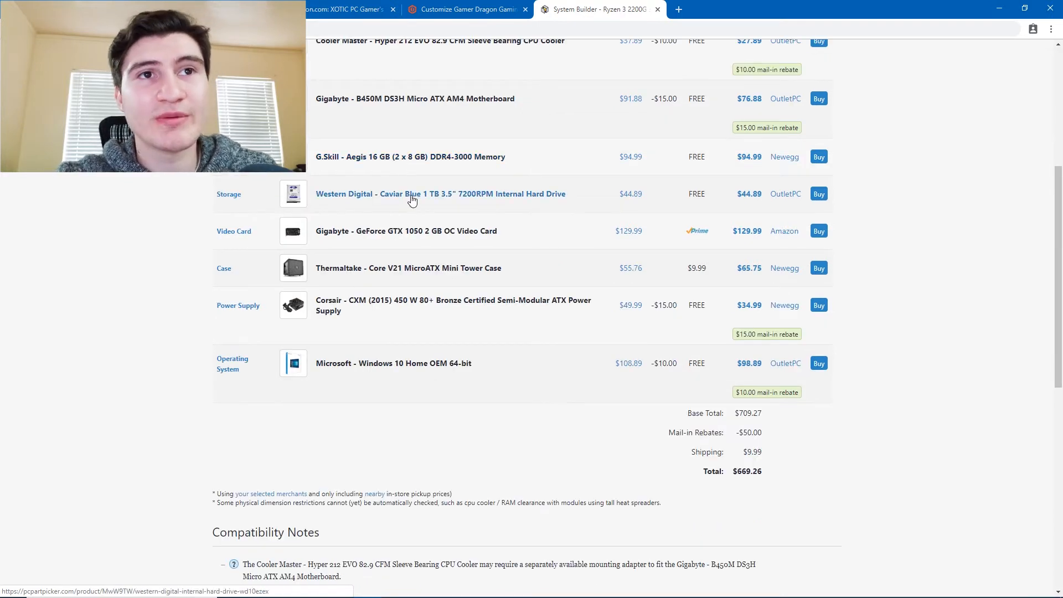
{"action": "mouse_move", "coordinate": [191, 204]}
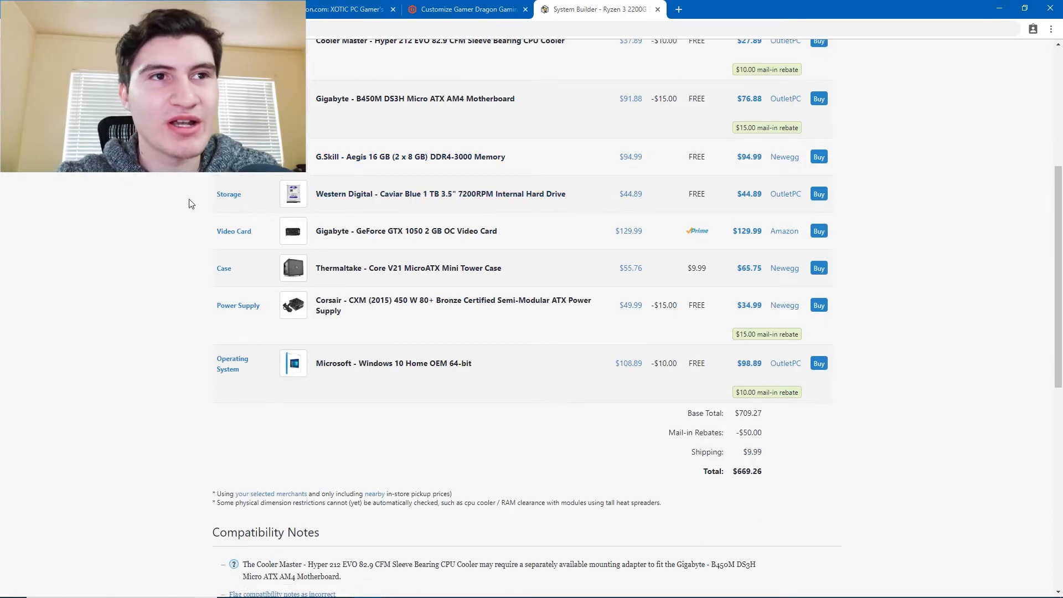
{"action": "mouse_move", "coordinate": [195, 197]}
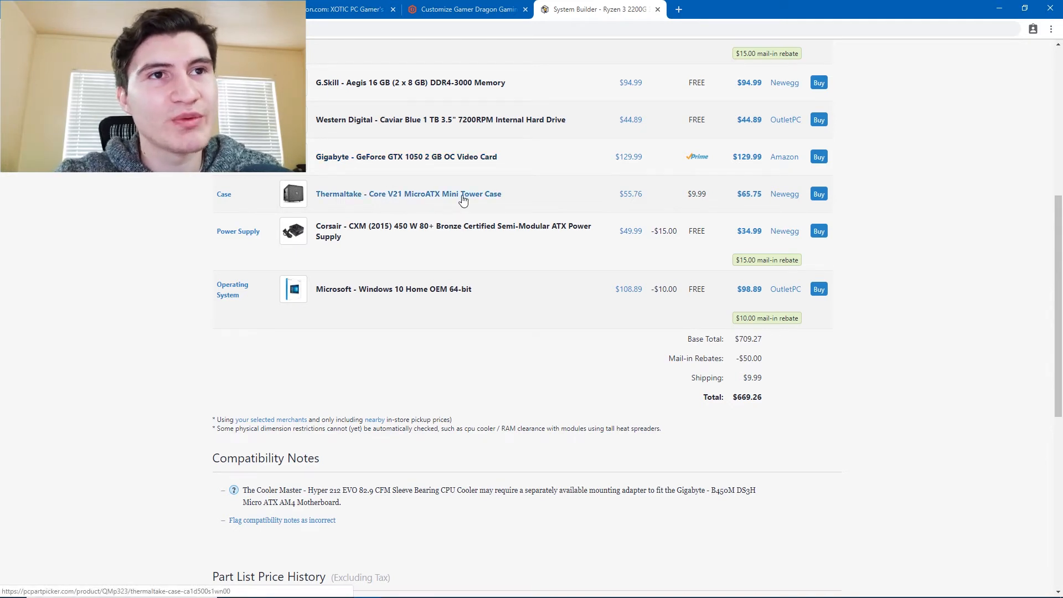
{"action": "scroll", "scroll_direction": "up", "scroll_amount": 3}
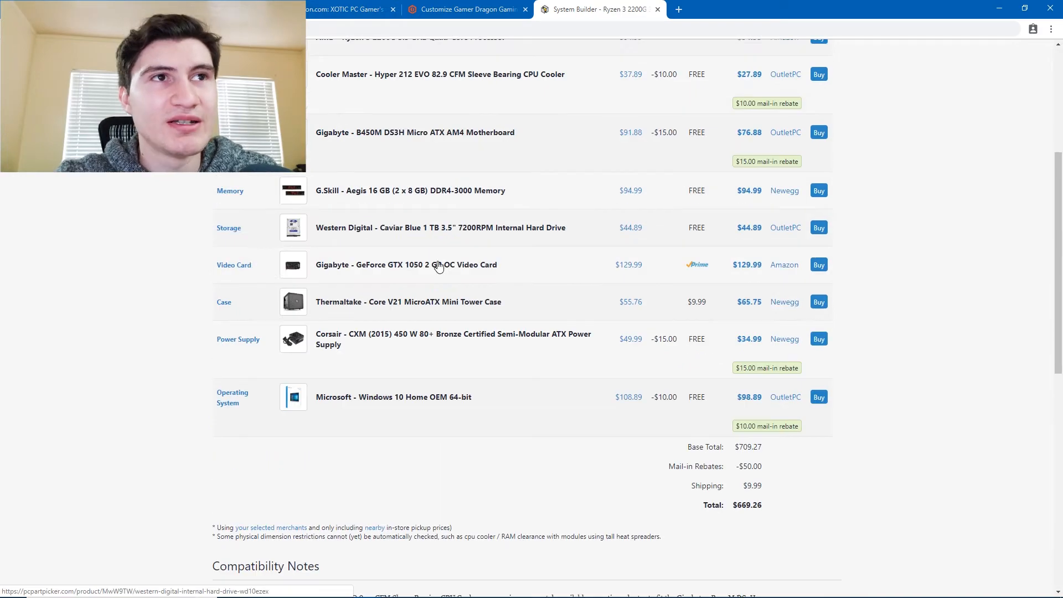
{"action": "scroll", "scroll_direction": "down", "scroll_amount": 3}
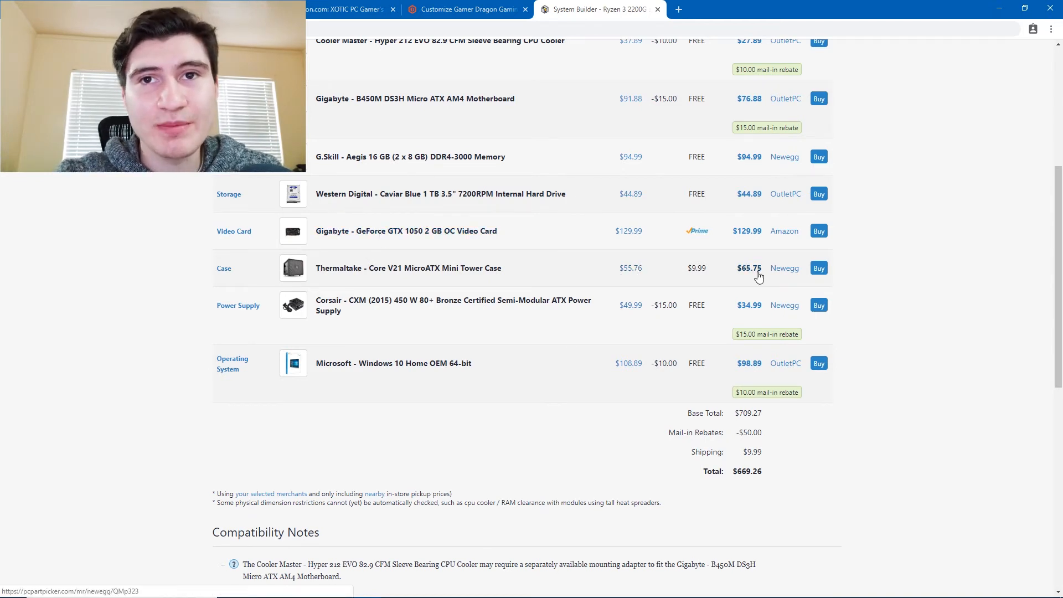
{"action": "mouse_move", "coordinate": [173, 270]}
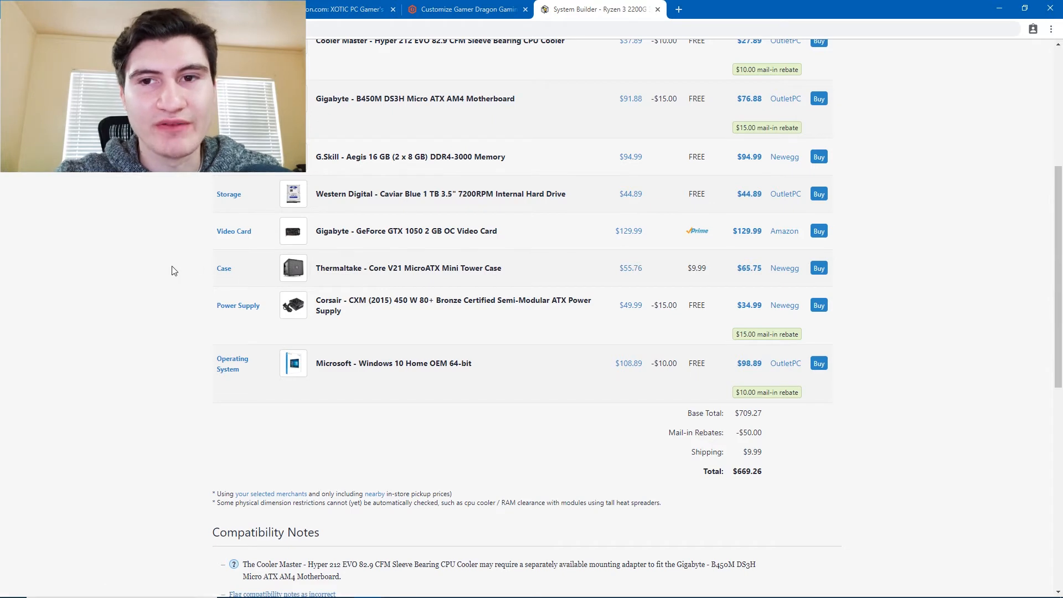
{"action": "scroll", "scroll_direction": "down", "scroll_amount": 3}
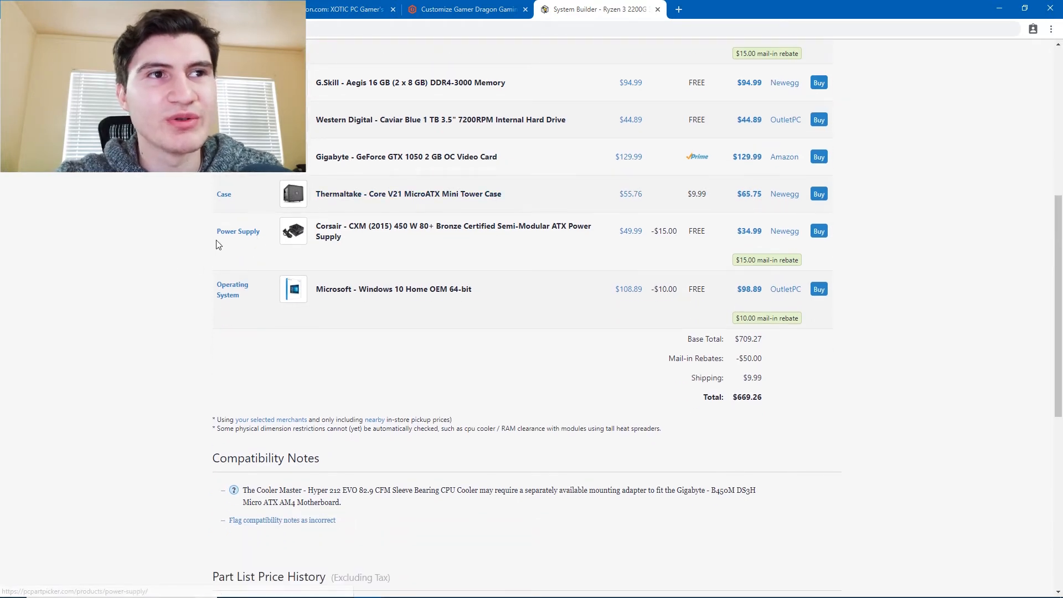
{"action": "mouse_move", "coordinate": [363, 217]}
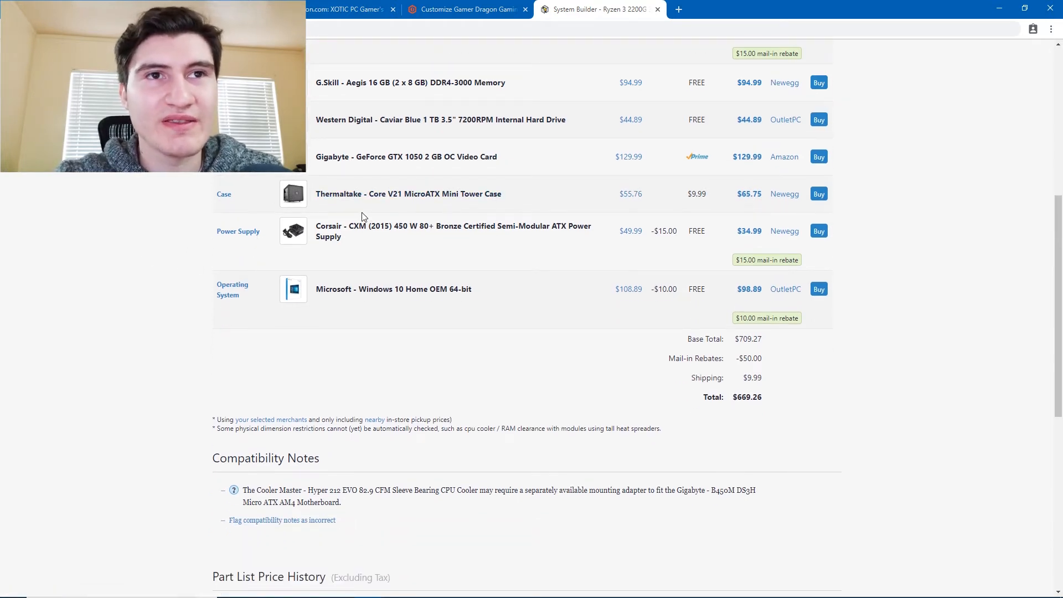
{"action": "mouse_move", "coordinate": [647, 197]}
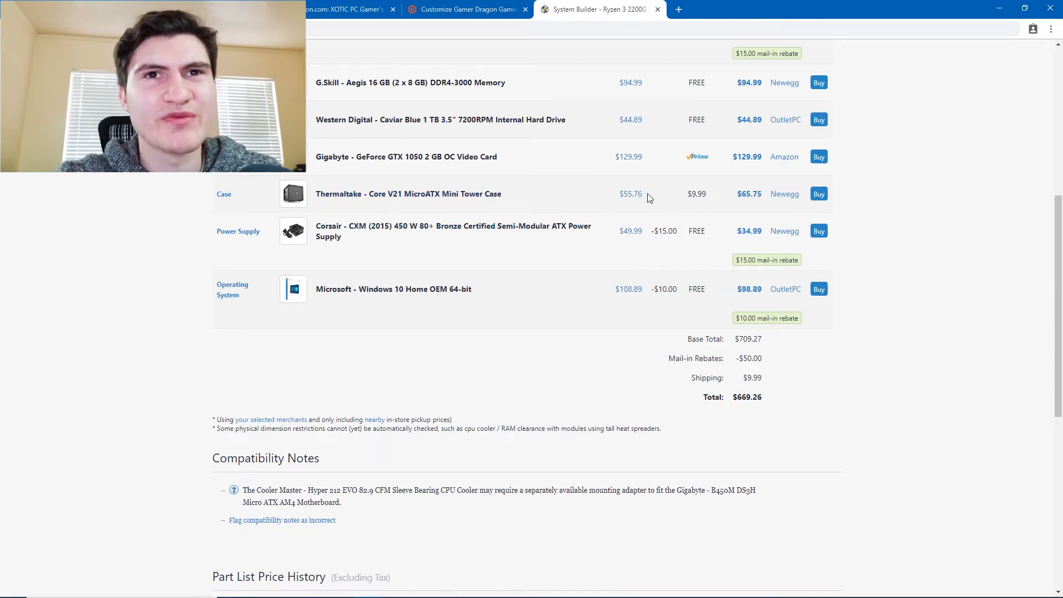
{"action": "mouse_move", "coordinate": [407, 222]}
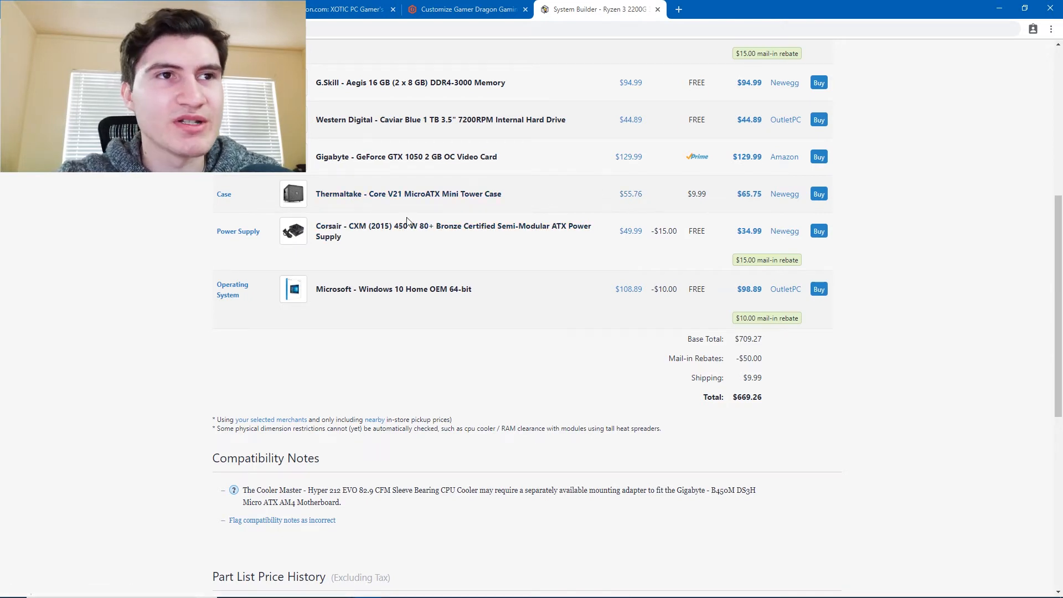
{"action": "mouse_move", "coordinate": [393, 231]}
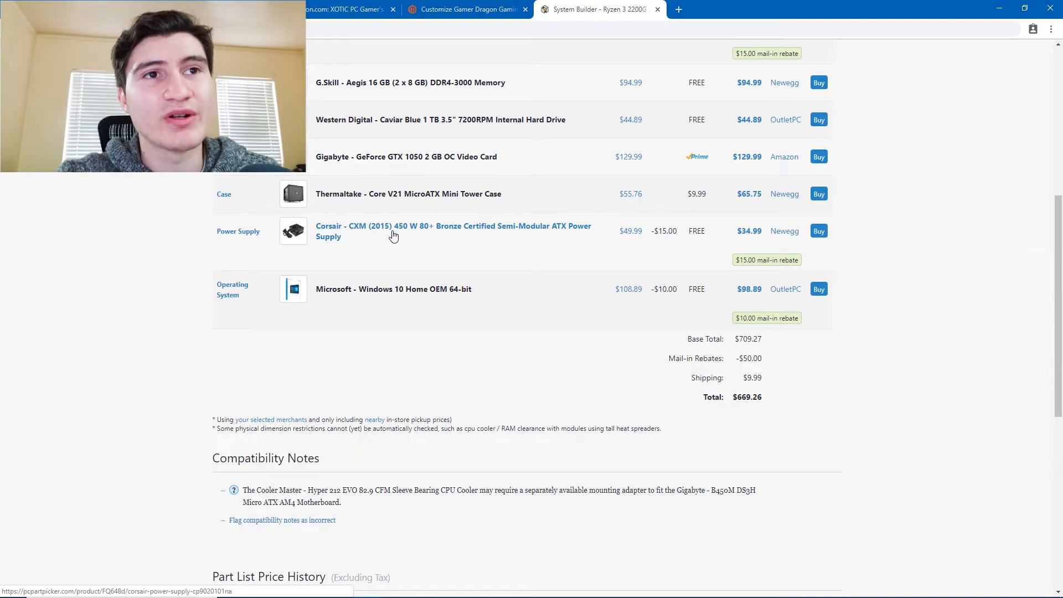
{"action": "mouse_move", "coordinate": [493, 231]}
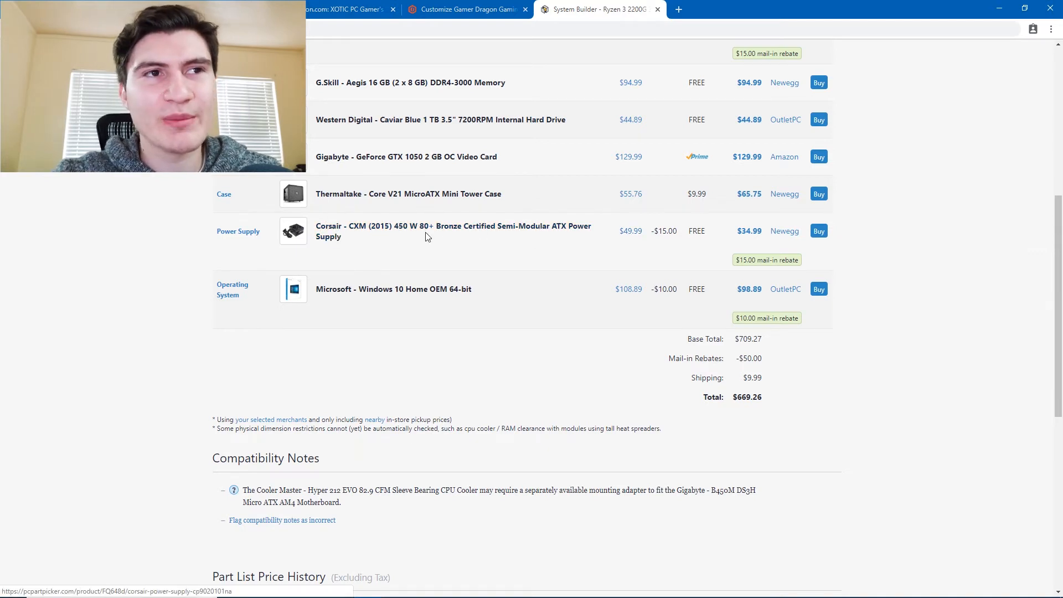
{"action": "scroll", "scroll_direction": "up", "scroll_amount": 3}
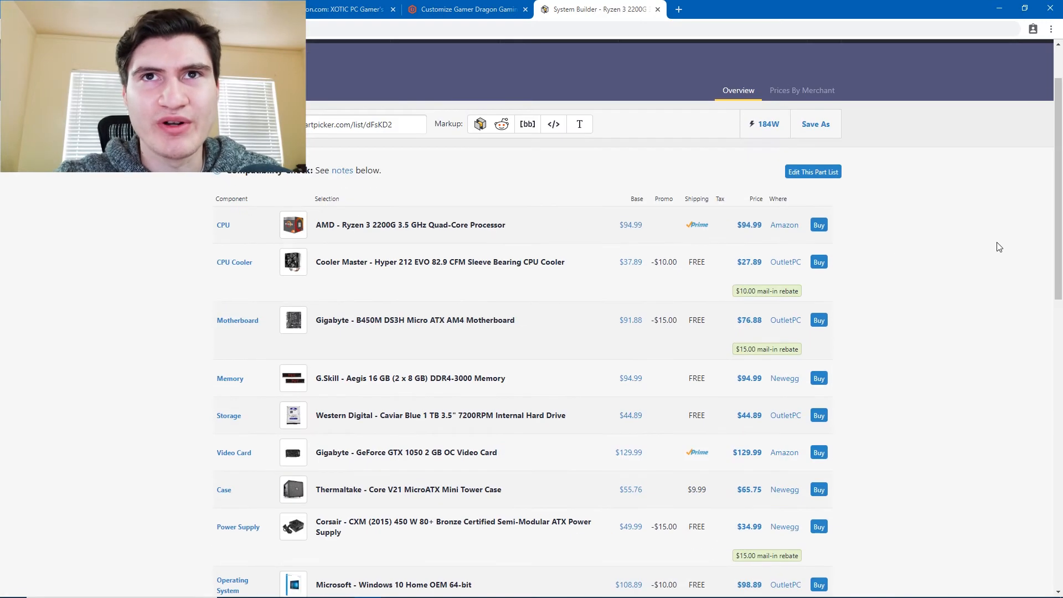
{"action": "mouse_move", "coordinate": [765, 124]}
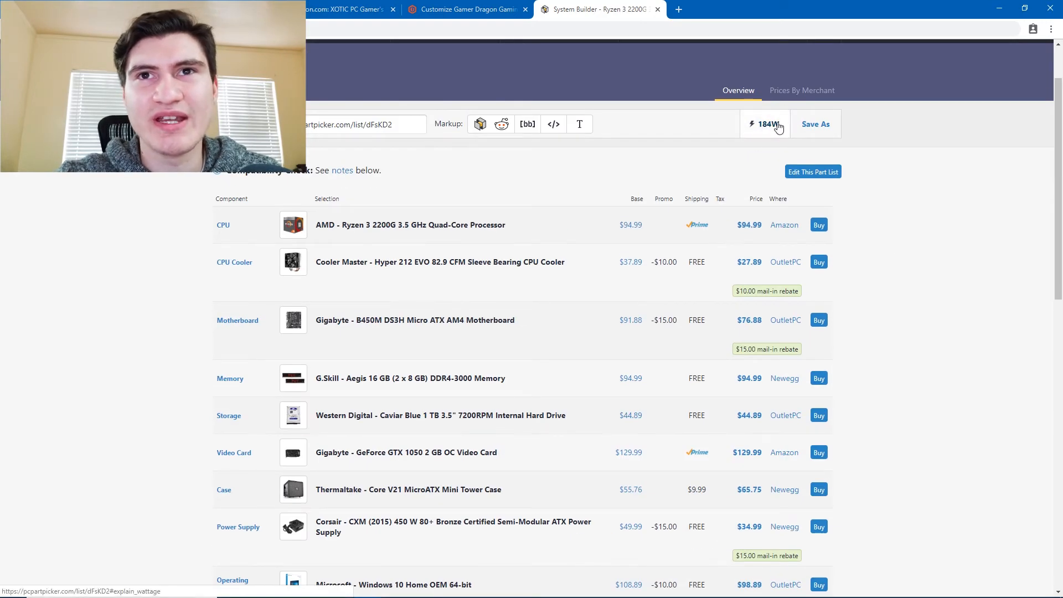
{"action": "scroll", "scroll_direction": "down", "scroll_amount": 3}
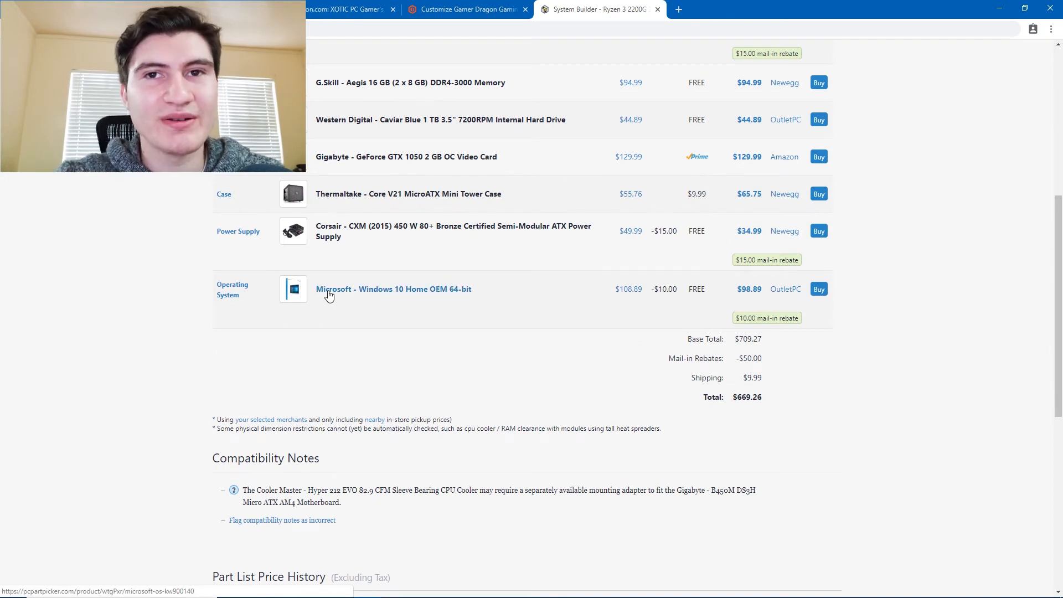
{"action": "mouse_move", "coordinate": [594, 300]}
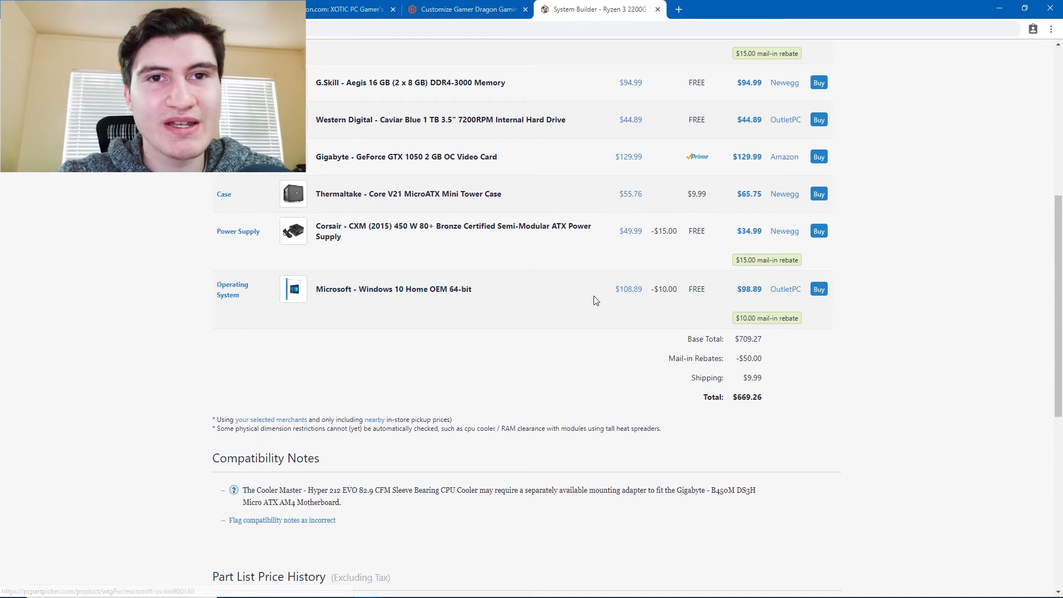
{"action": "mouse_move", "coordinate": [628, 289]}
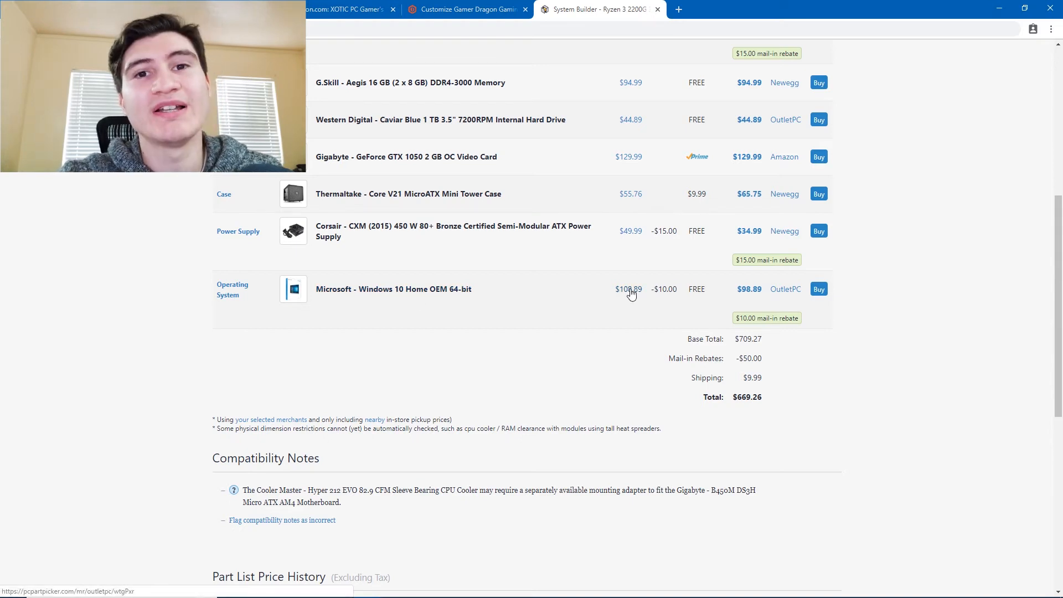
{"action": "mouse_move", "coordinate": [912, 190]}
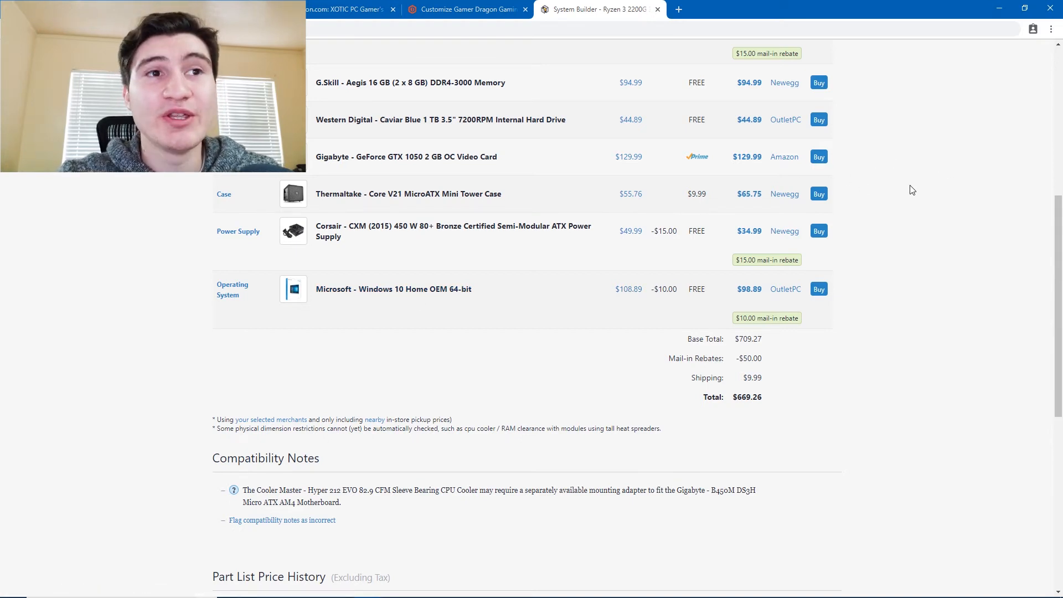
{"action": "mouse_move", "coordinate": [402, 300]}
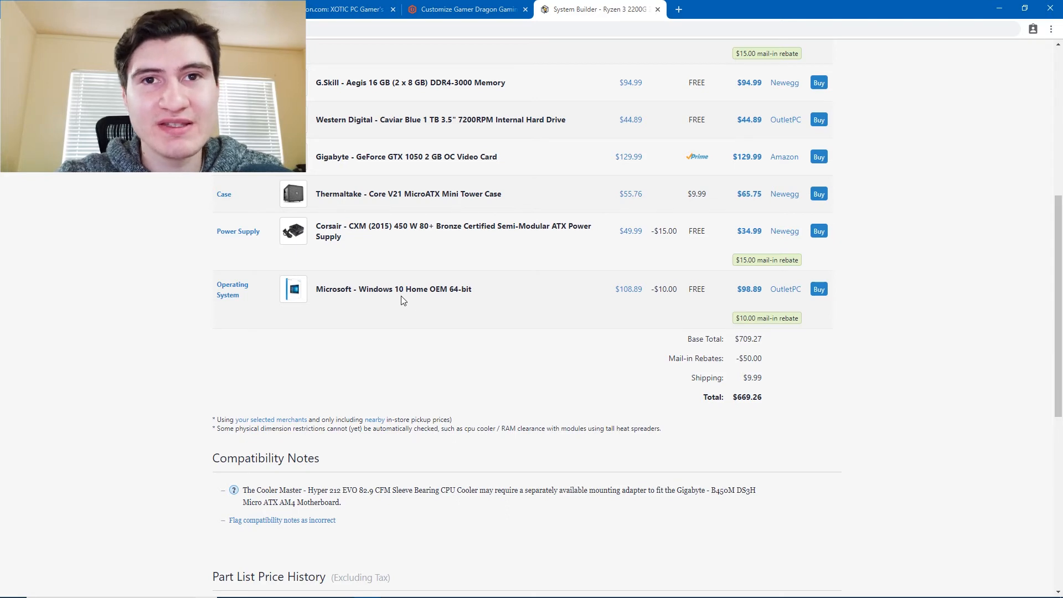
{"action": "mouse_move", "coordinate": [480, 294]}
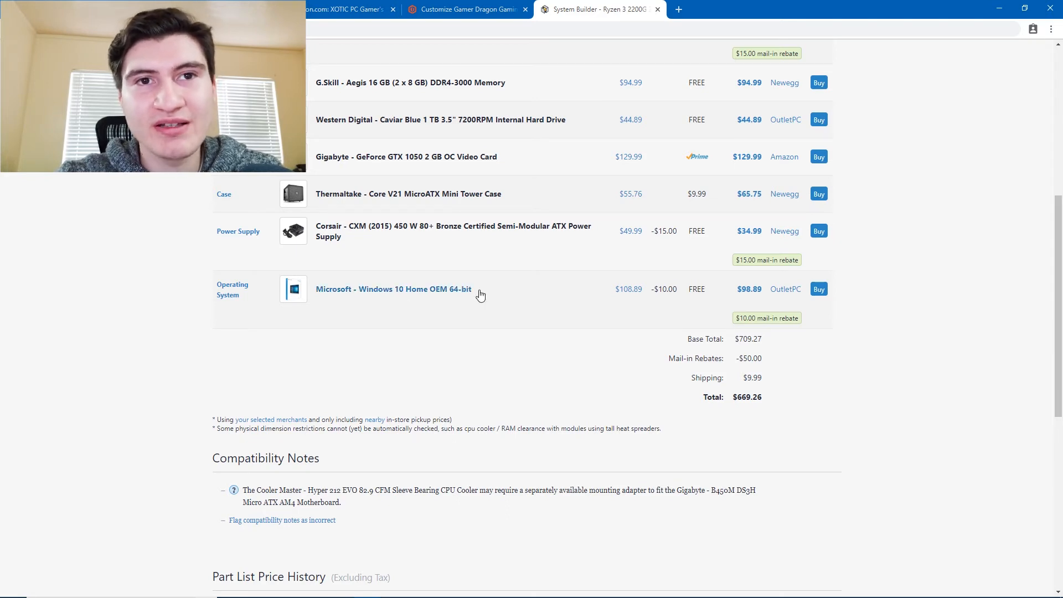
{"action": "mouse_move", "coordinate": [630, 293]}
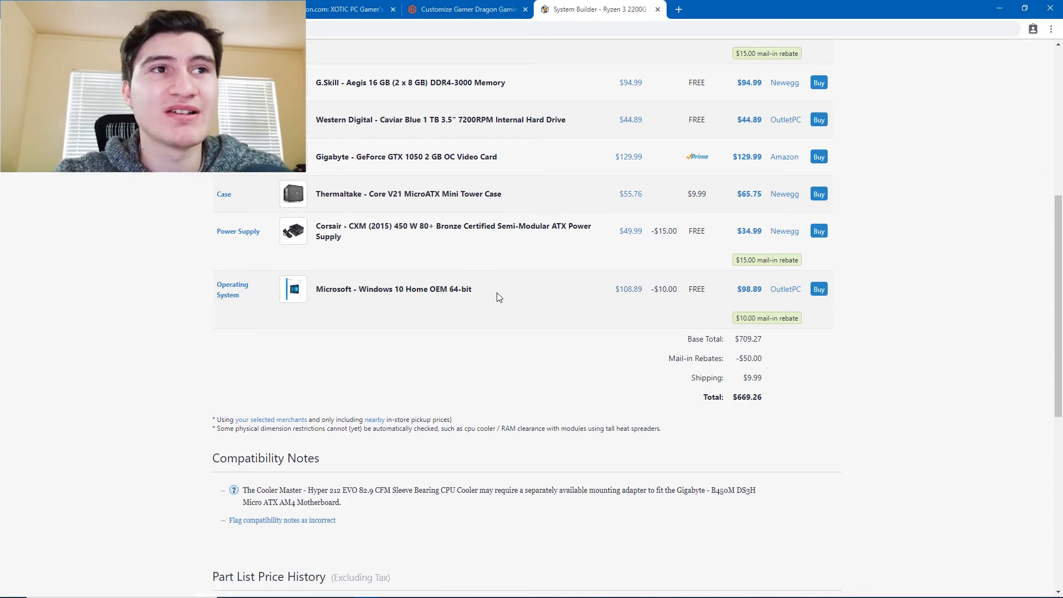
{"action": "scroll", "scroll_direction": "up", "scroll_amount": 3}
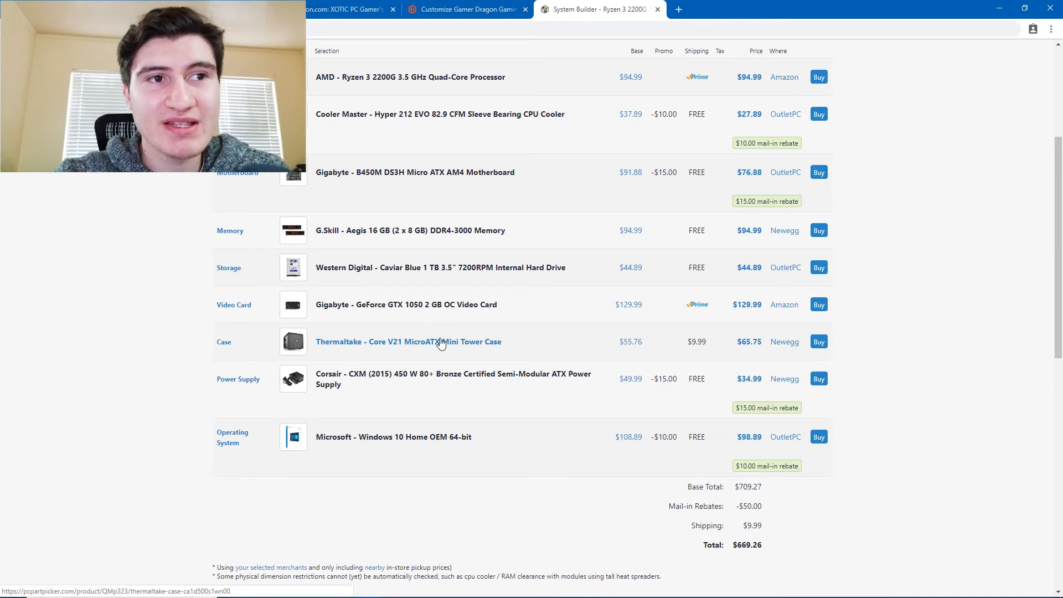
{"action": "mouse_move", "coordinate": [445, 452]}
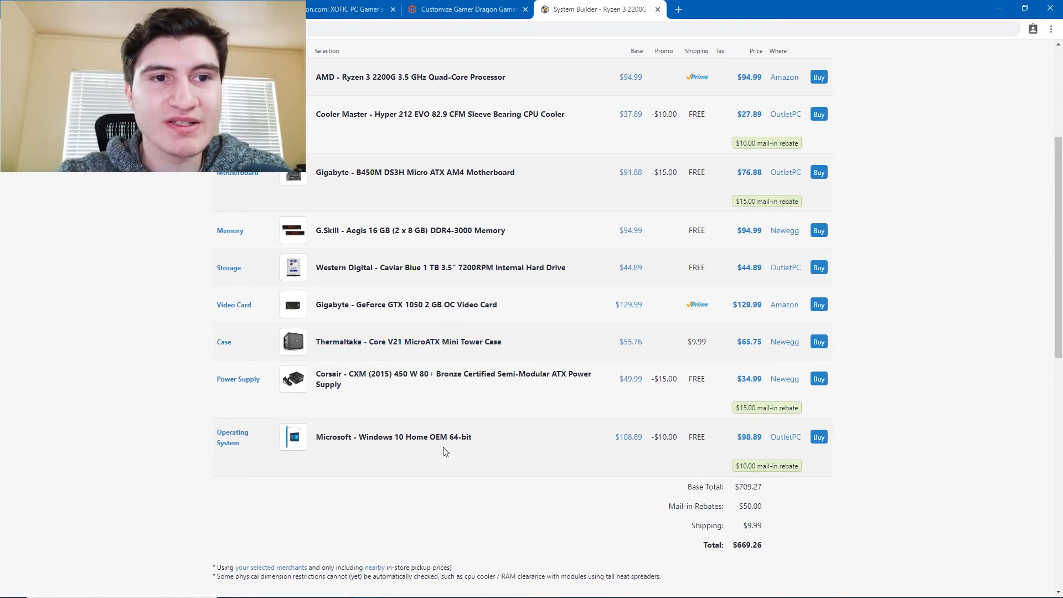
{"action": "scroll", "scroll_direction": "up", "scroll_amount": 3}
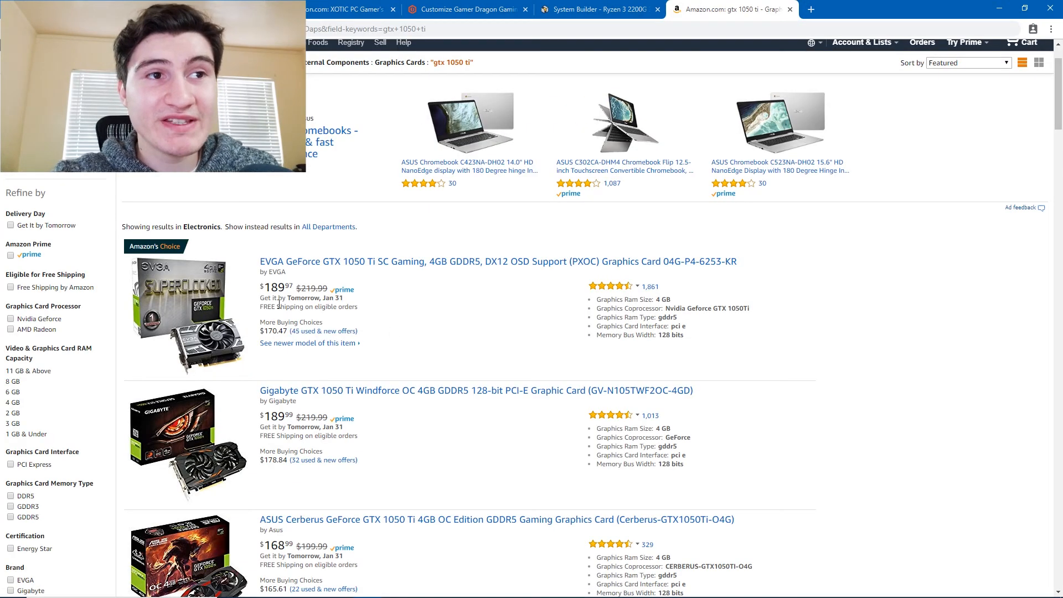
{"action": "mouse_move", "coordinate": [393, 269]}
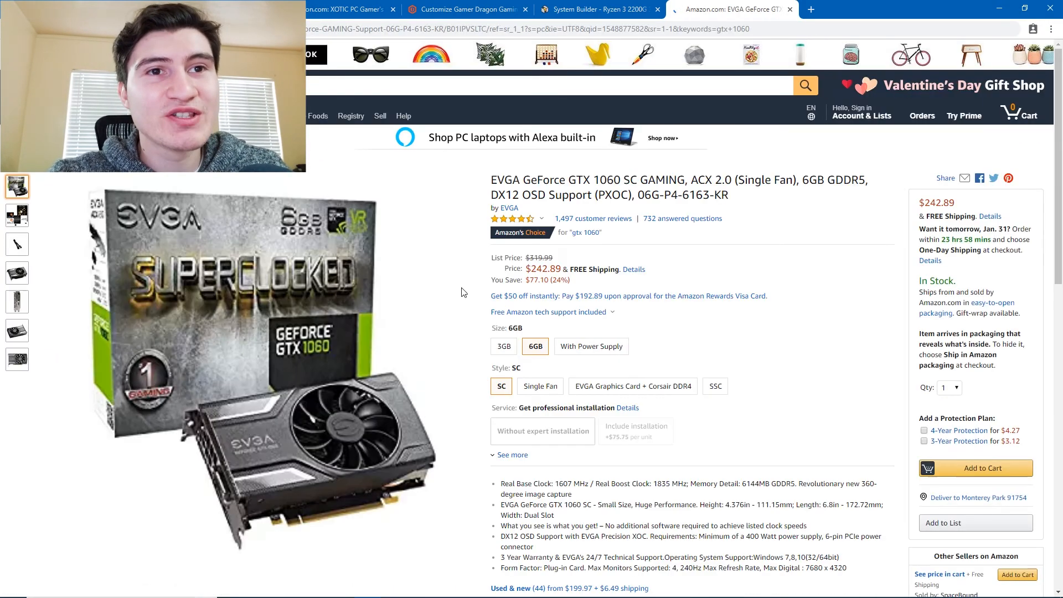
Compare the $242.89 EVGA GTX 1060 SC 6GB listing against the PCPartPicker part list
{"action": "left_click", "coordinate": [599, 8]}
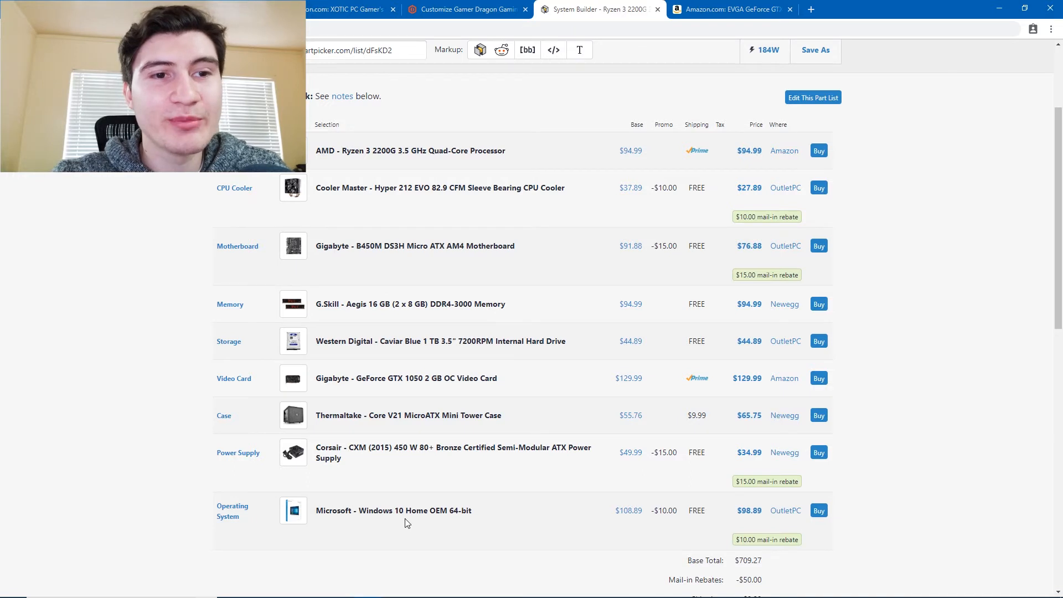
{"action": "mouse_move", "coordinate": [347, 518]}
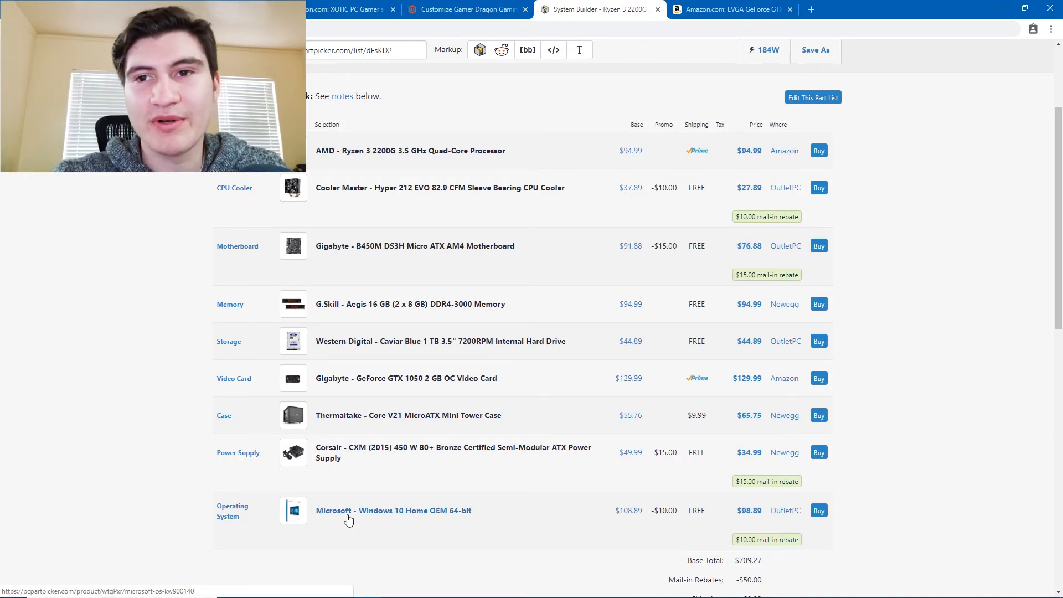
{"action": "mouse_move", "coordinate": [402, 414]}
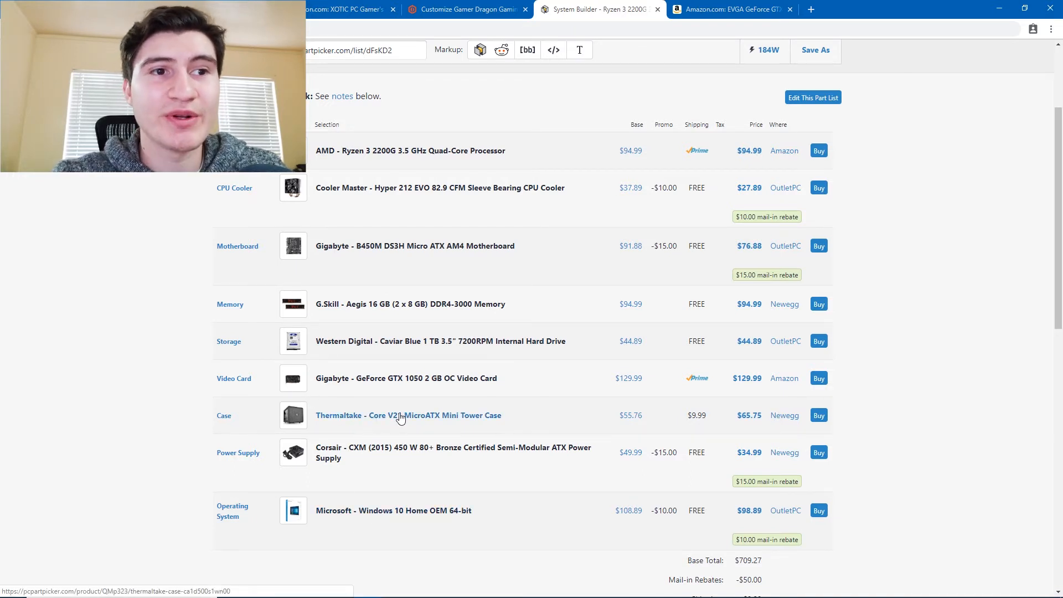
{"action": "left_click", "coordinate": [728, 8]}
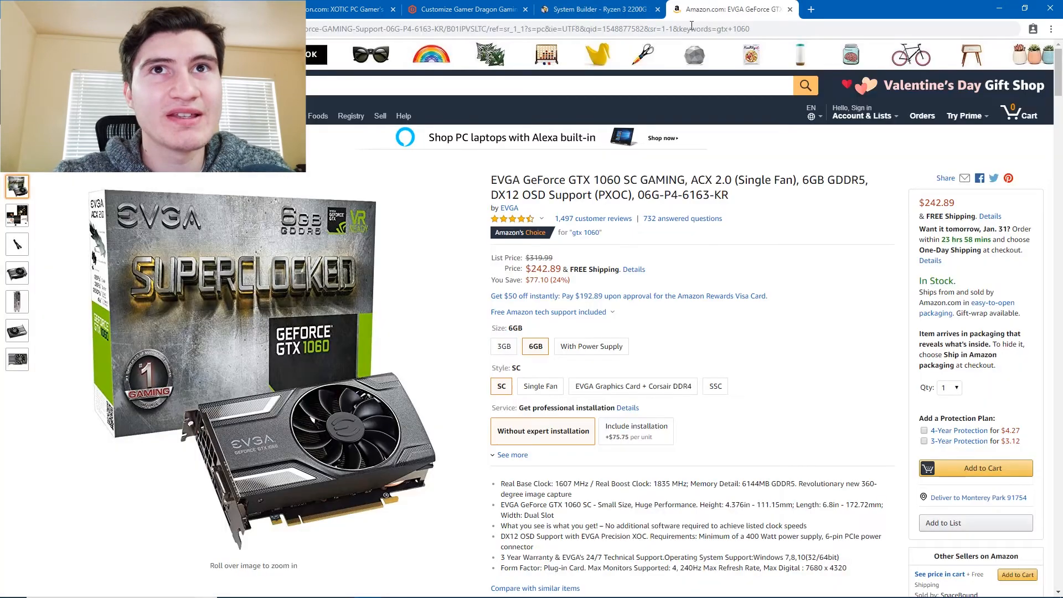
{"action": "left_click", "coordinate": [599, 9]}
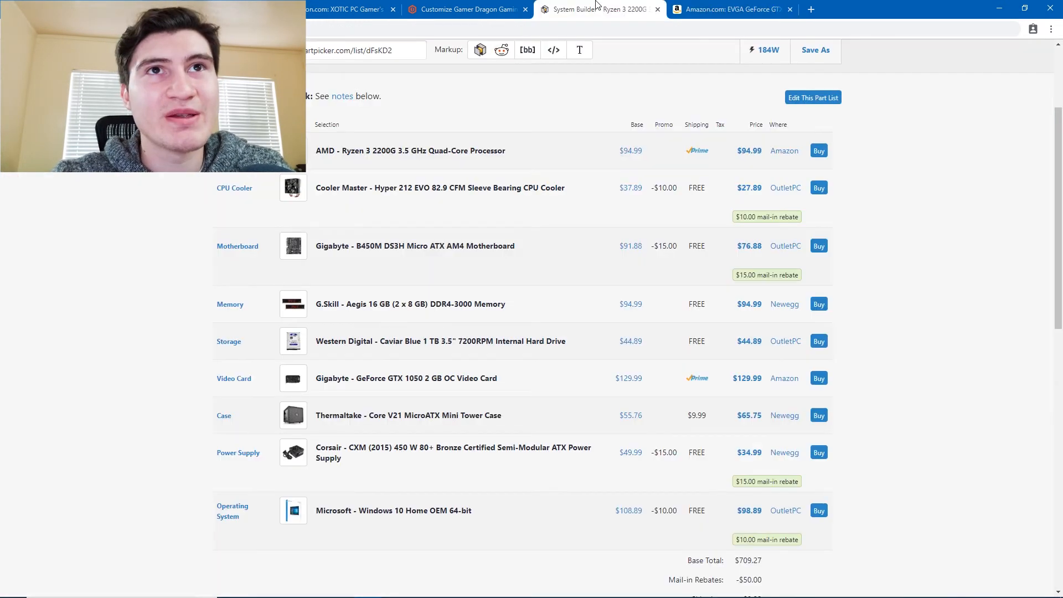
{"action": "scroll", "scroll_direction": "down", "scroll_amount": 3}
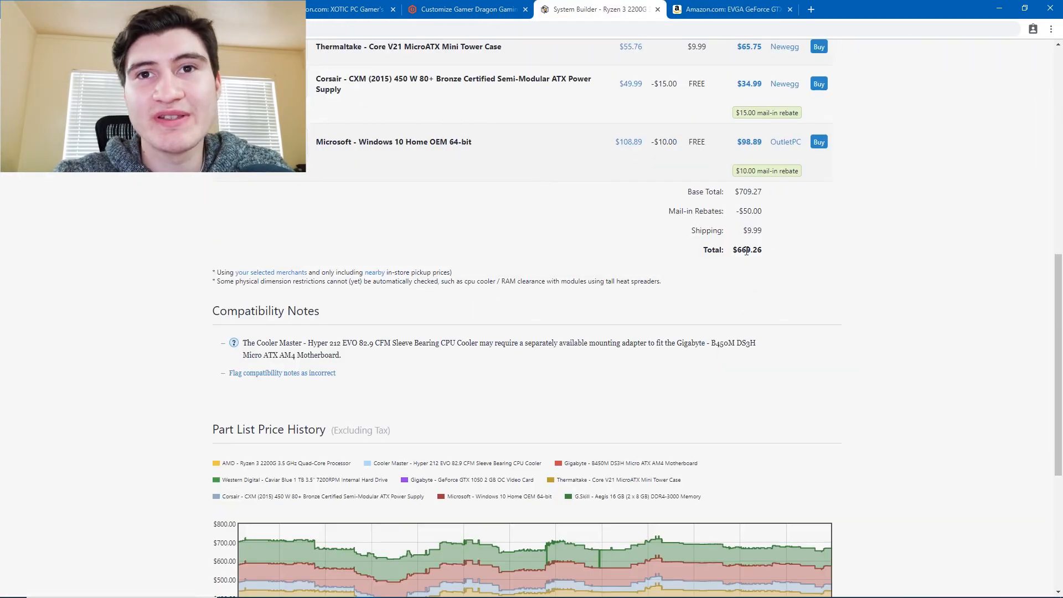
{"action": "scroll", "scroll_direction": "up", "scroll_amount": 3}
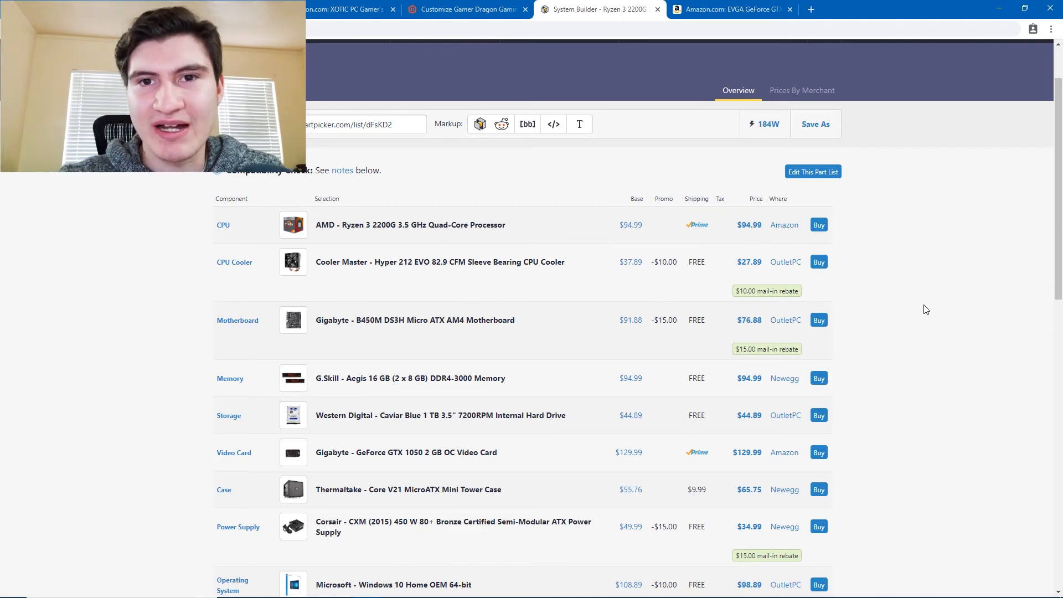
{"action": "scroll", "scroll_direction": "up", "scroll_amount": 3}
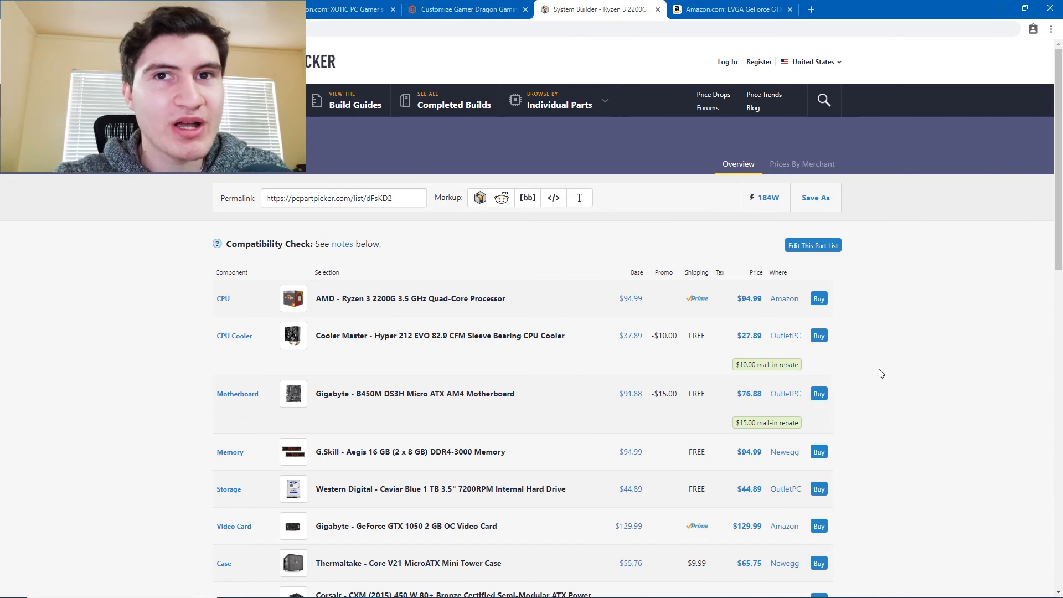
{"action": "mouse_move", "coordinate": [954, 210]}
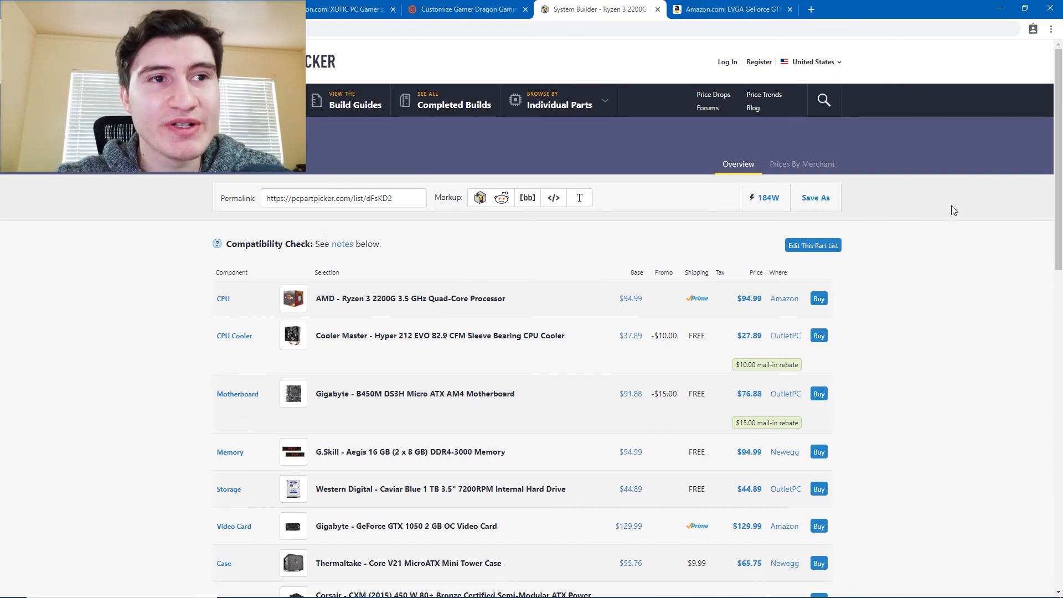
{"action": "scroll", "scroll_direction": "down", "scroll_amount": 3}
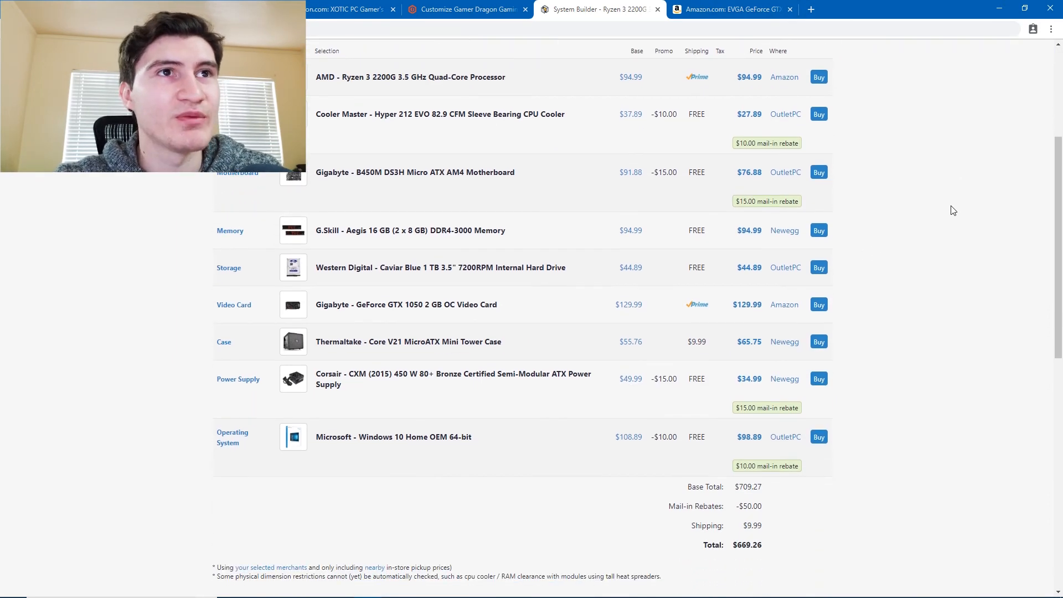
{"action": "scroll", "scroll_direction": "down", "scroll_amount": 3}
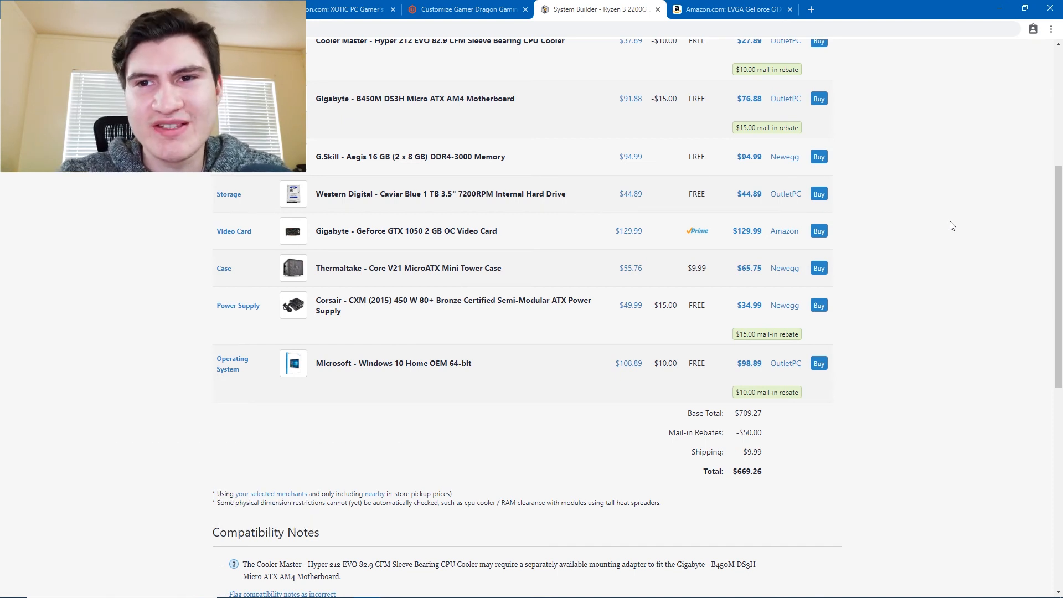
{"action": "mouse_move", "coordinate": [249, 351]}
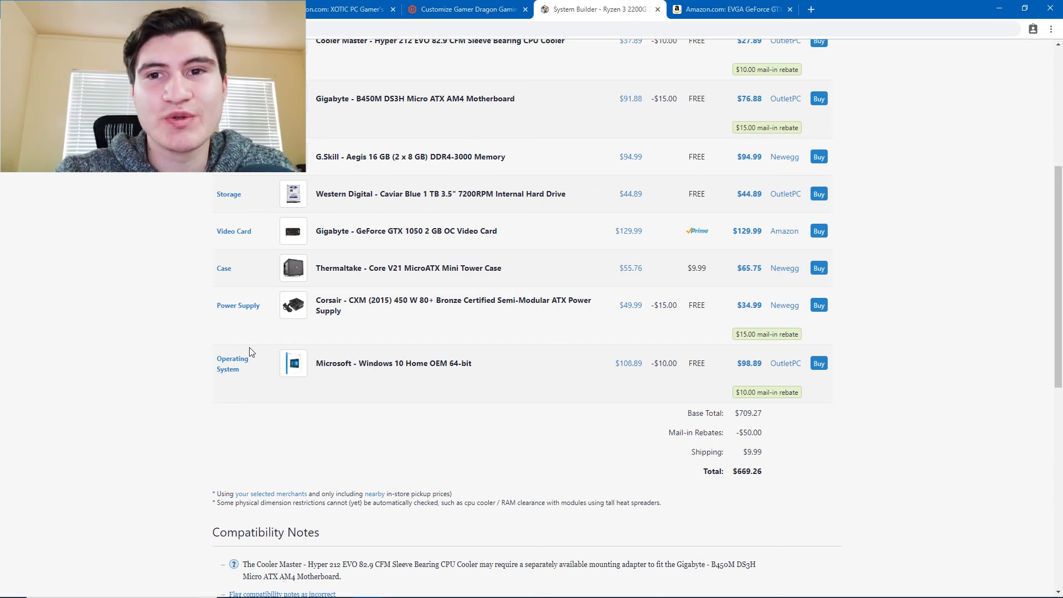
{"action": "scroll", "scroll_direction": "up", "scroll_amount": 3}
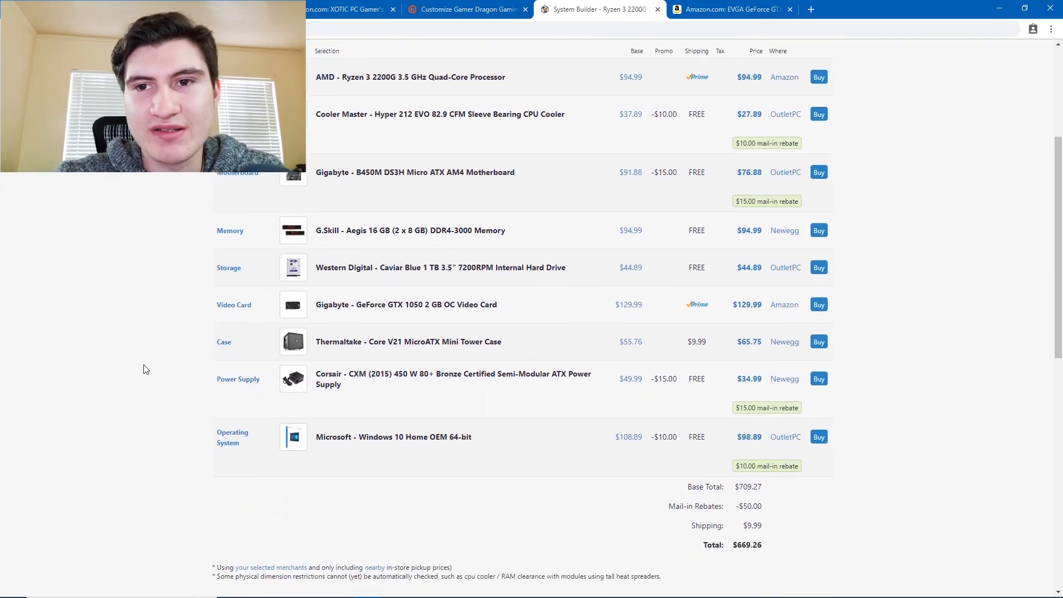
{"action": "mouse_move", "coordinate": [151, 371]}
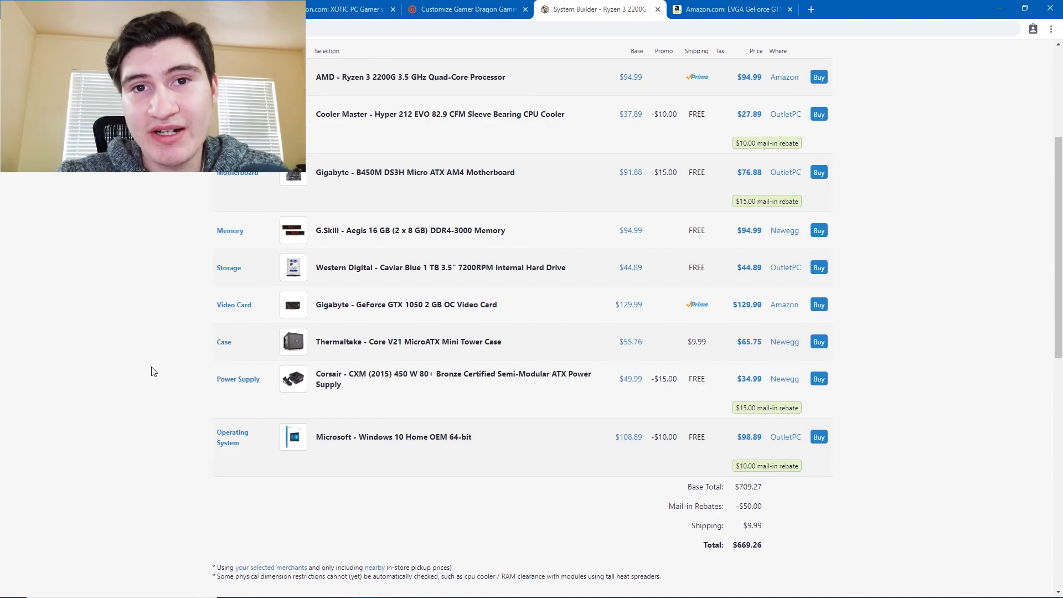